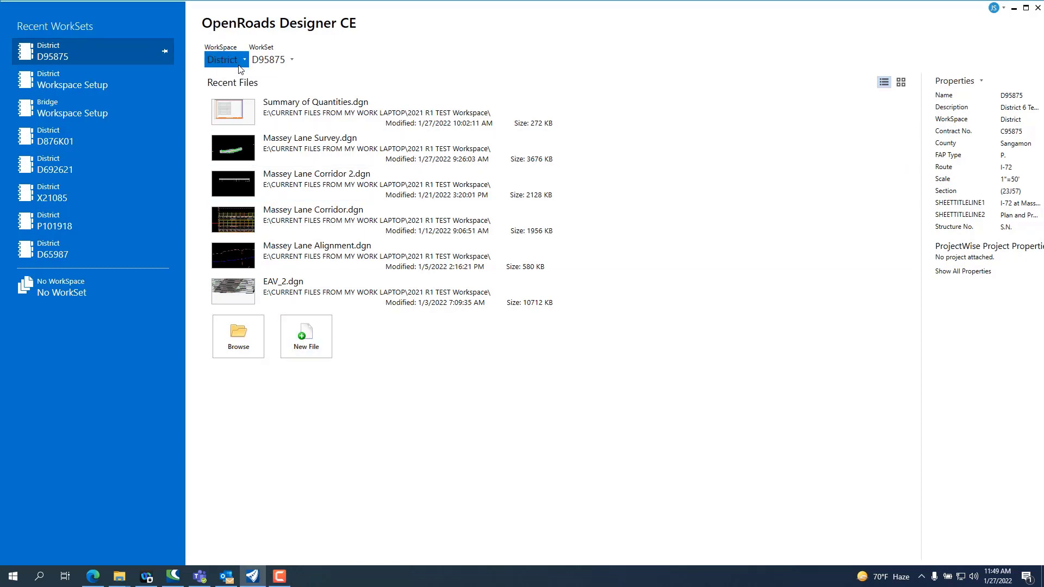
Keep the current workspace and the D95875 workset selected.
left_click(245, 59)
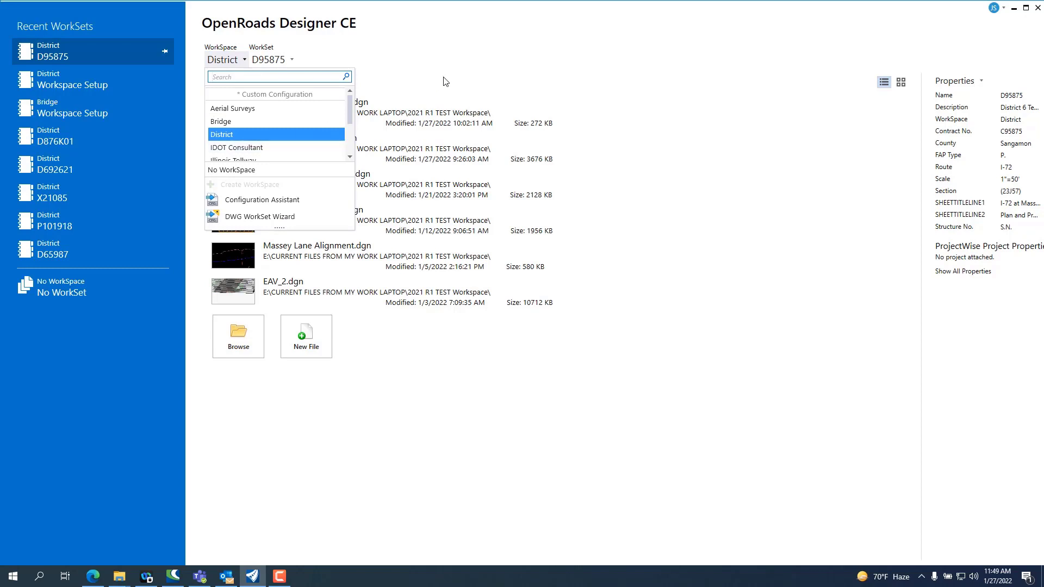
left_click(291, 59)
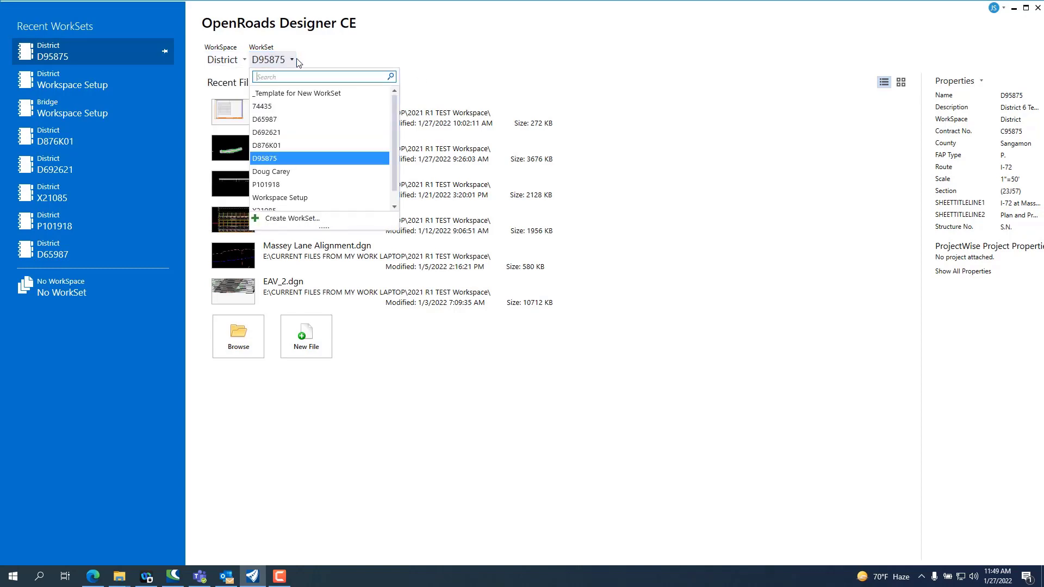
left_click(264, 158)
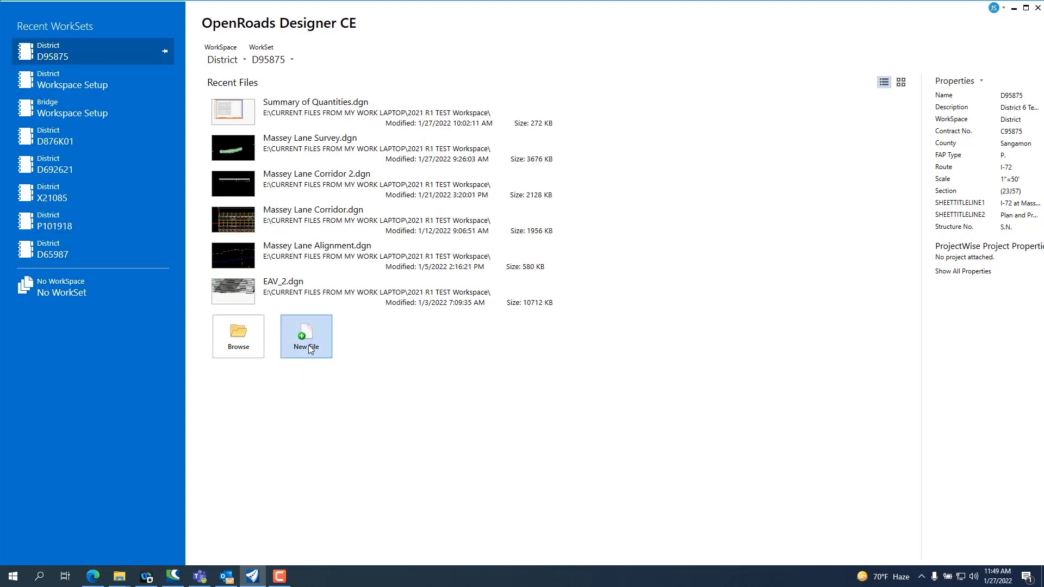
Start a new design file on the E: drive named 'Plan and Profile 50H 5V'.
left_click(305, 336)
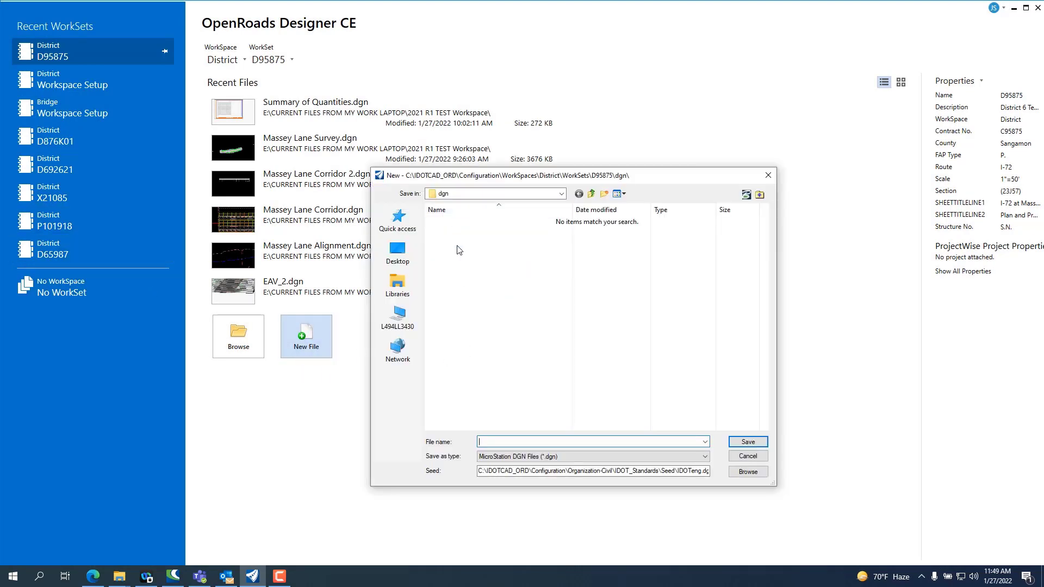
left_click(397, 316)
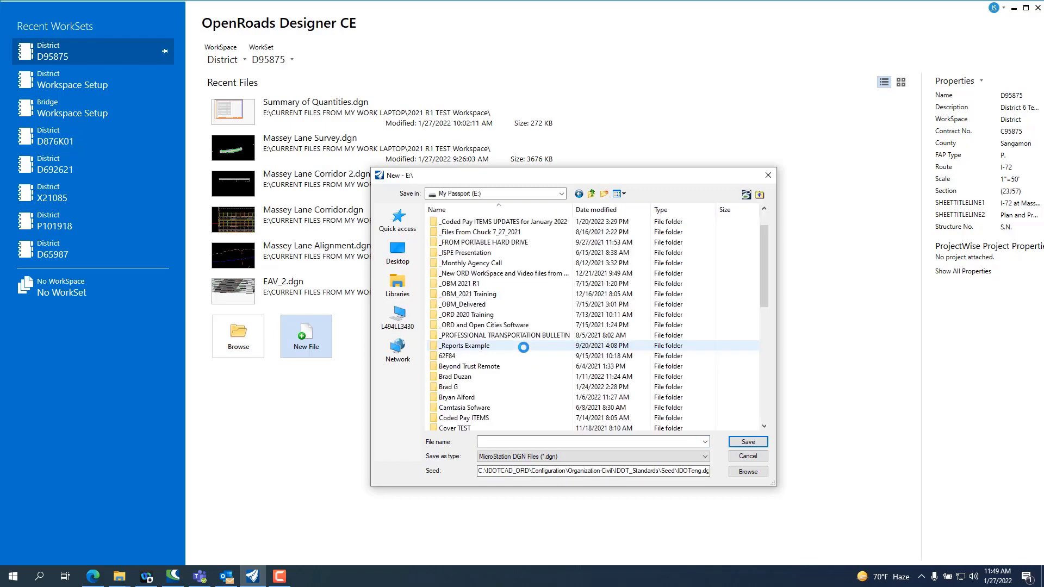
scroll("down", 3)
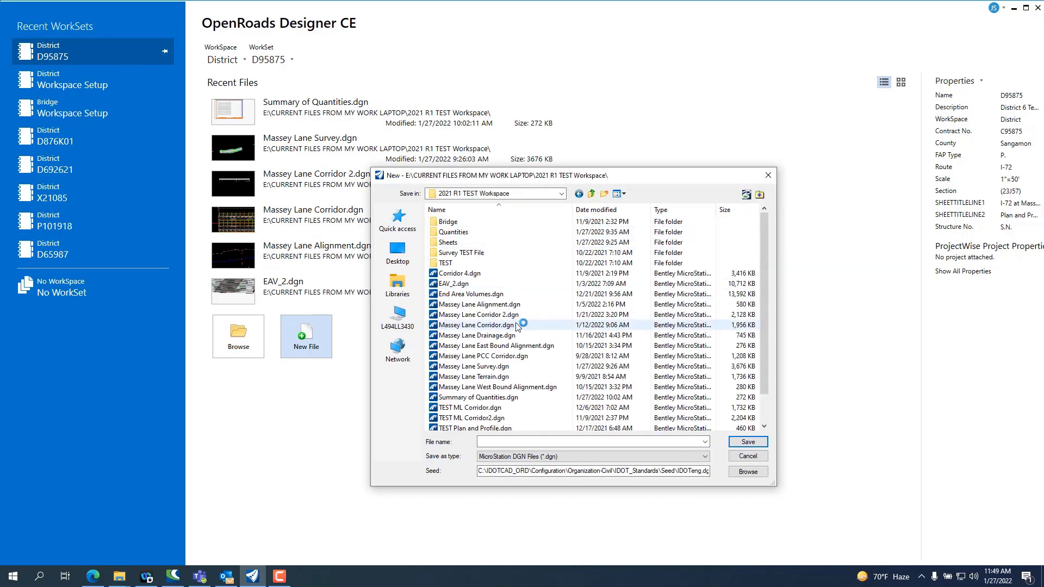
scroll("down", 3)
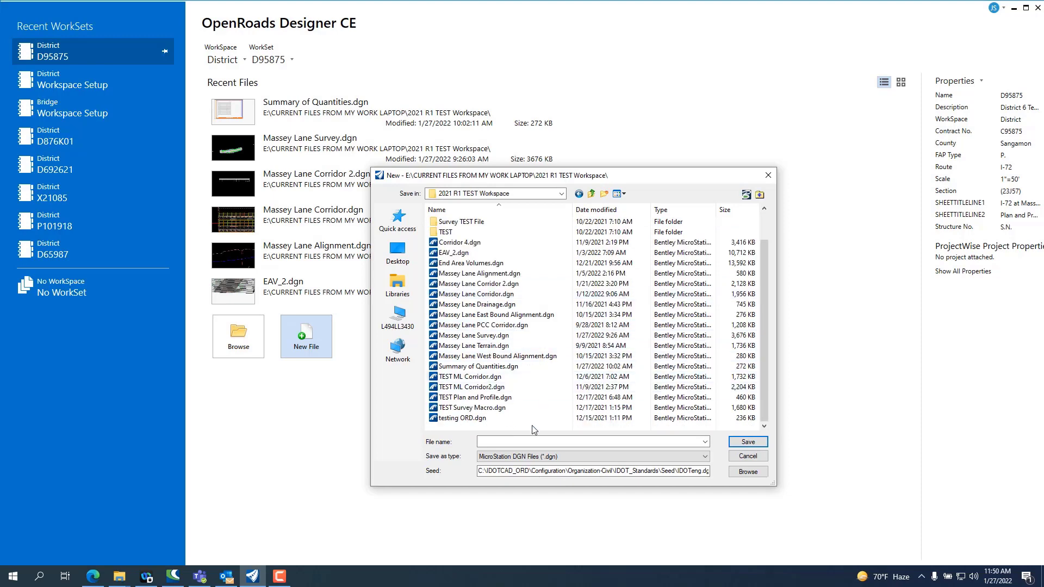
left_click(590, 442)
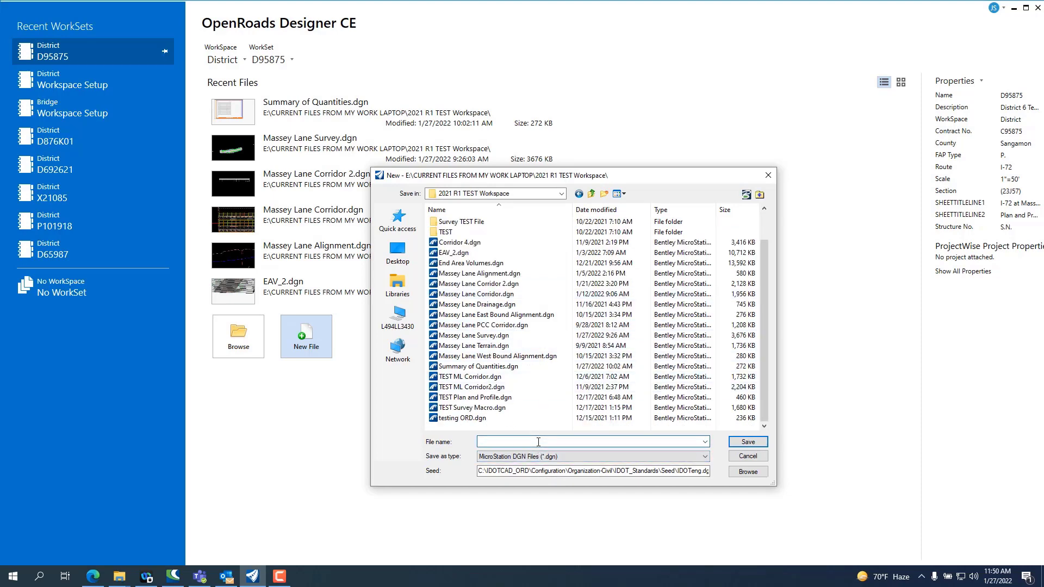
type("Plan and")
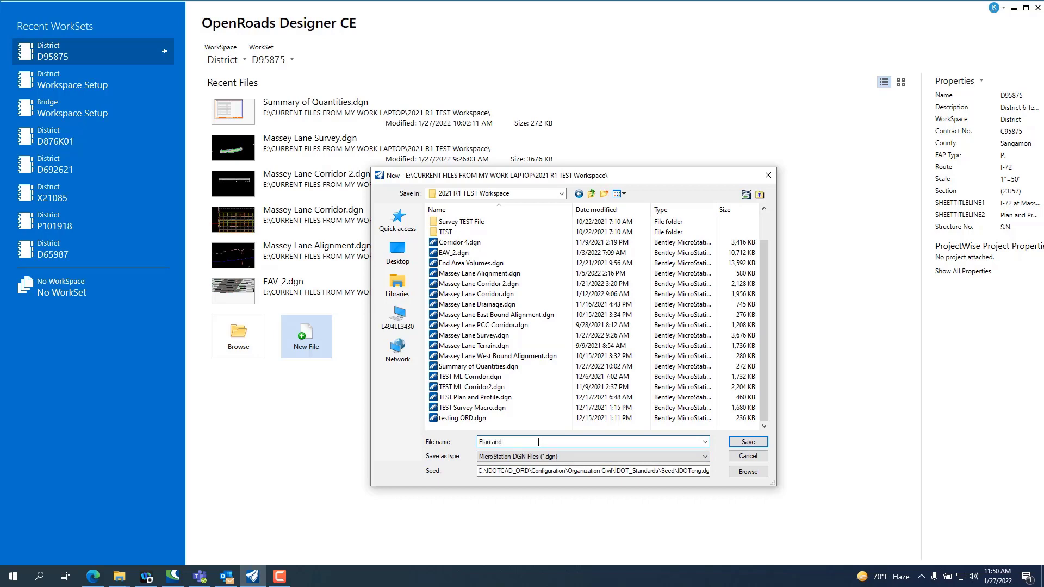
type("Profile")
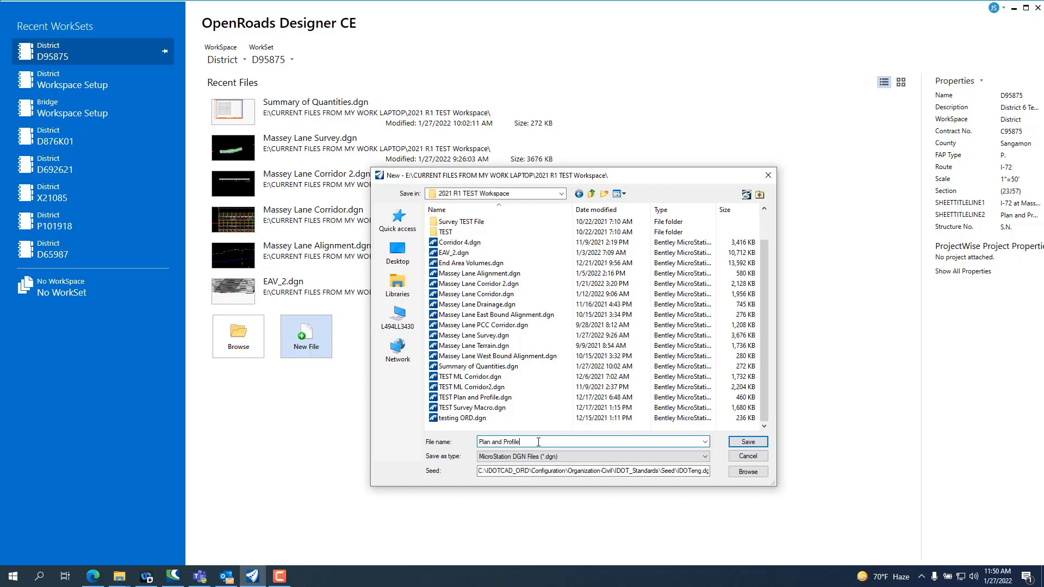
type("50")
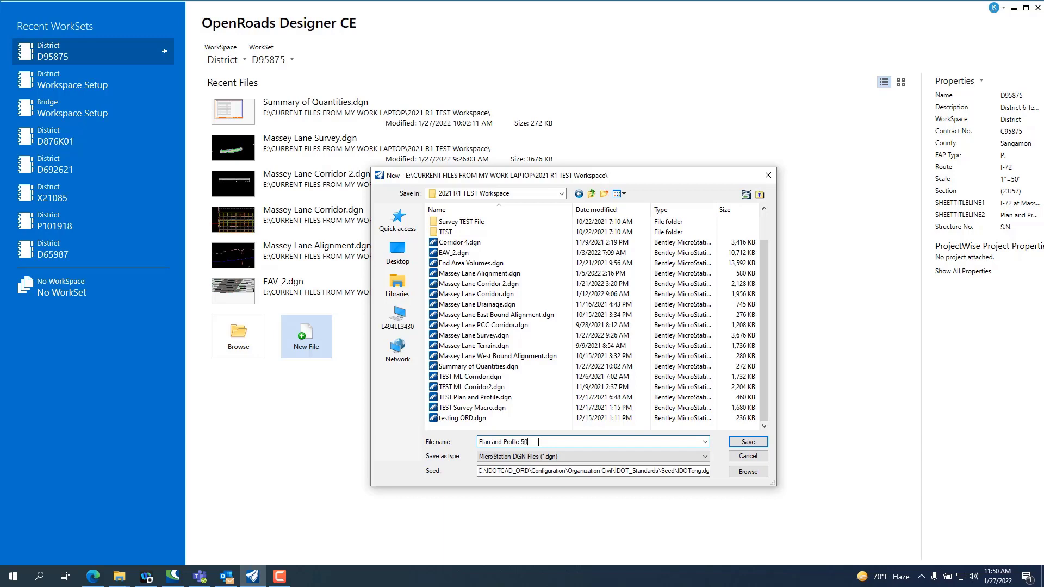
type("V")
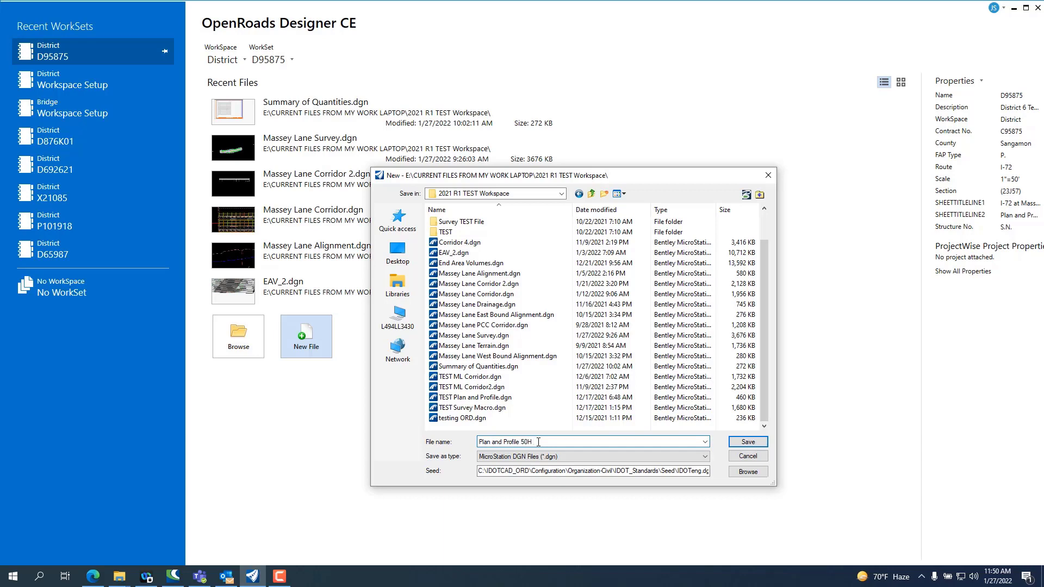
type("5")
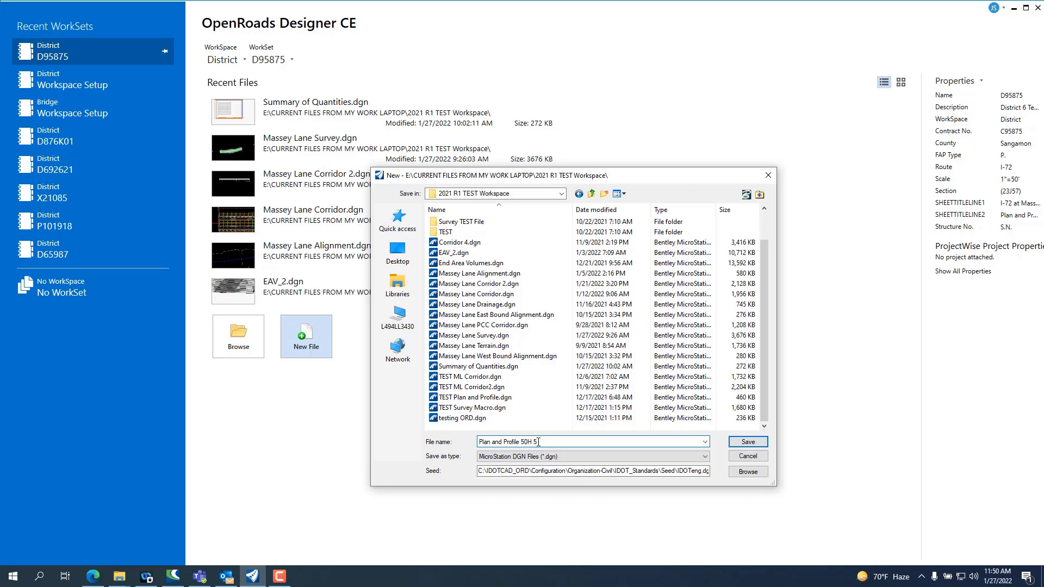
type("V")
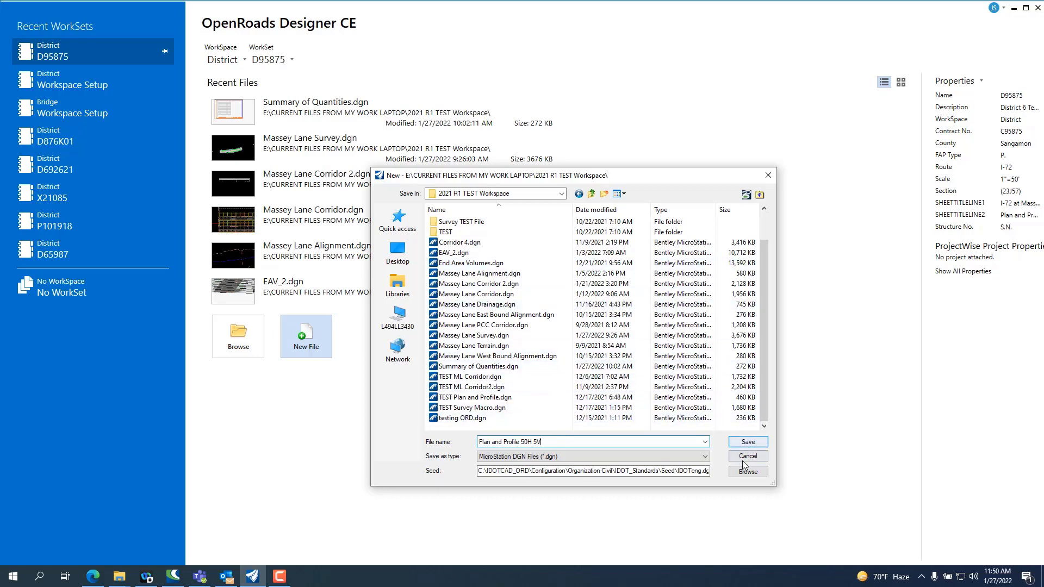
Choose IDOTeng.dgn as the seed file for the new design.
left_click(746, 471)
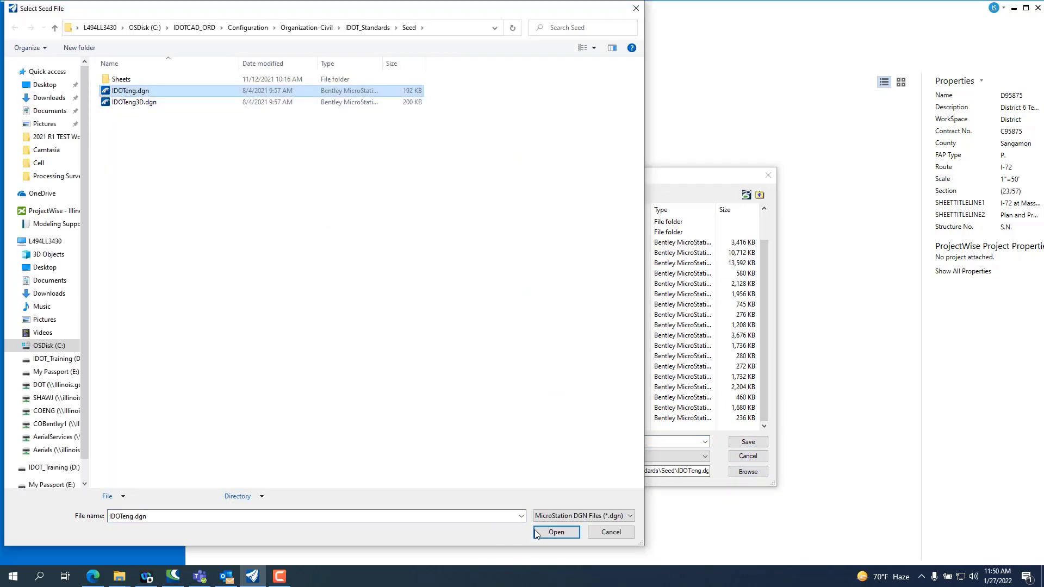
left_click(555, 531)
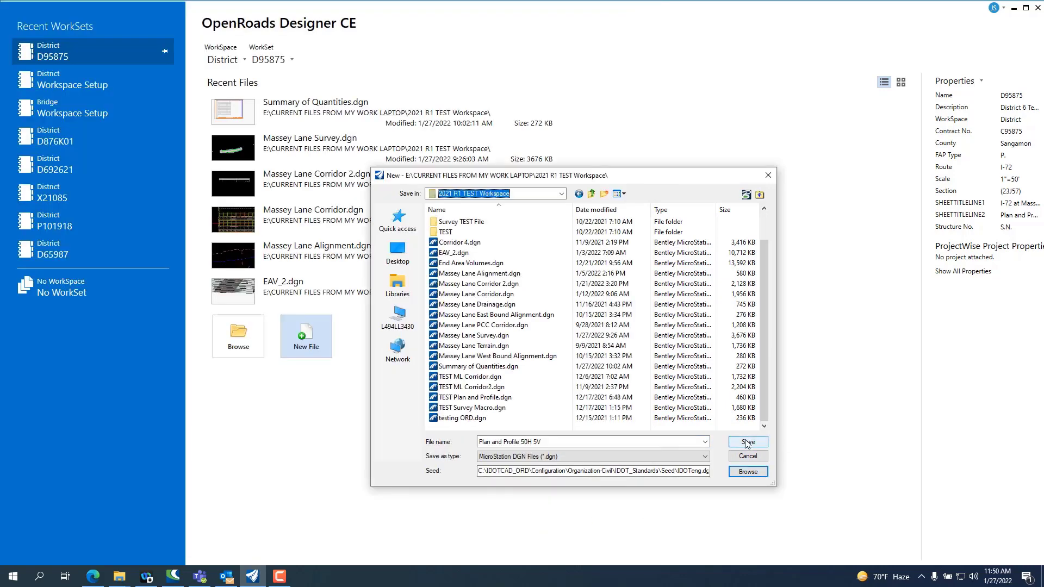
Save to create and open Plan and Profile 50H 5V.dgn.
left_click(746, 441)
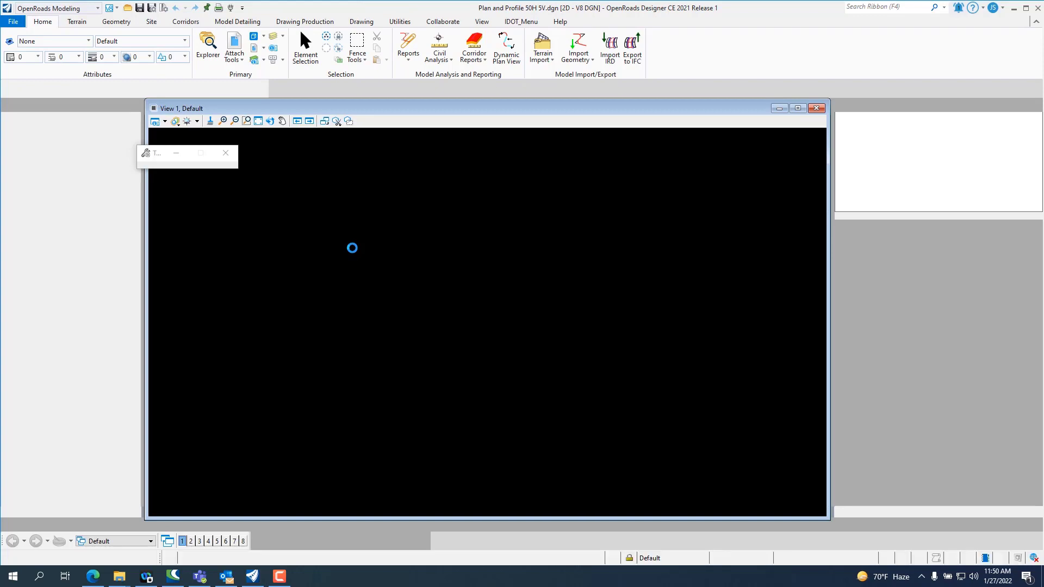
mouse_move(796, 305)
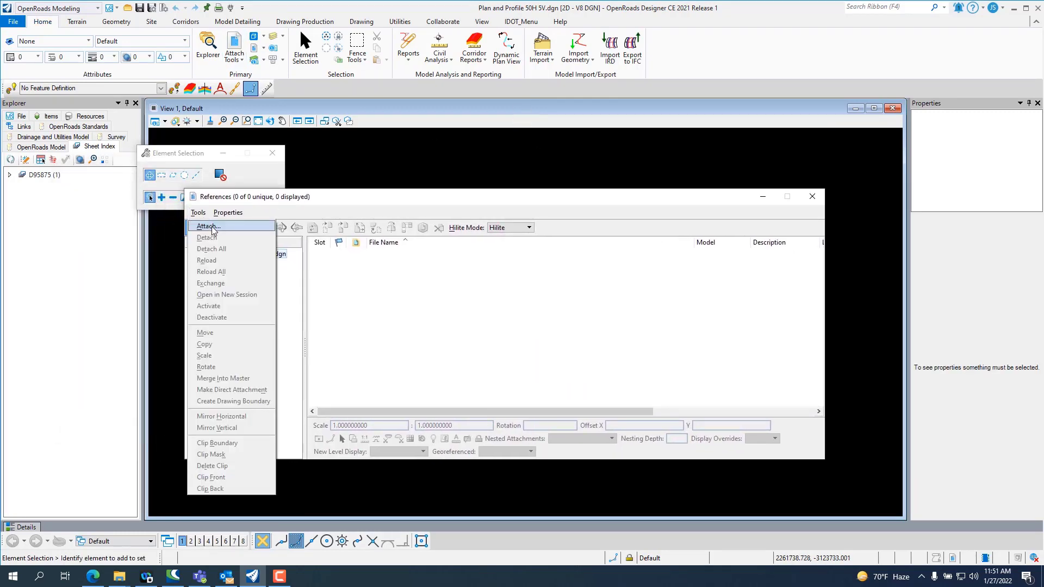
Attach Massey Lane Corridor 2.dgn as a reference at coincident world coordinates.
left_click(205, 226)
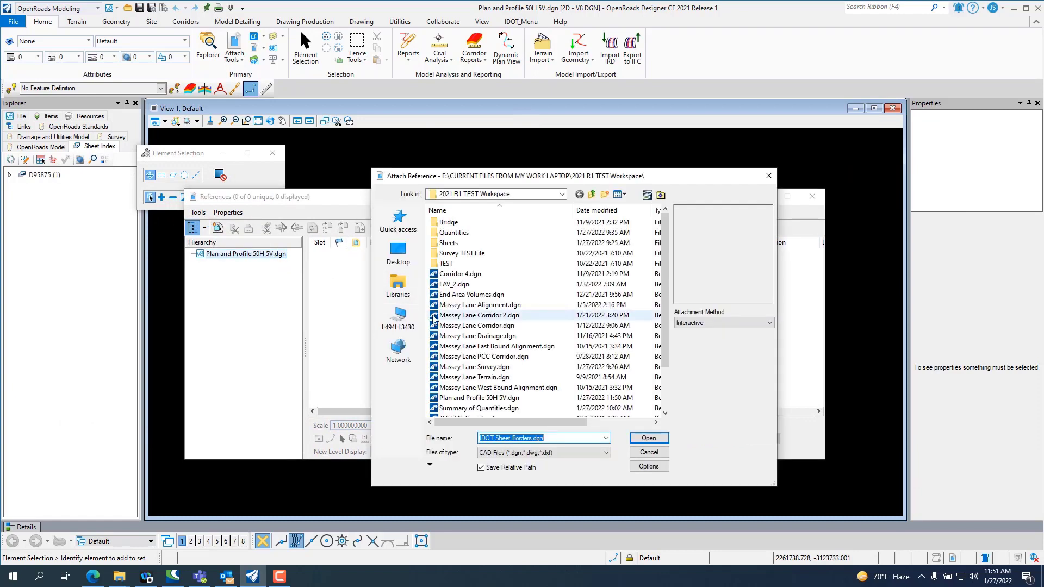
left_click(479, 315)
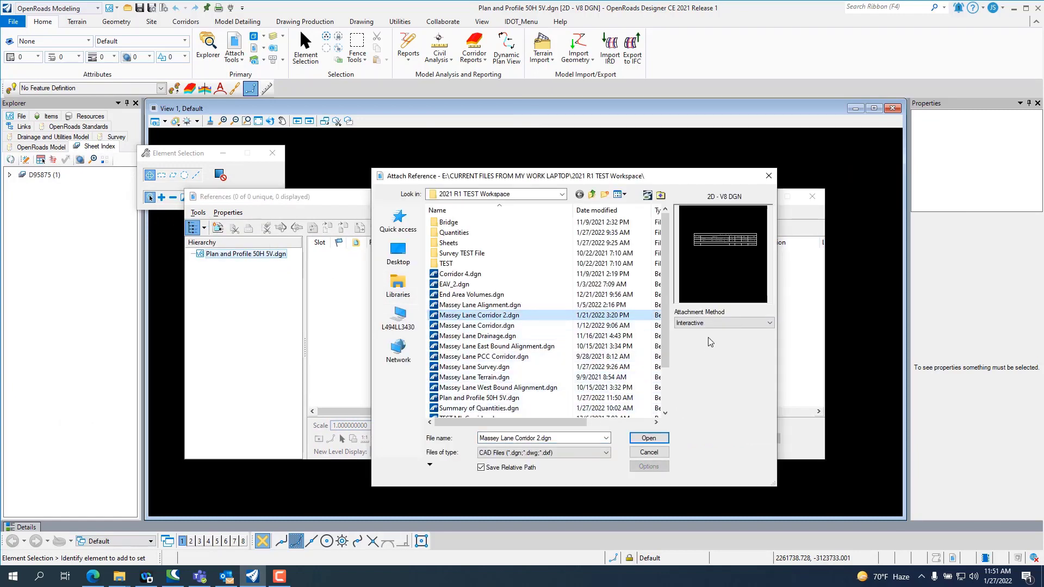
left_click(719, 323)
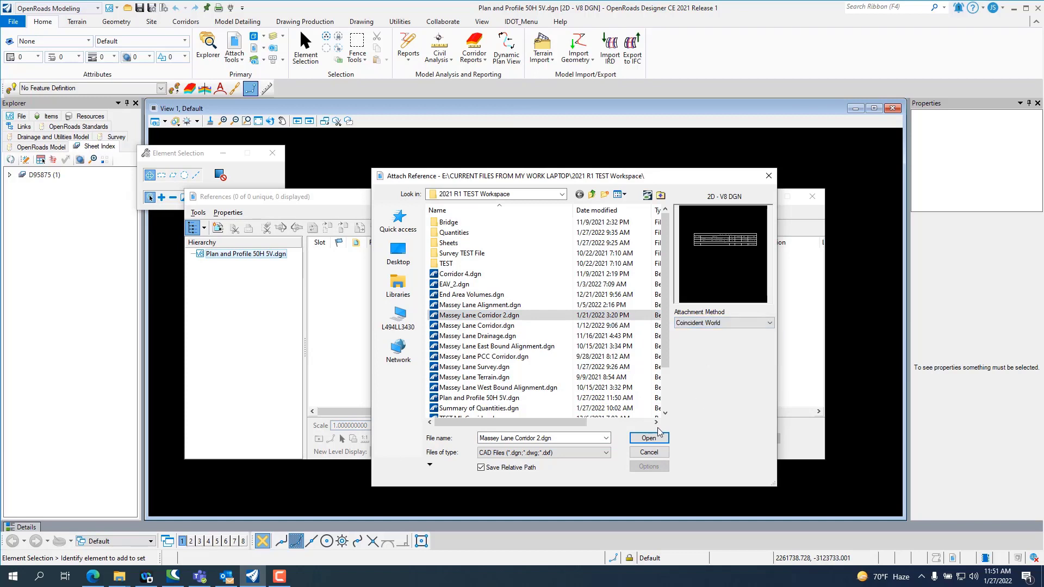
left_click(647, 438)
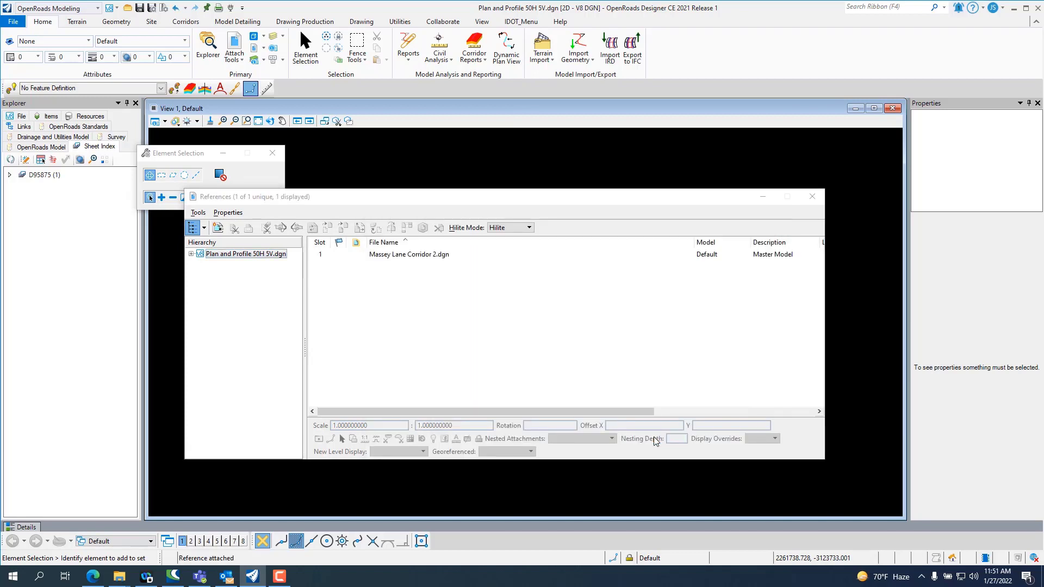
Set the corridor reference to live nesting at depth 3 and begin fitting the view.
left_click(408, 255)
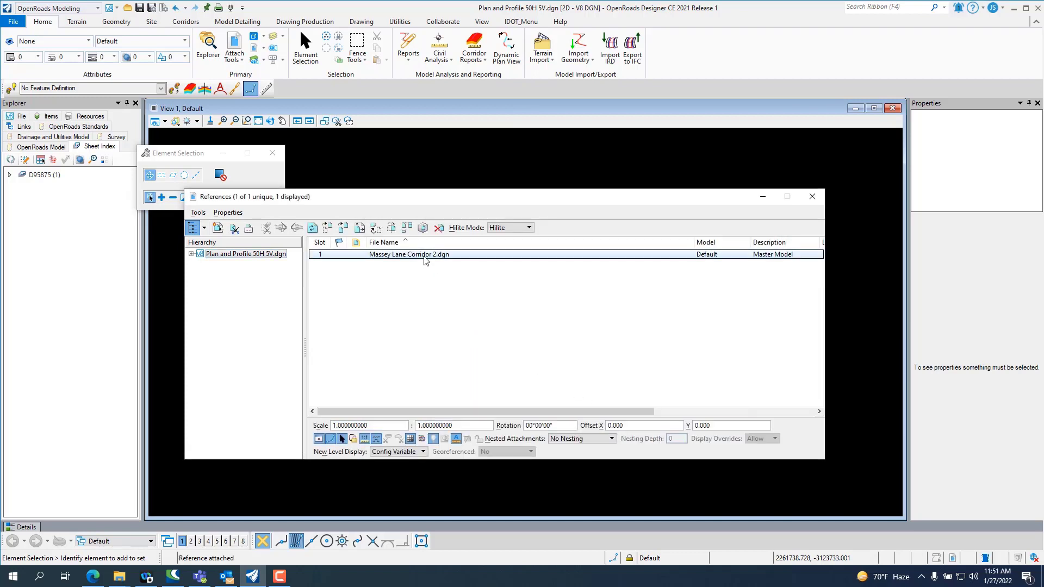
left_click(580, 438)
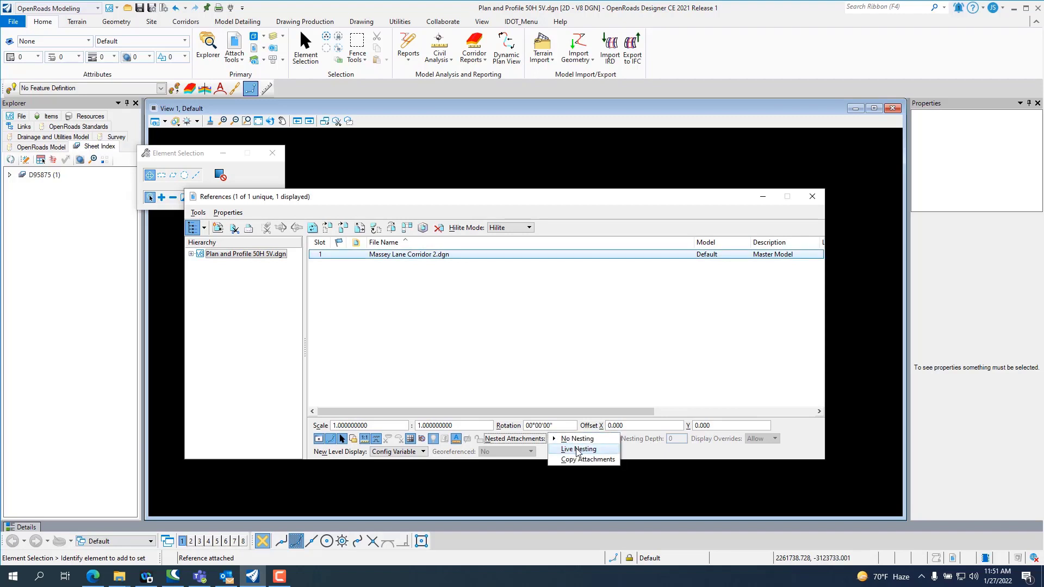
left_click(577, 449)
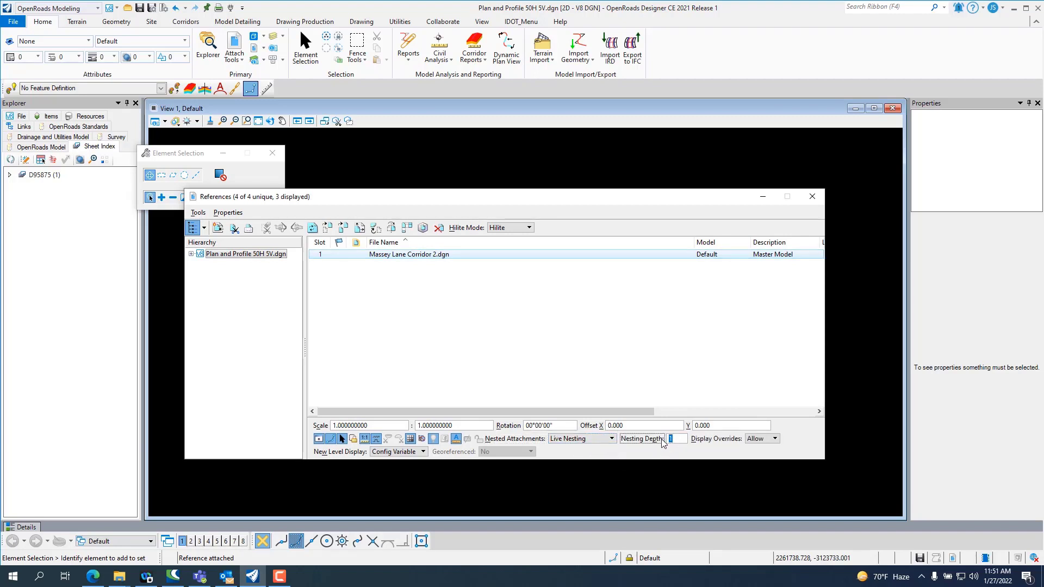
type("3")
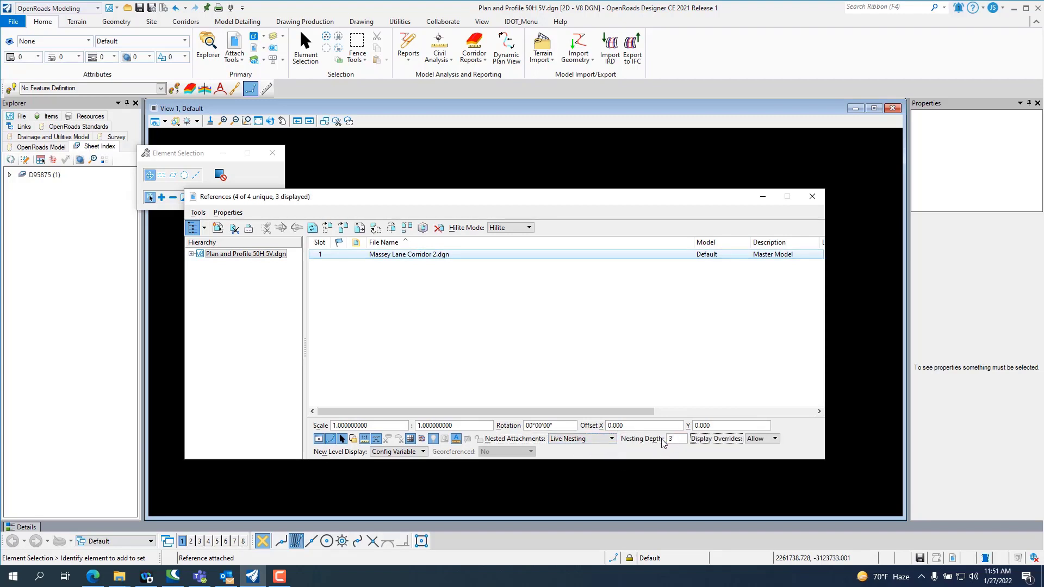
left_click(811, 197)
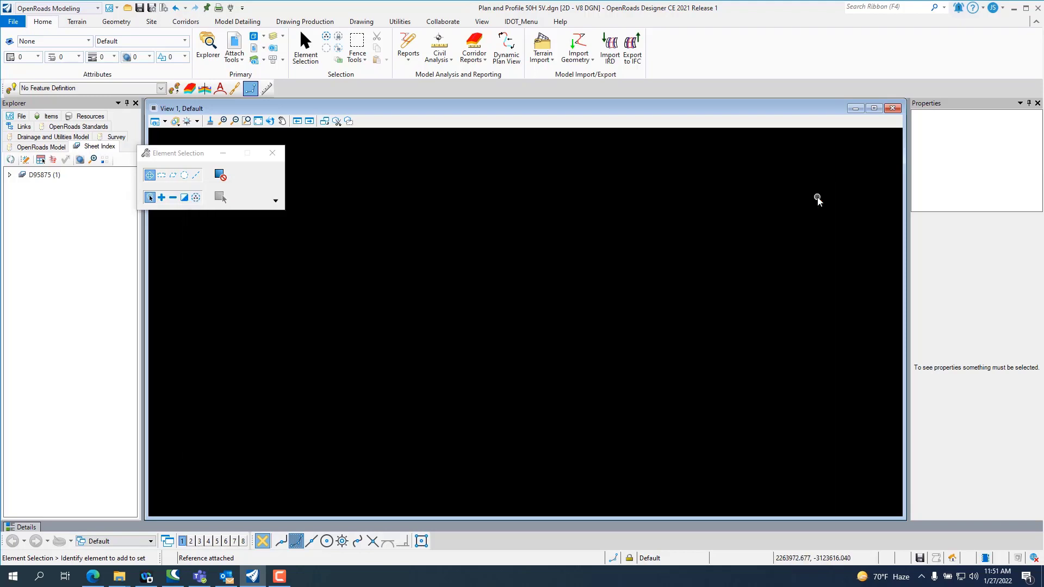
left_click(259, 121)
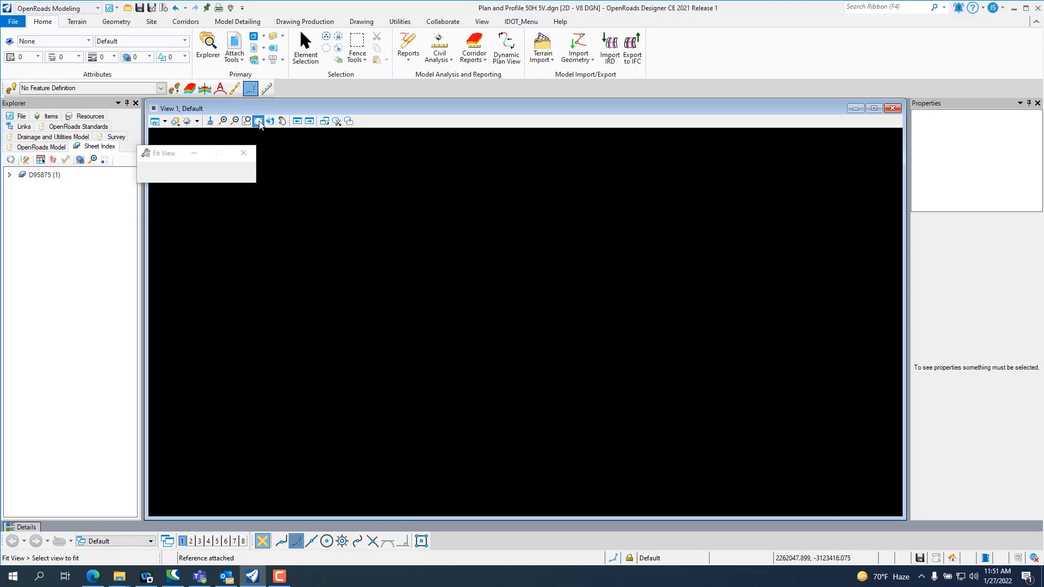
Fit the corridor in plan, inspect the existing terrain model's properties, then clear the selection.
left_click(259, 121)
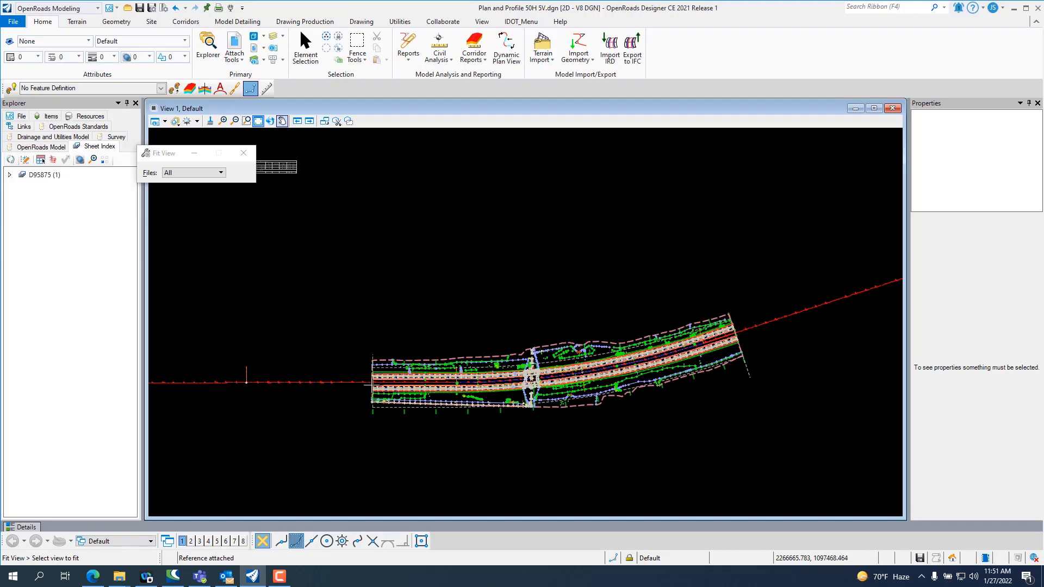
mouse_move(436, 392)
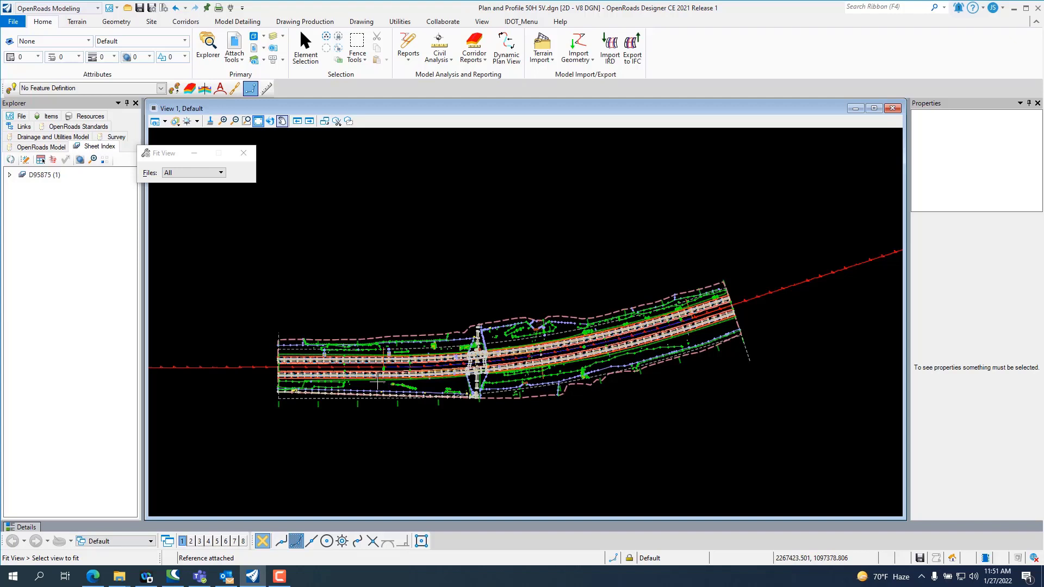
right_click(401, 262)
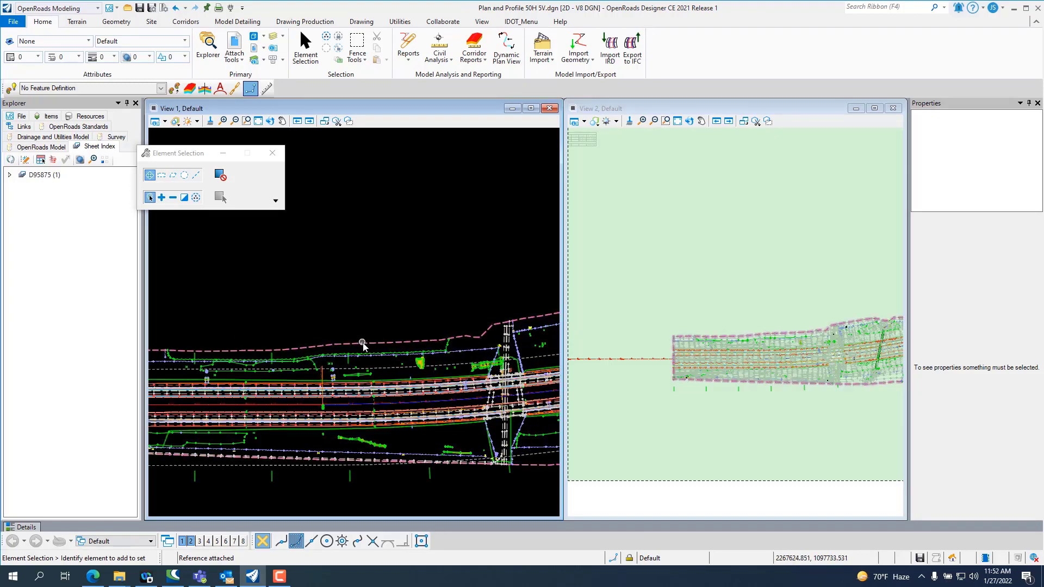
left_click(364, 345)
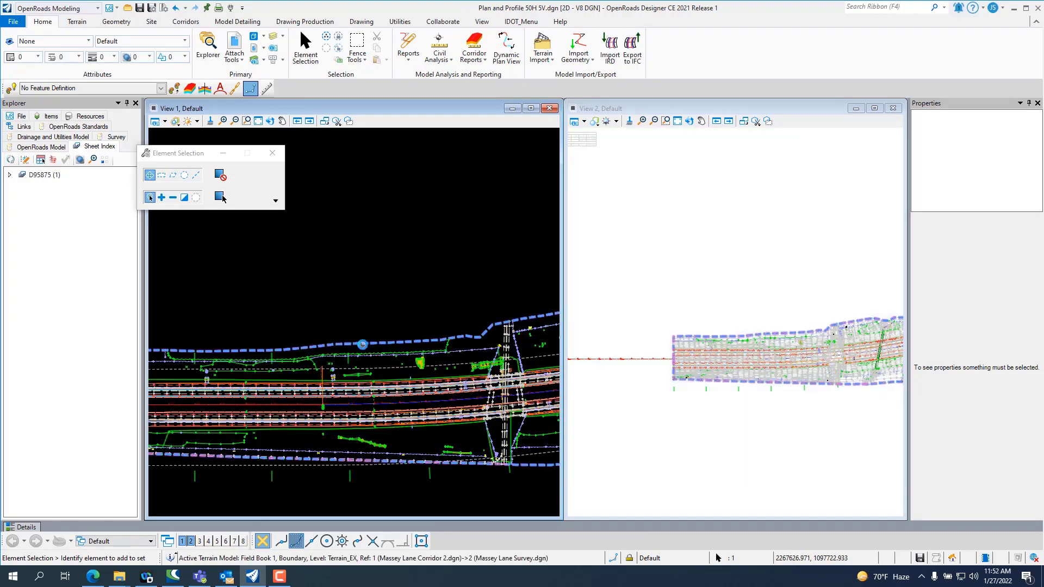
left_click(363, 344)
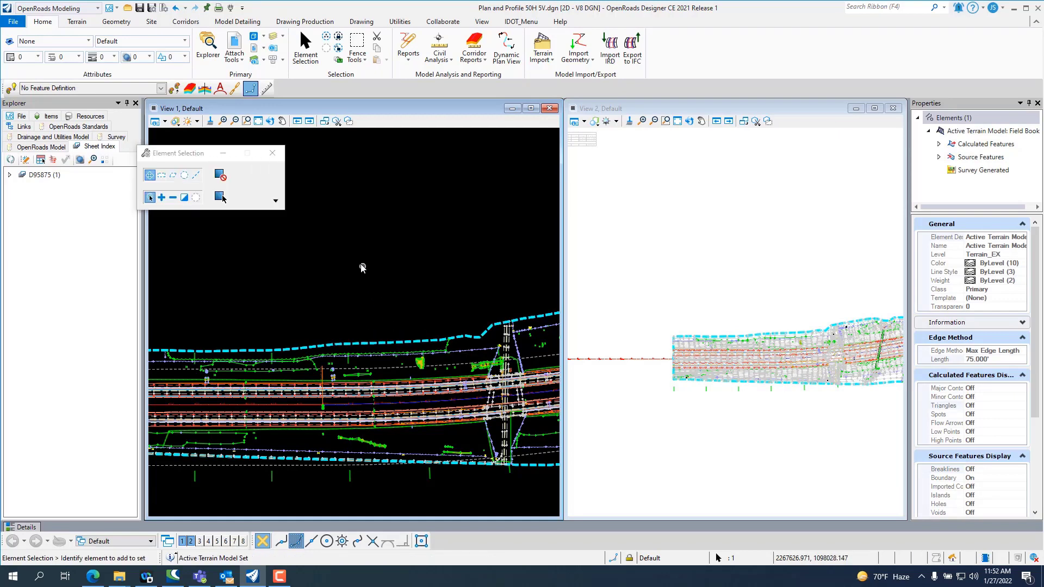
right_click(362, 267)
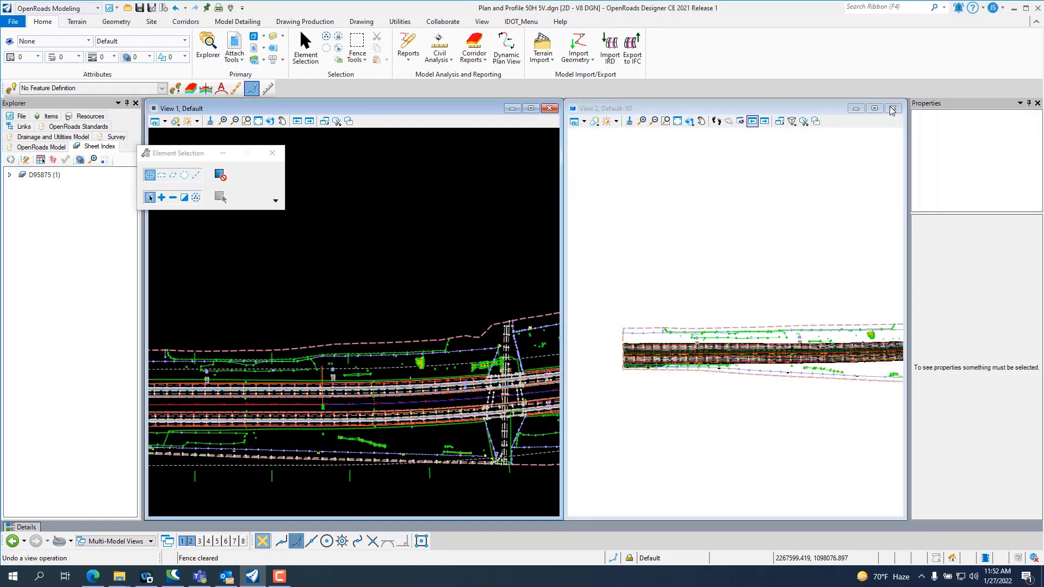
Return to a single maximized plan view and start a Civil Plan named boundary from Drawing Production.
left_click(891, 108)
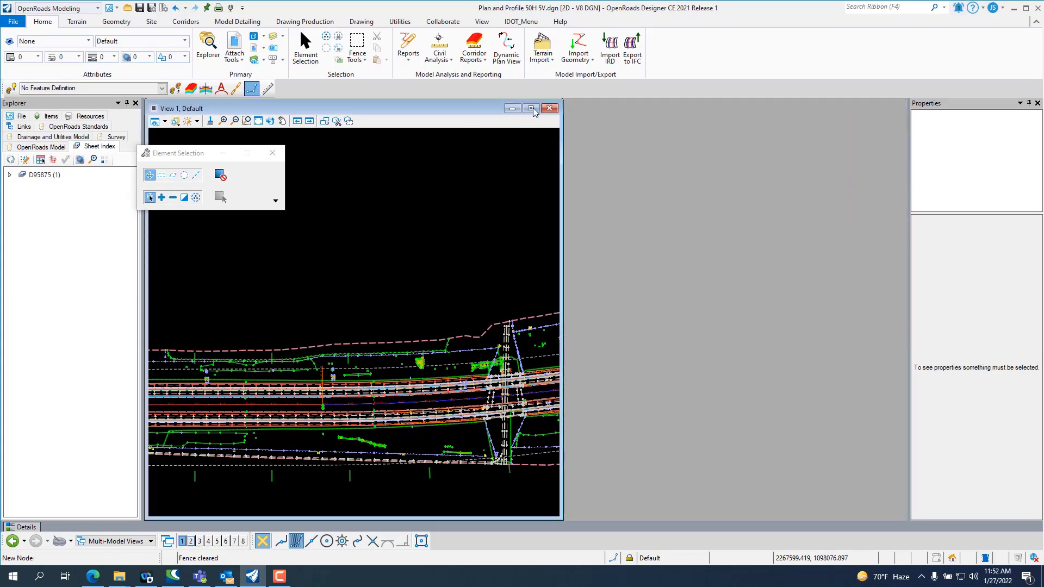
left_click(532, 109)
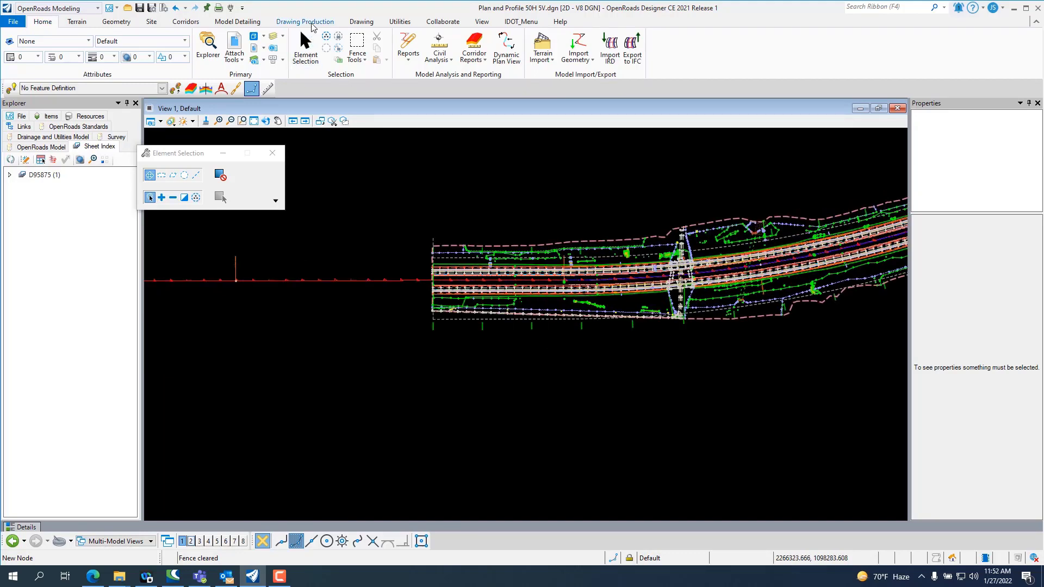
left_click(305, 22)
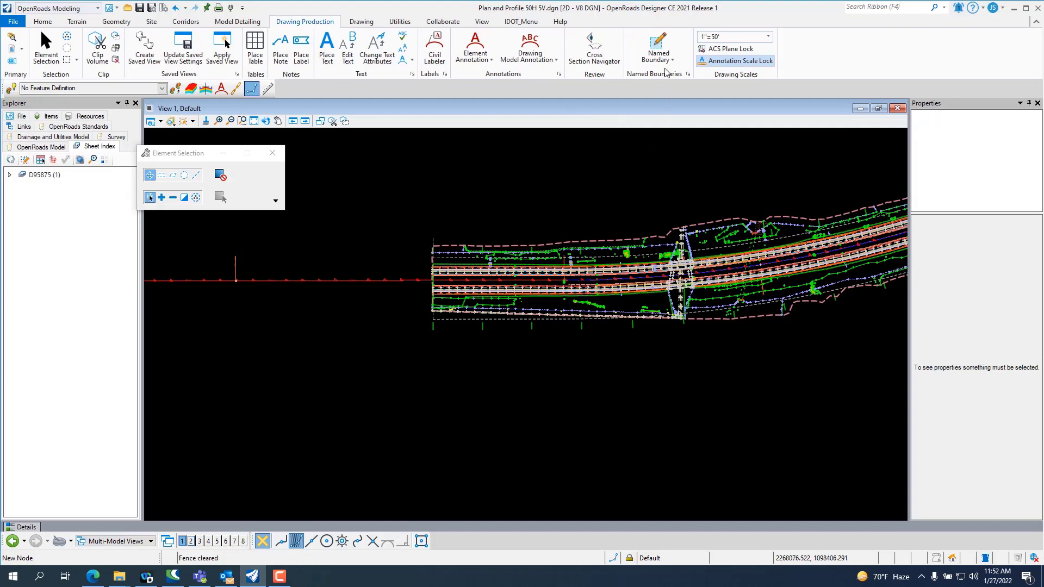
mouse_move(658, 44)
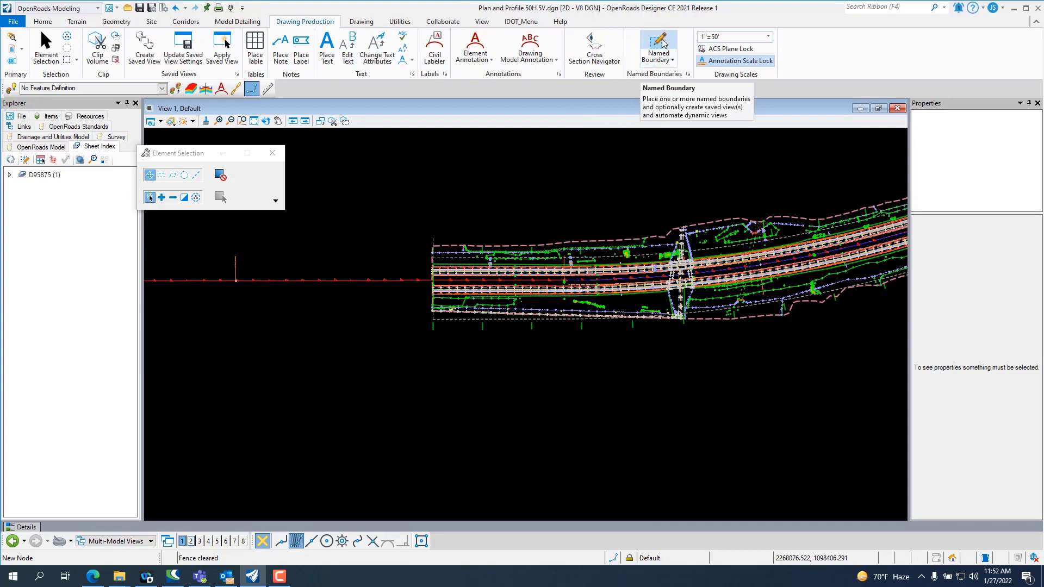
mouse_move(712, 41)
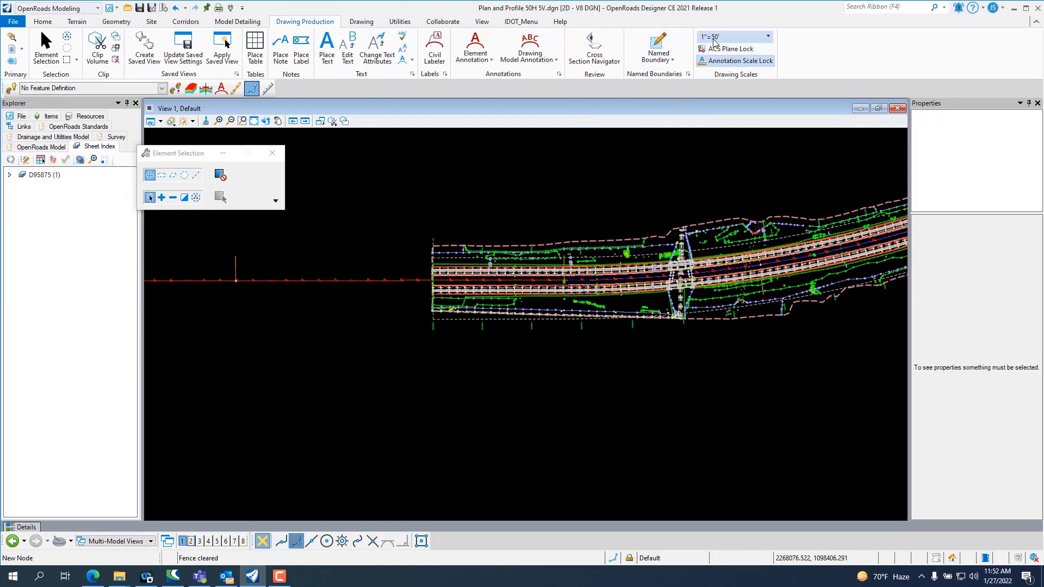
left_click(657, 47)
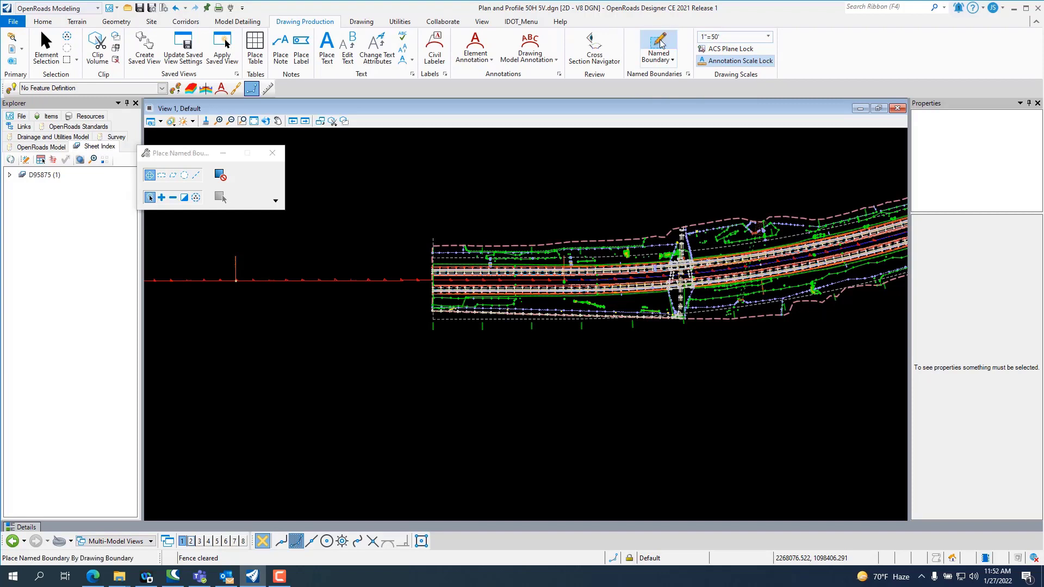
left_click(212, 177)
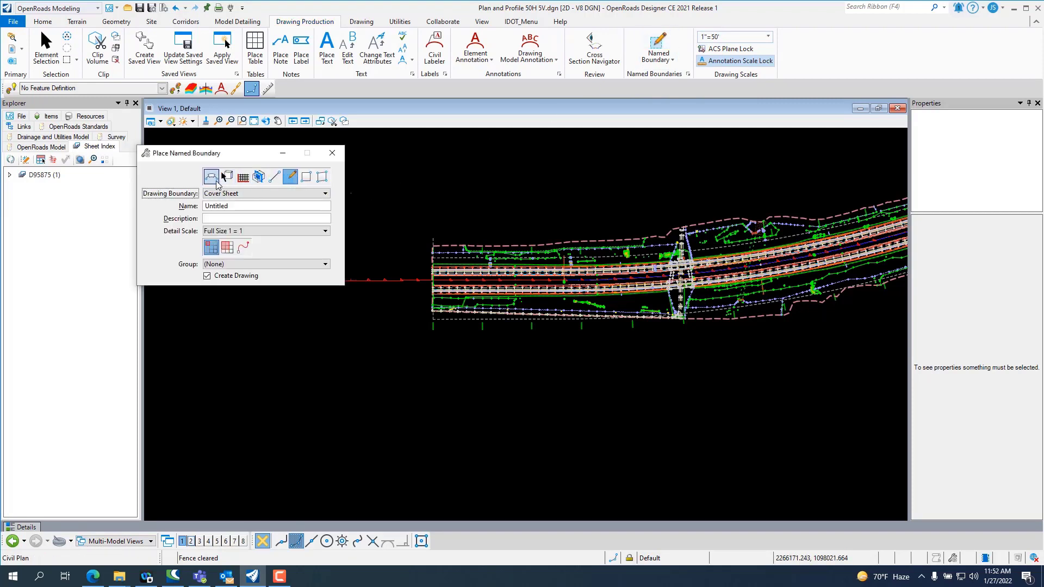
left_click(207, 176)
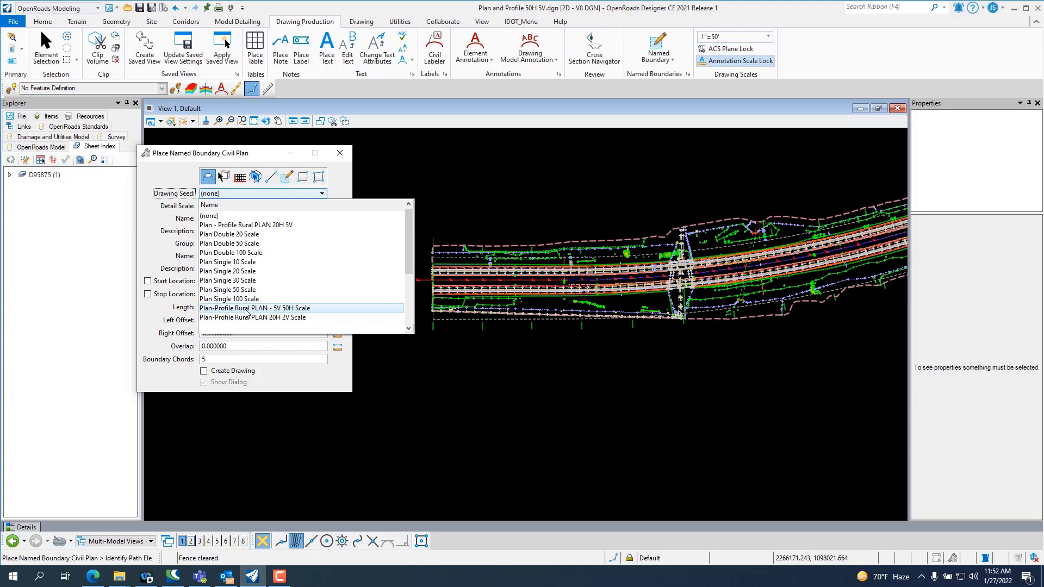
Use the rural 5V 50H plan-profile seed and name the boundary 'I72 Plan and Profile'.
left_click(255, 308)
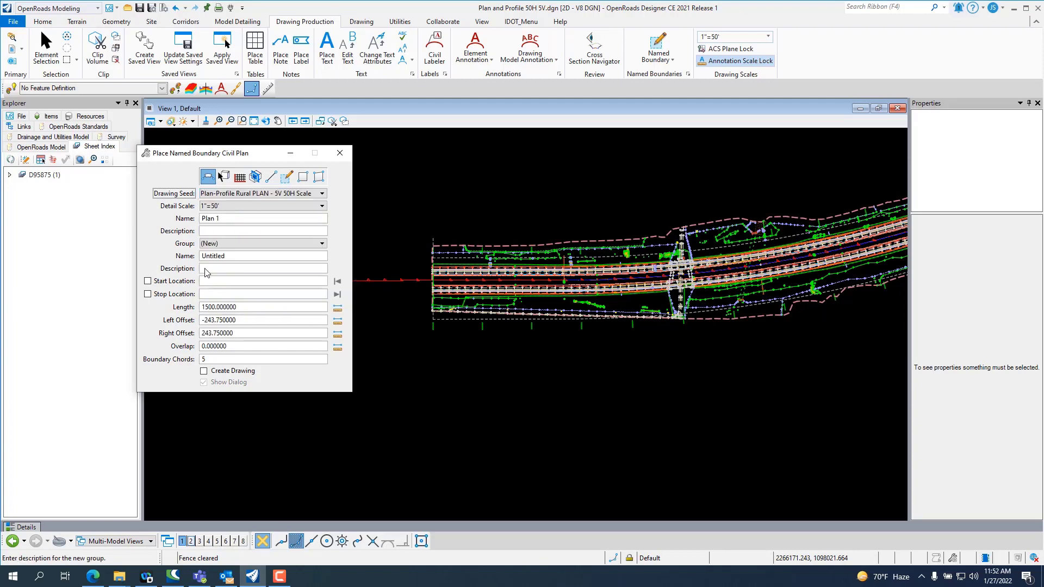
left_click(260, 205)
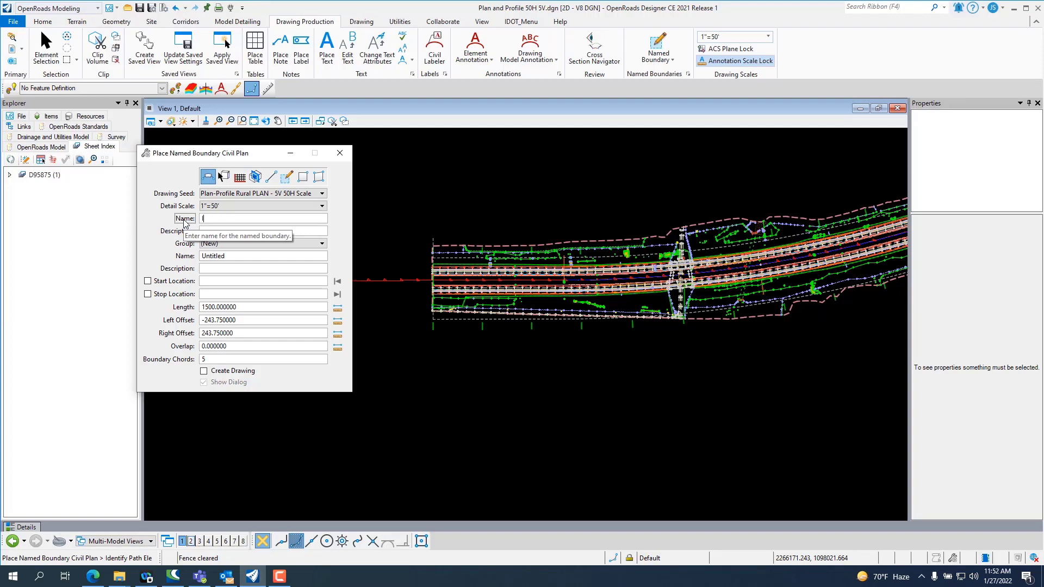
type("I72 Plan and Profile")
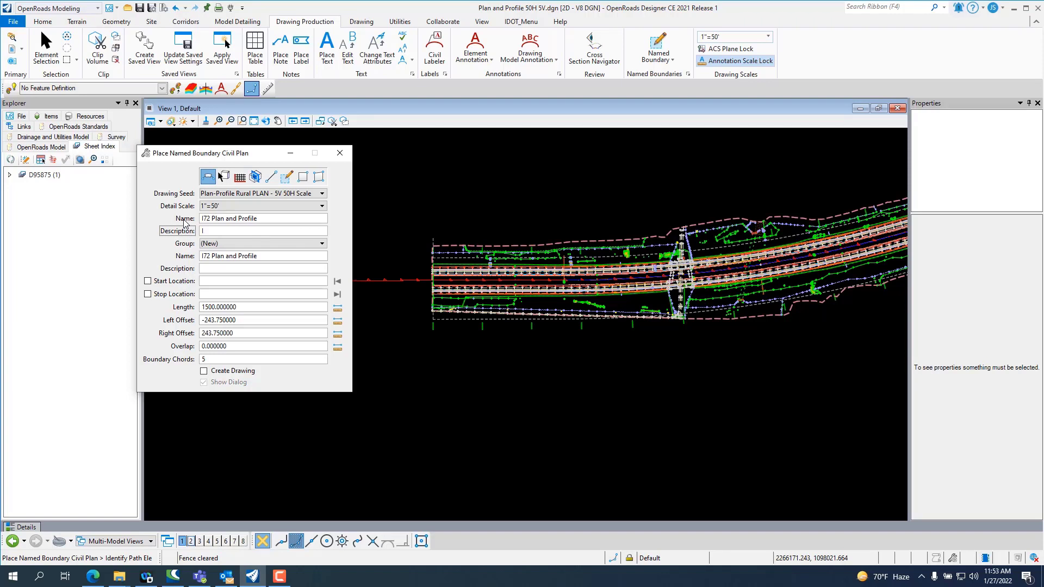
type("72 Plan and Profile")
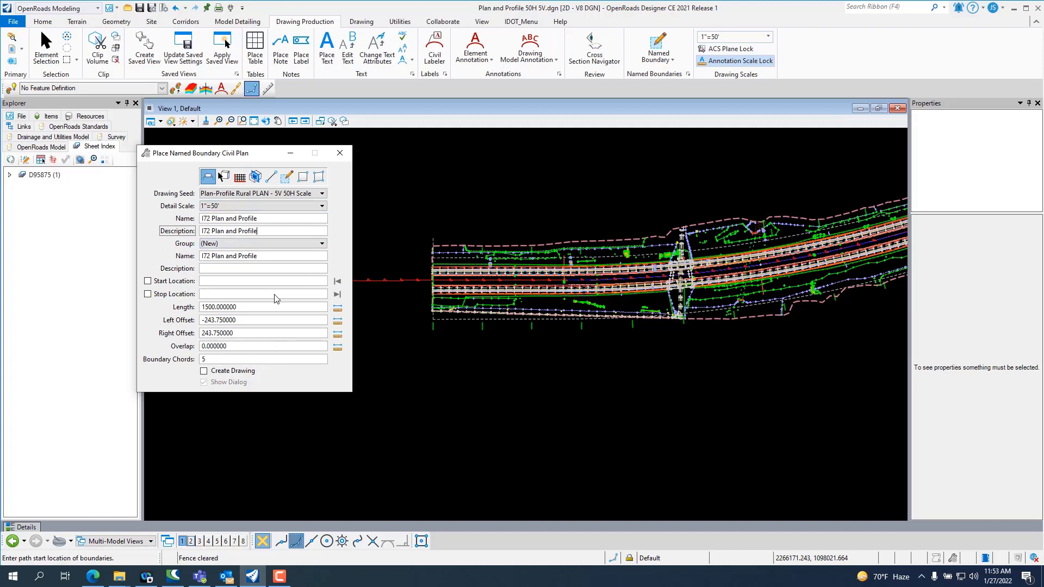
Run the boundaries along the ExCL5 centerline from 110+00 to a locked stop at 145+00 and accept.
left_click(414, 279)
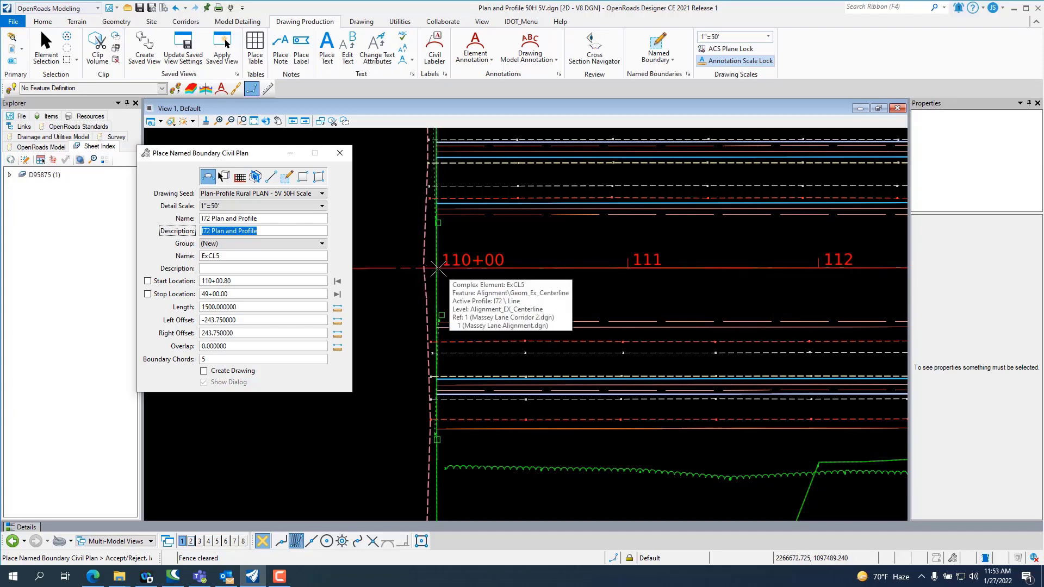
mouse_move(442, 270)
type("1")
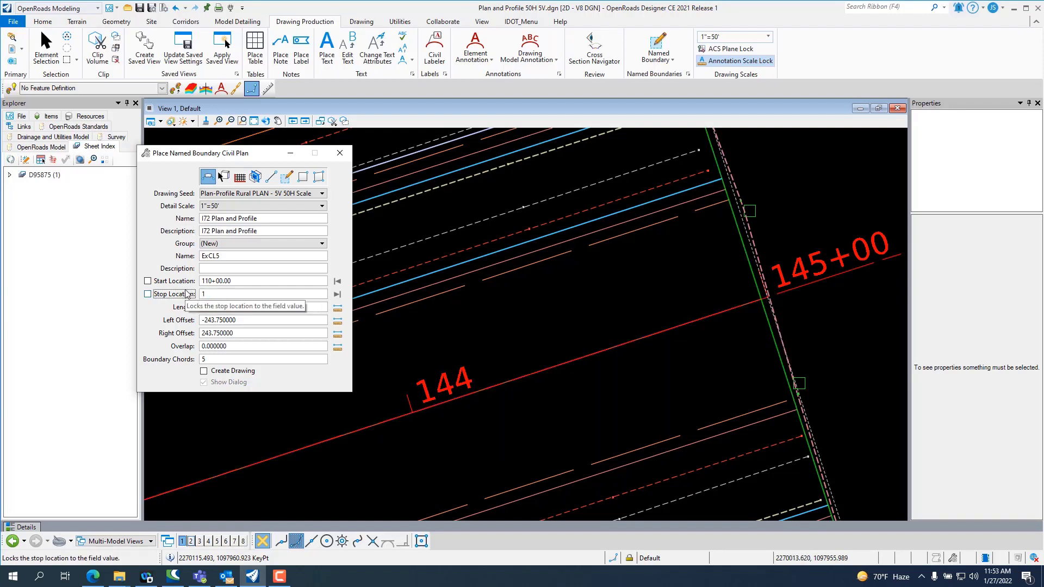
type("45+")
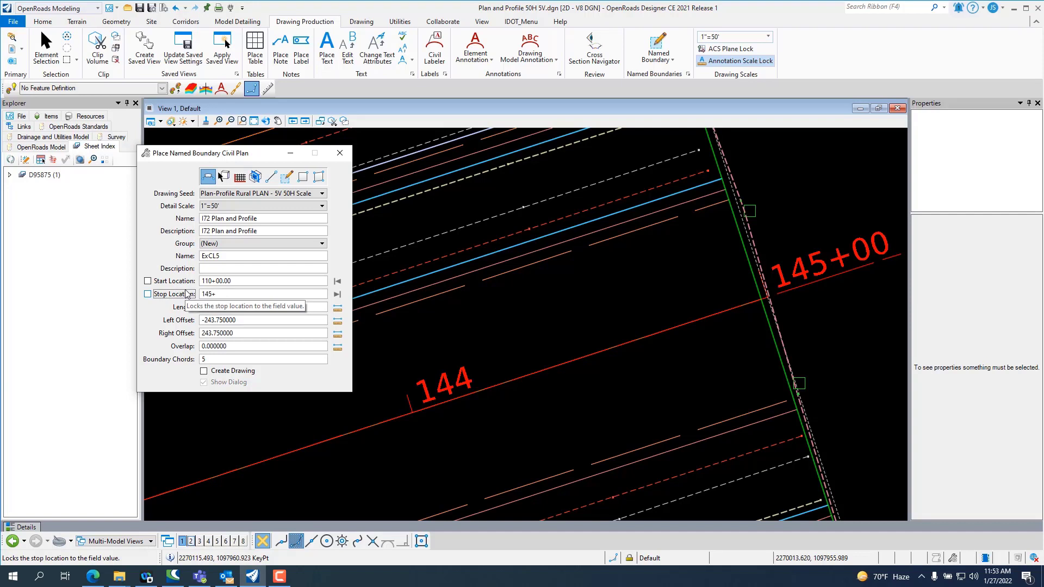
left_click(147, 293)
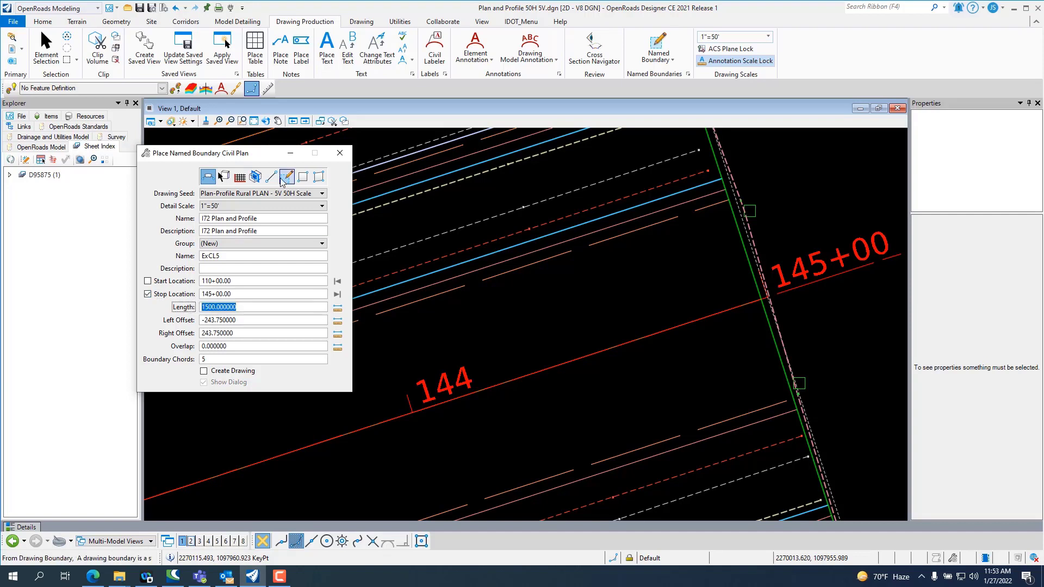
left_click(287, 176)
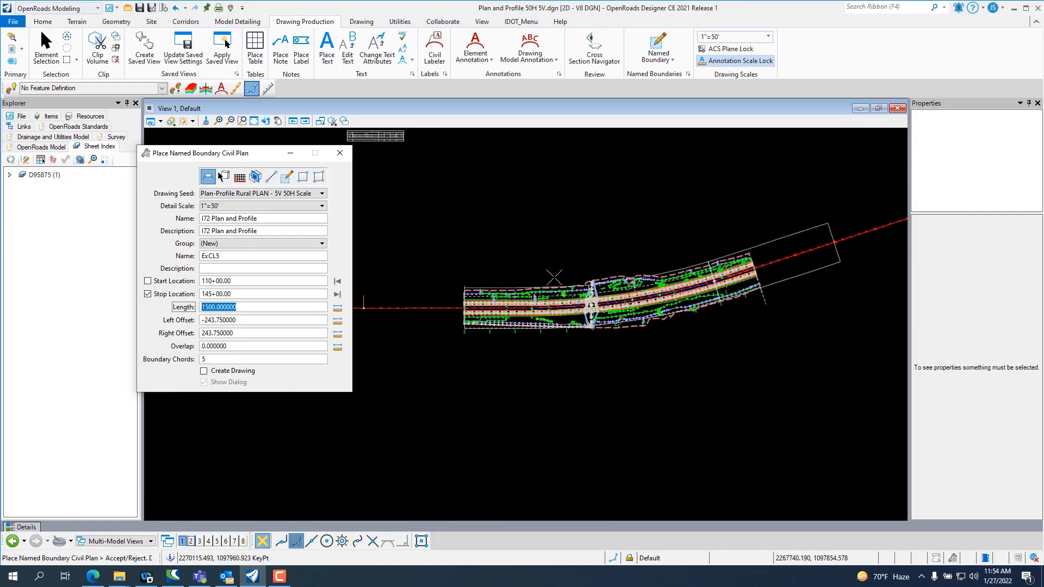
mouse_move(484, 363)
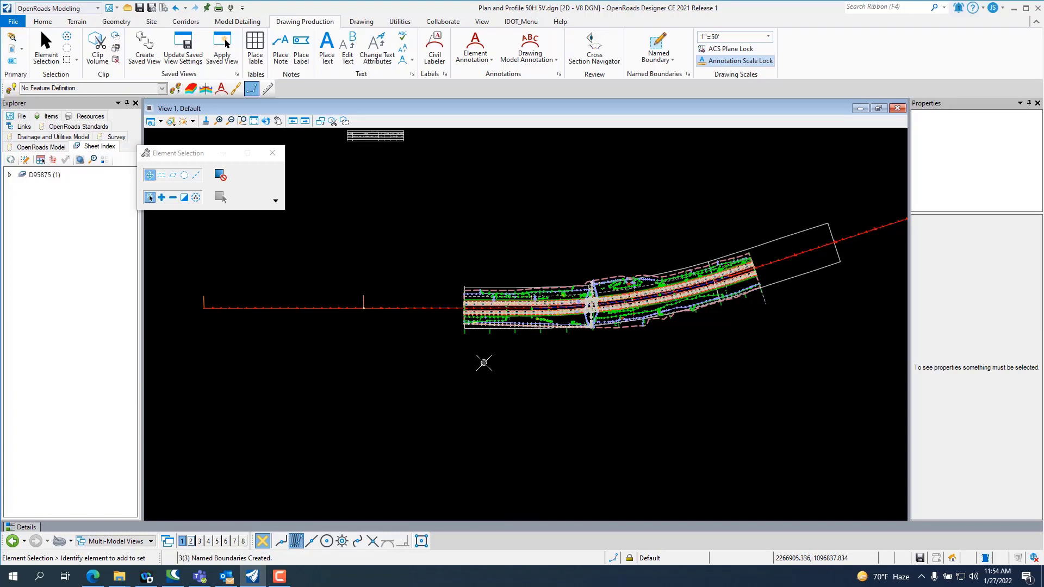
mouse_move(619, 383)
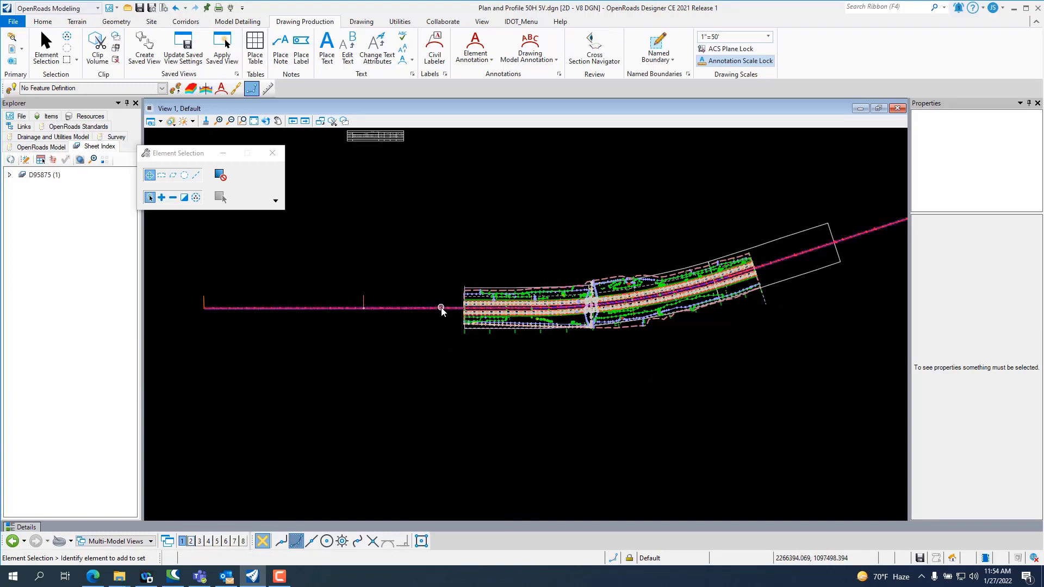
Select the ExCL5 alignment and open its profile model in a second view.
left_click(440, 306)
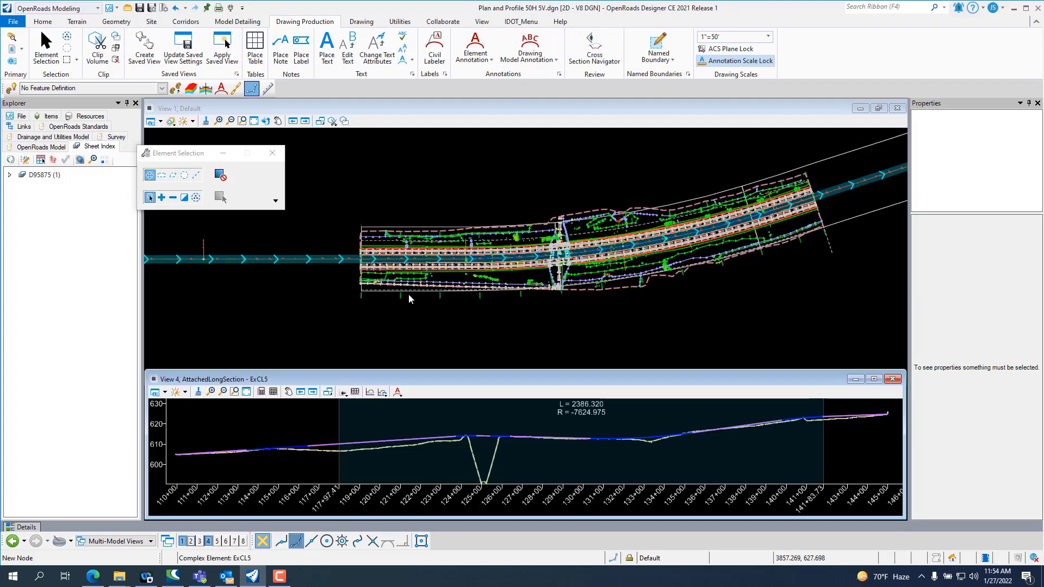
left_click(332, 120)
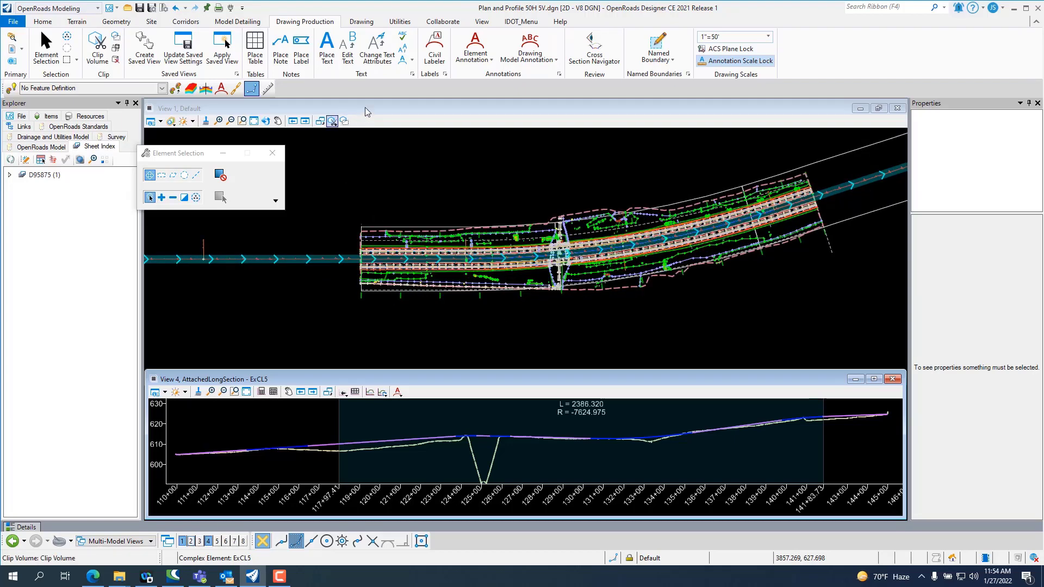
Switch to a Civil Profile named boundary with the Plan-Profile Rural PROFILE 5V 50H seed.
left_click(657, 48)
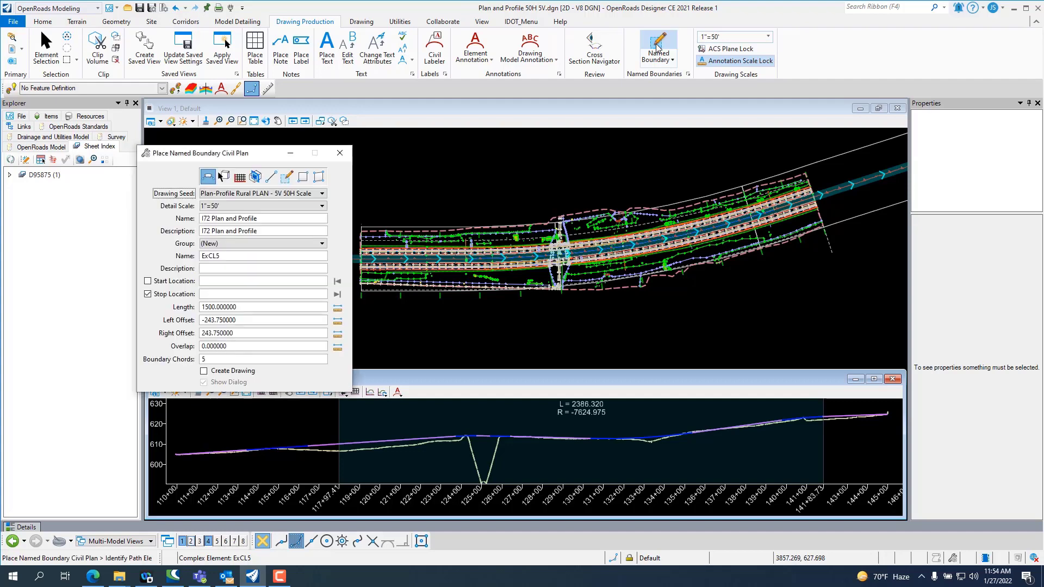
left_click(239, 176)
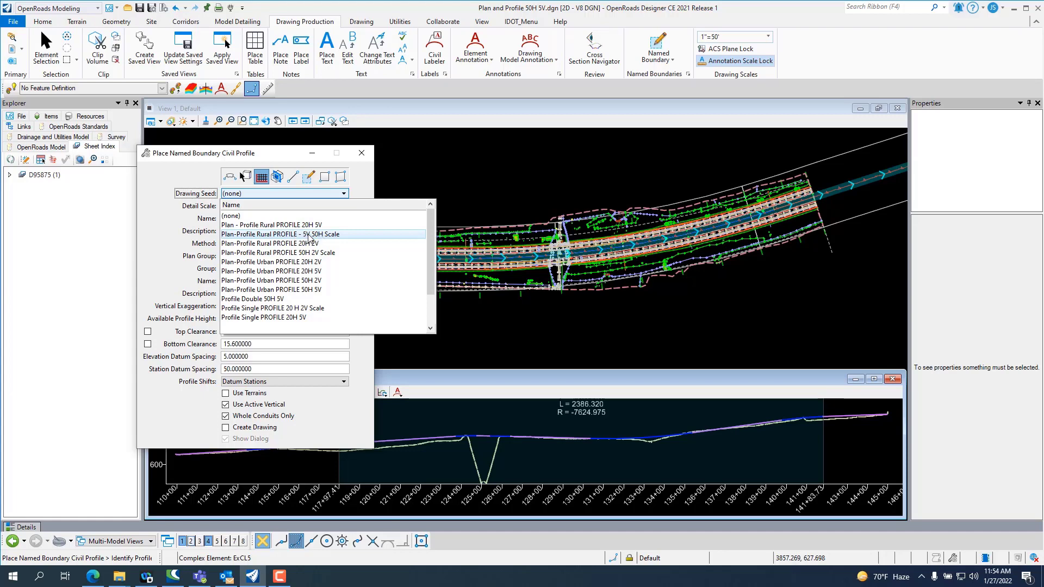
left_click(280, 234)
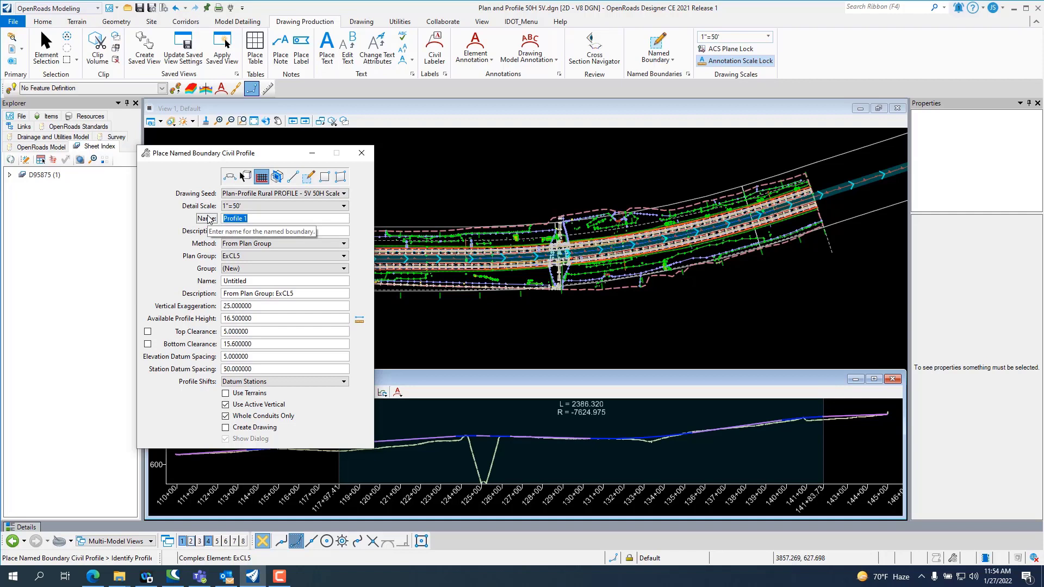
Enter 'I72 Profile' as the boundary name and description, correcting stray characters.
type("172-")
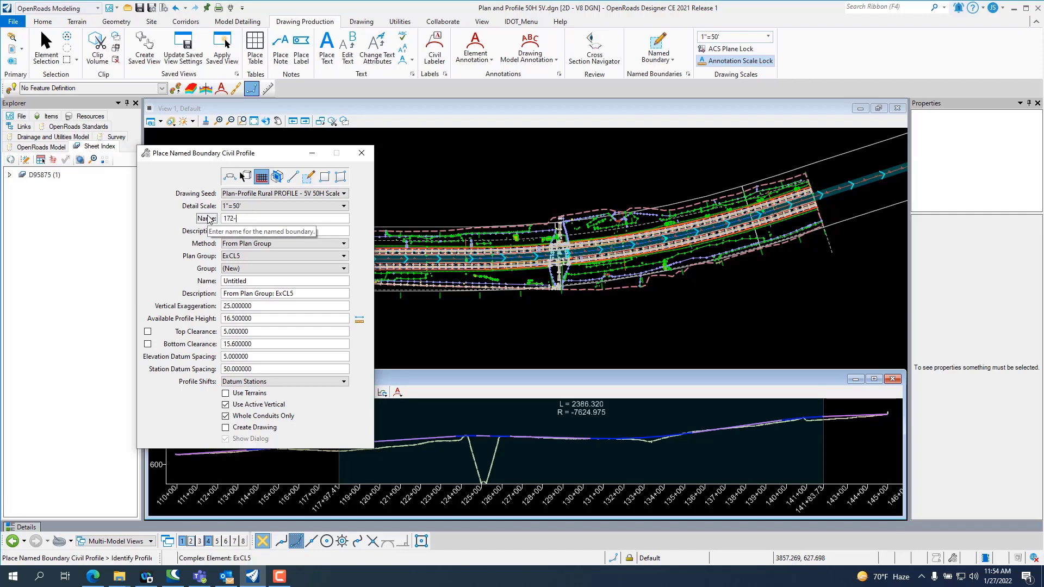
key("Backspace")
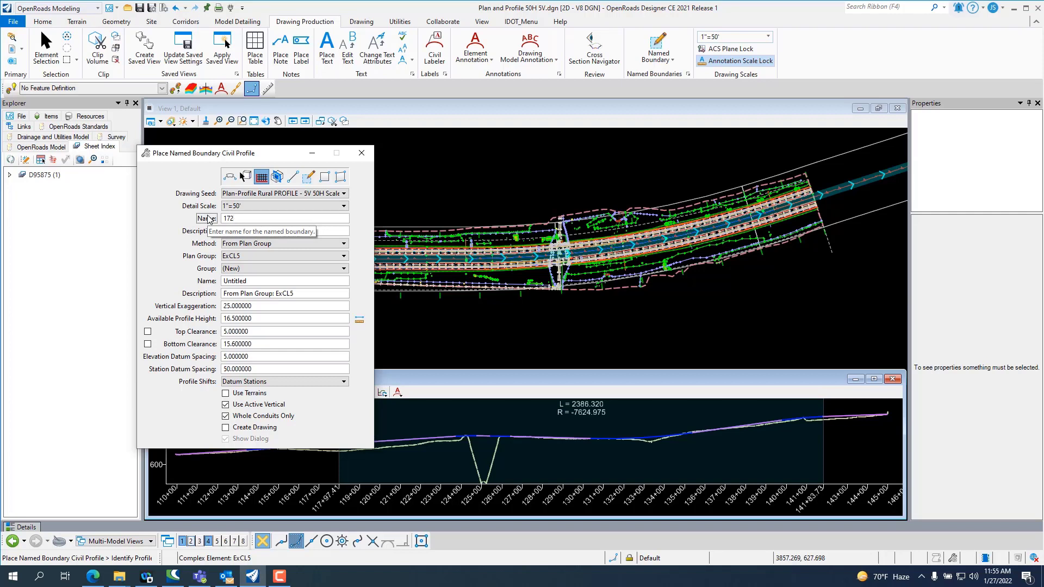
type("Profiel")
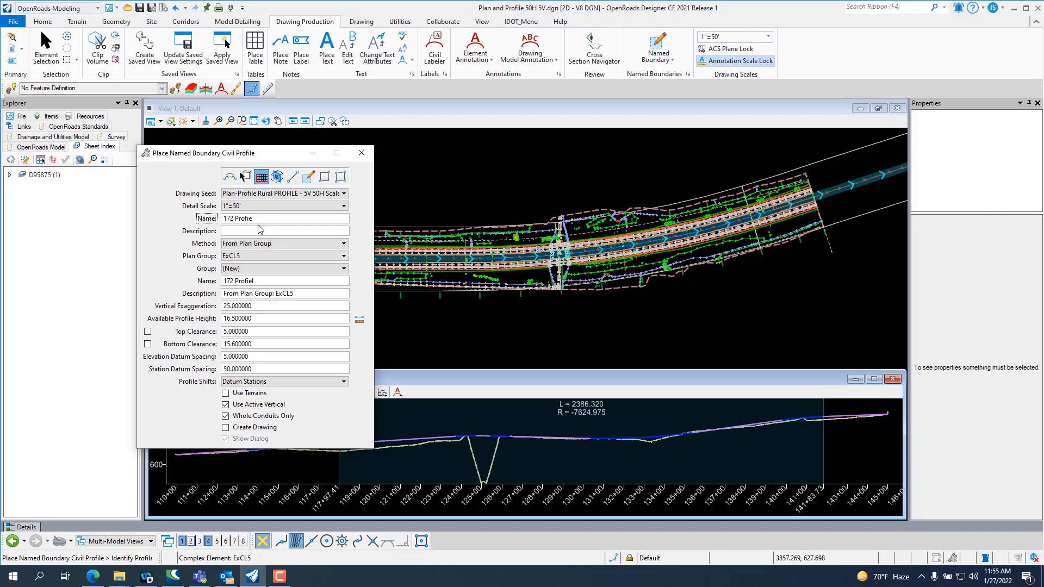
mouse_move(284, 231)
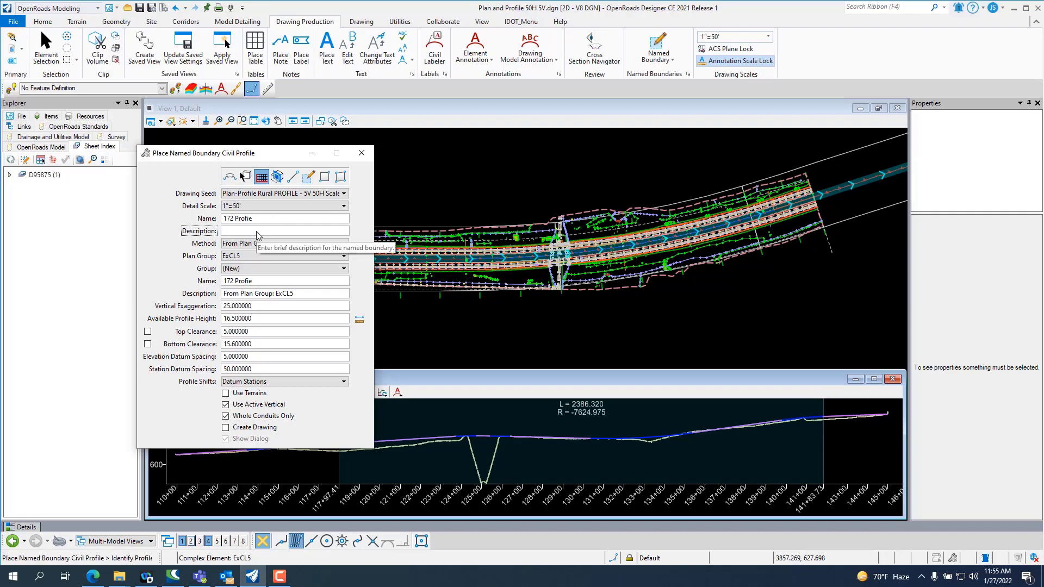
type("172 pr")
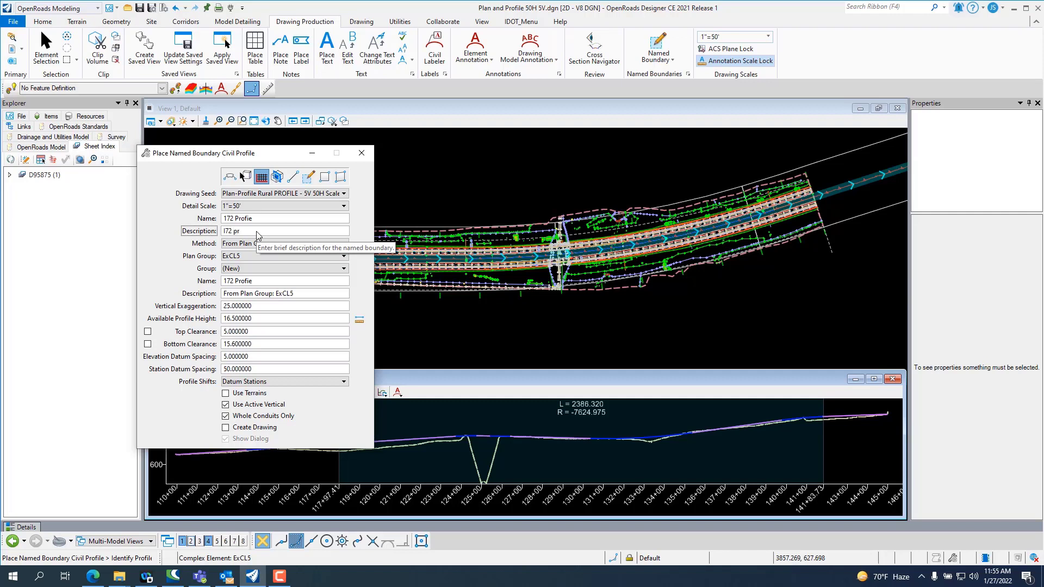
key("Backspace")
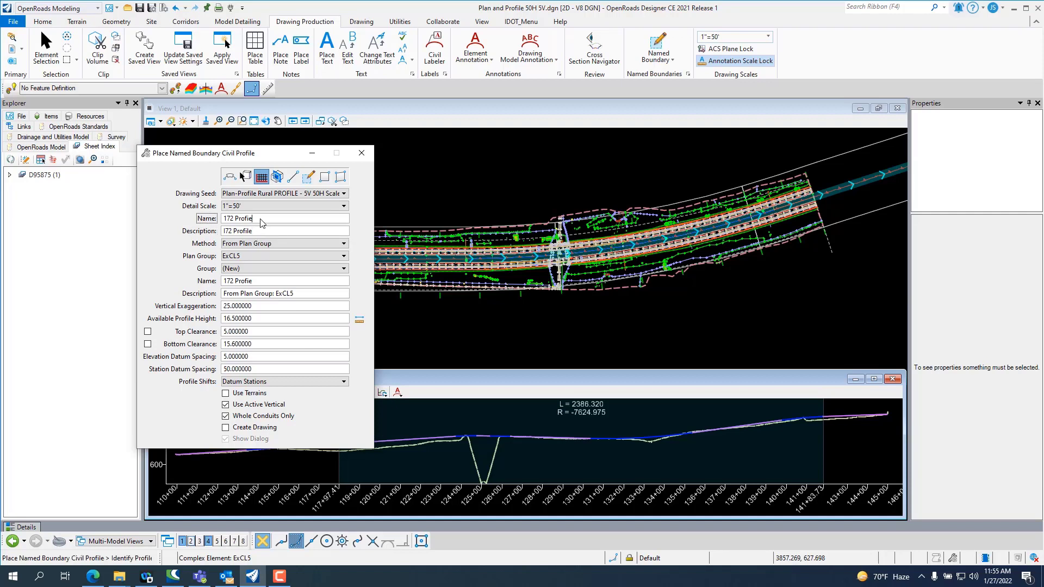
type("=")
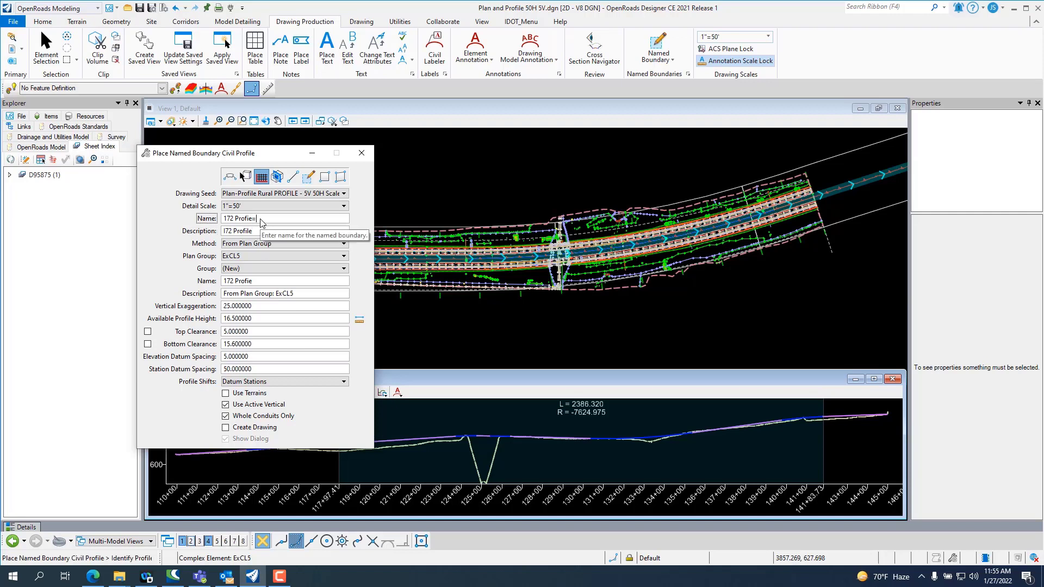
key("Backspace")
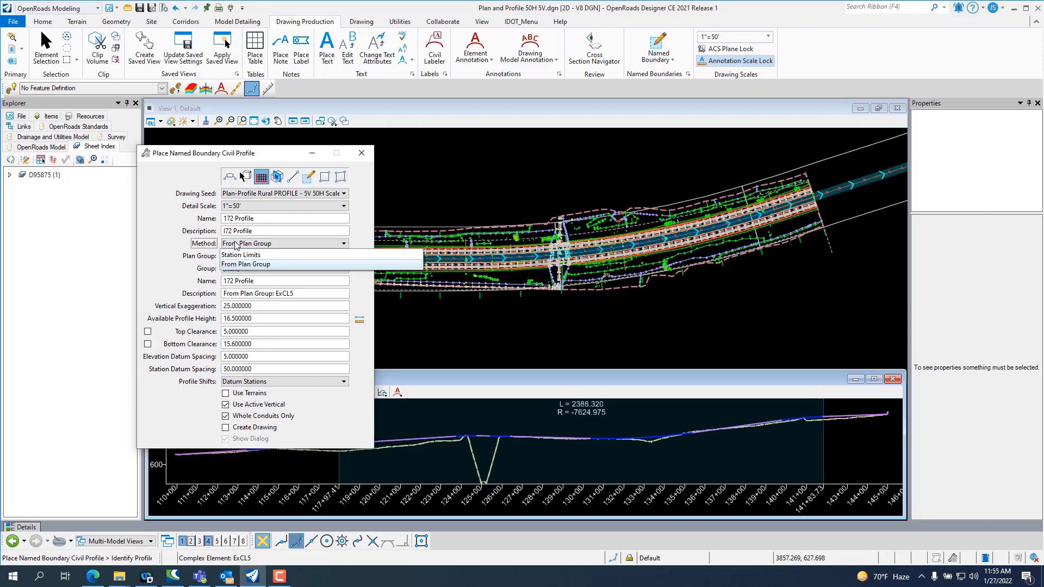
Build the profile from plan group I72 with Create Drawing enabled and preview the boundaries.
left_click(246, 265)
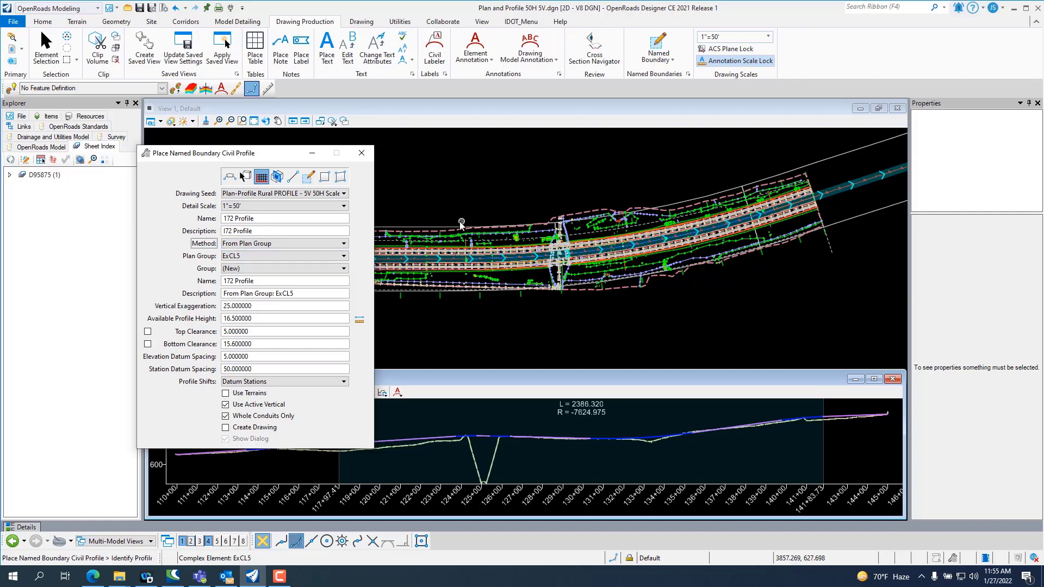
mouse_move(439, 228)
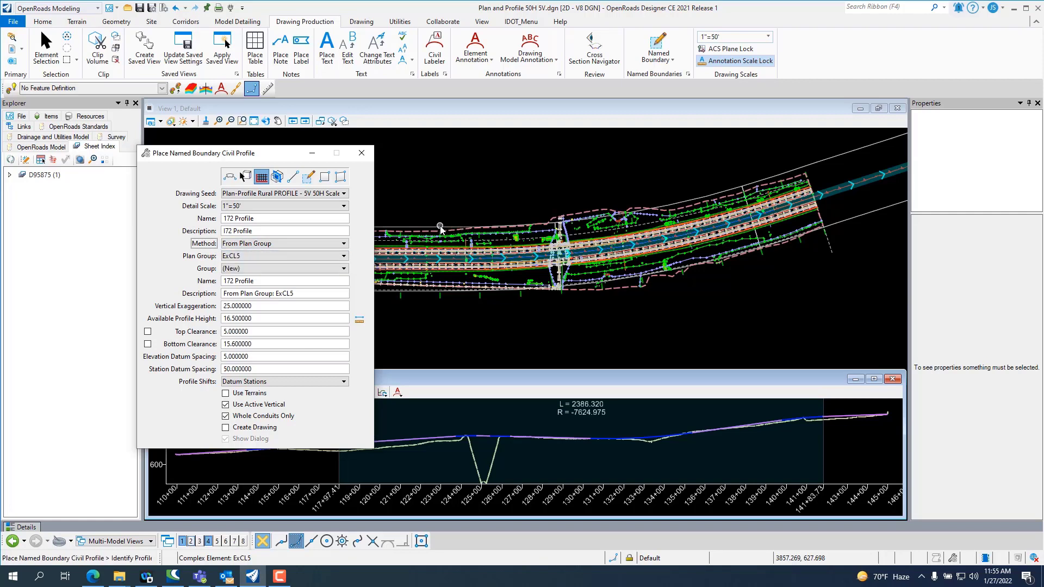
left_click(284, 269)
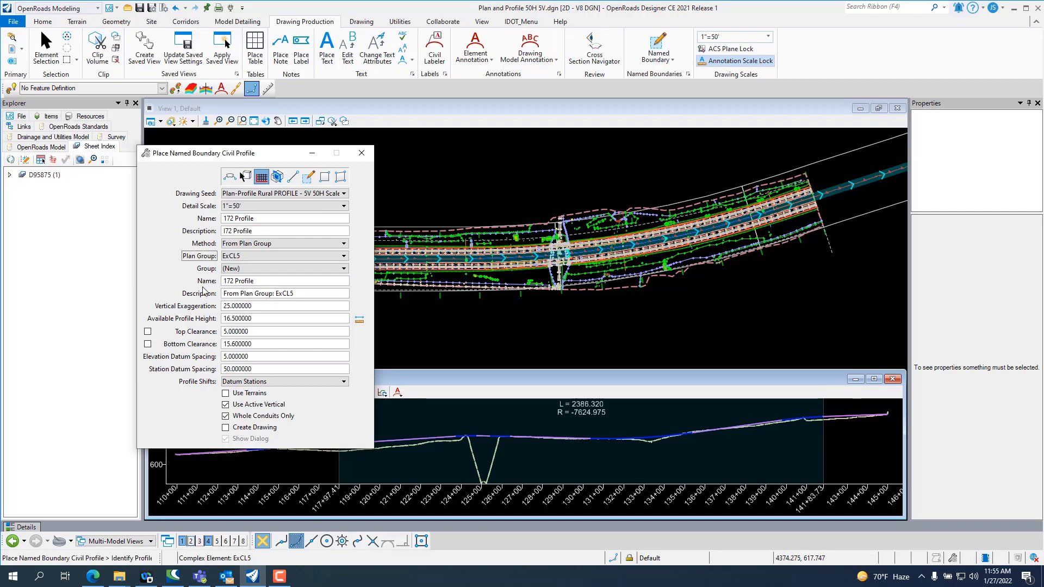
mouse_move(211, 308)
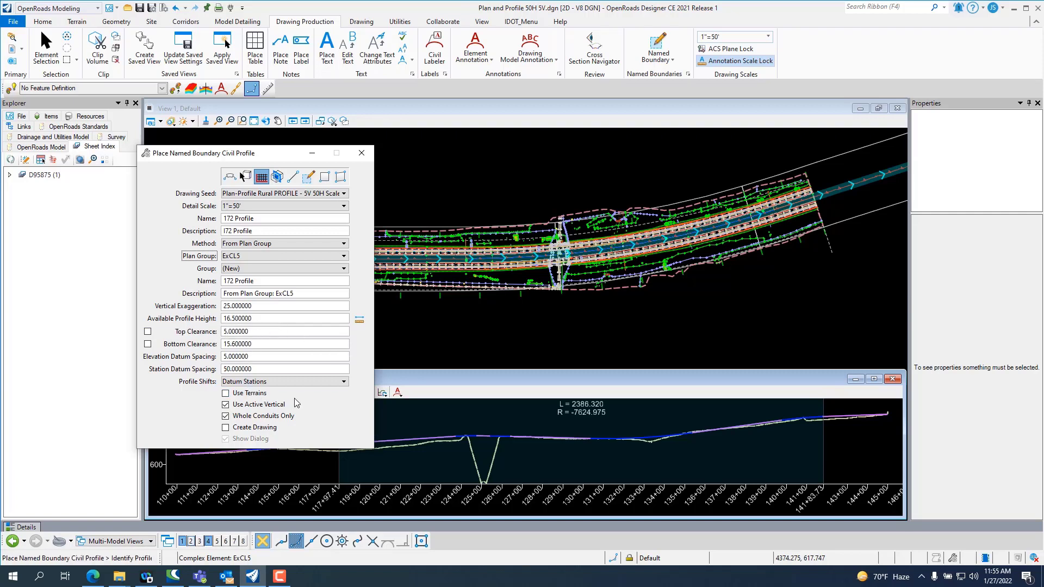
left_click(226, 426)
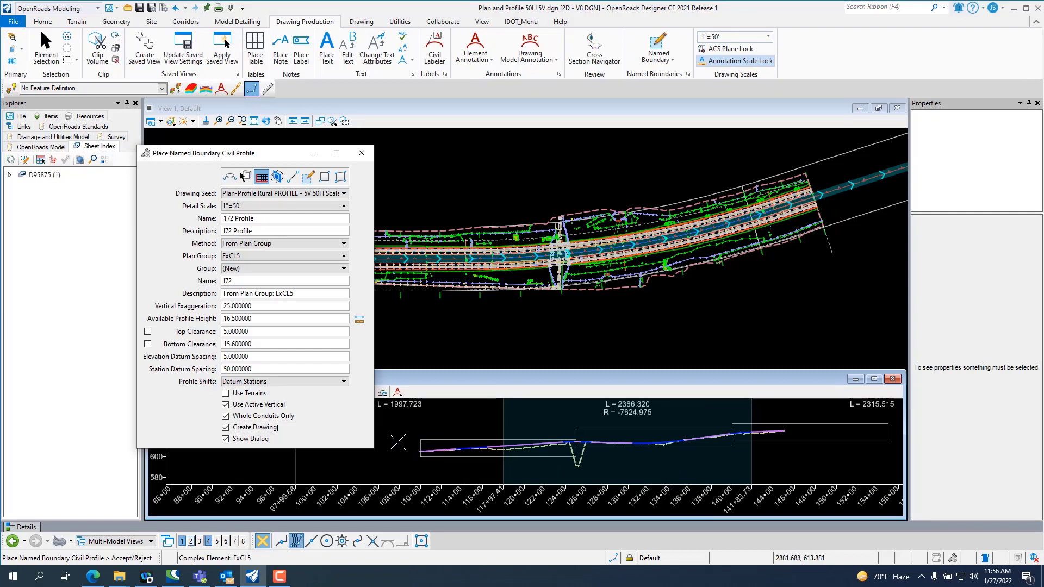
mouse_move(398, 441)
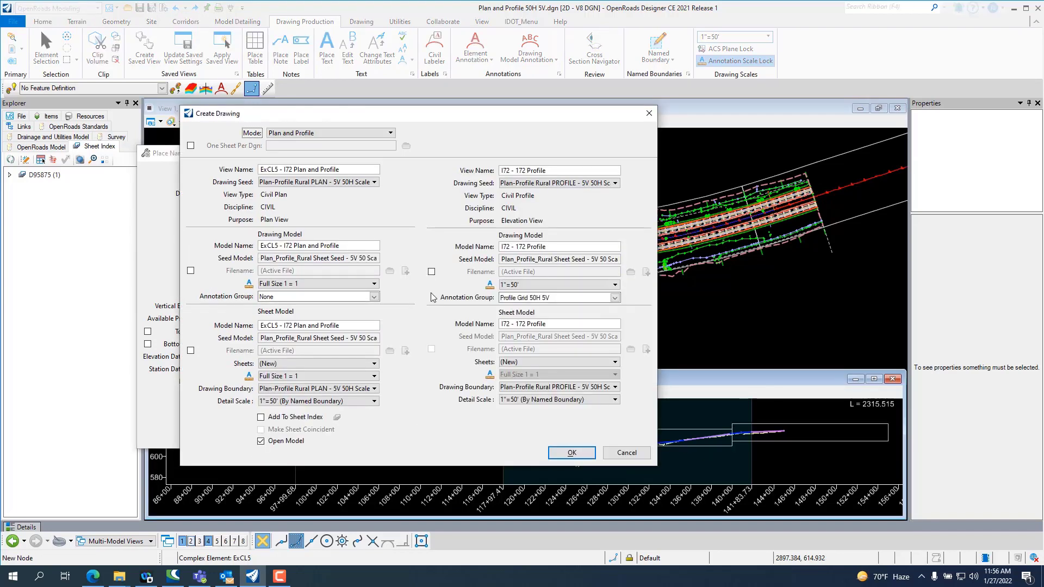
mouse_move(279, 194)
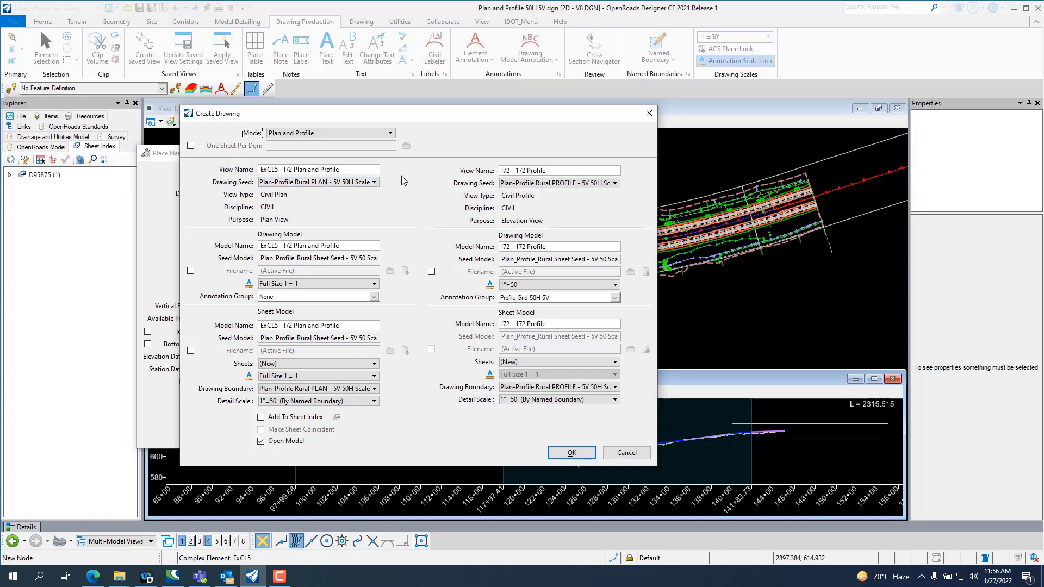
Rename the plan view and plan drawing model to 'I72 - I72 Plan'.
left_click(319, 170)
type("I72 - I72 Plan")
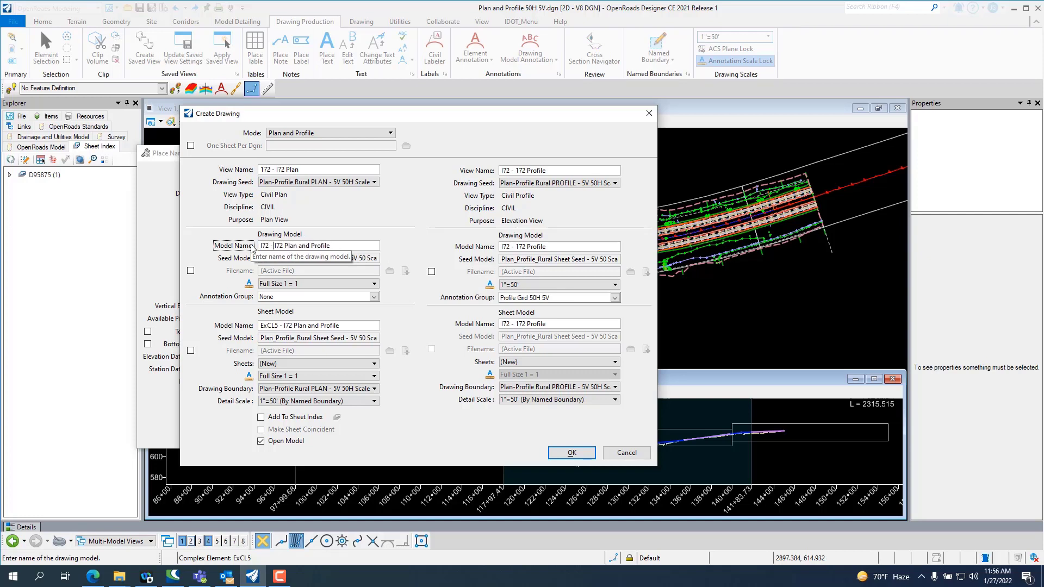
double_click(317, 246)
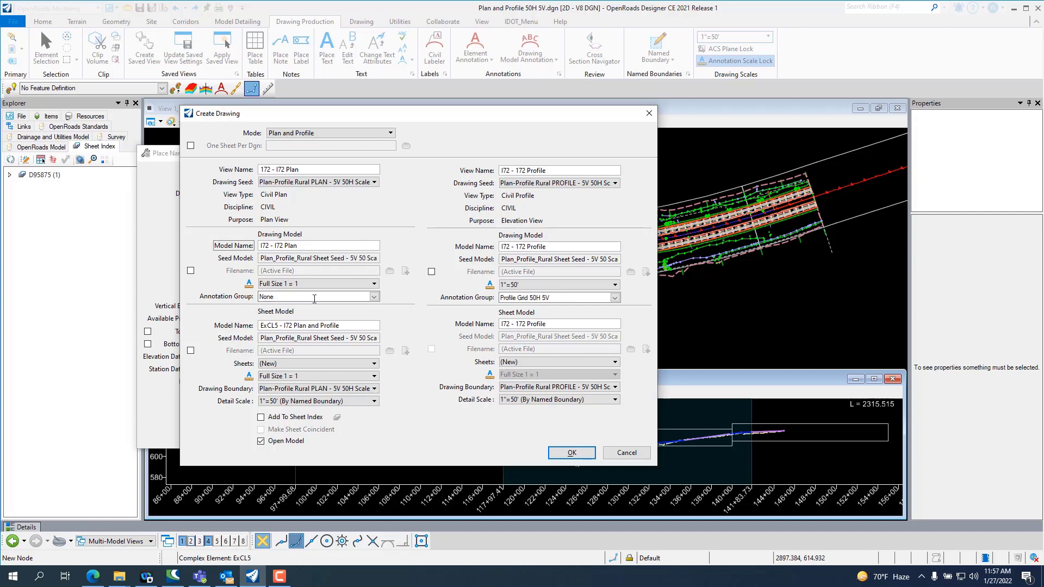
Assign Plan Annotation D6 and name both sheet models I72 - I72 Plan and Profile.
left_click(373, 297)
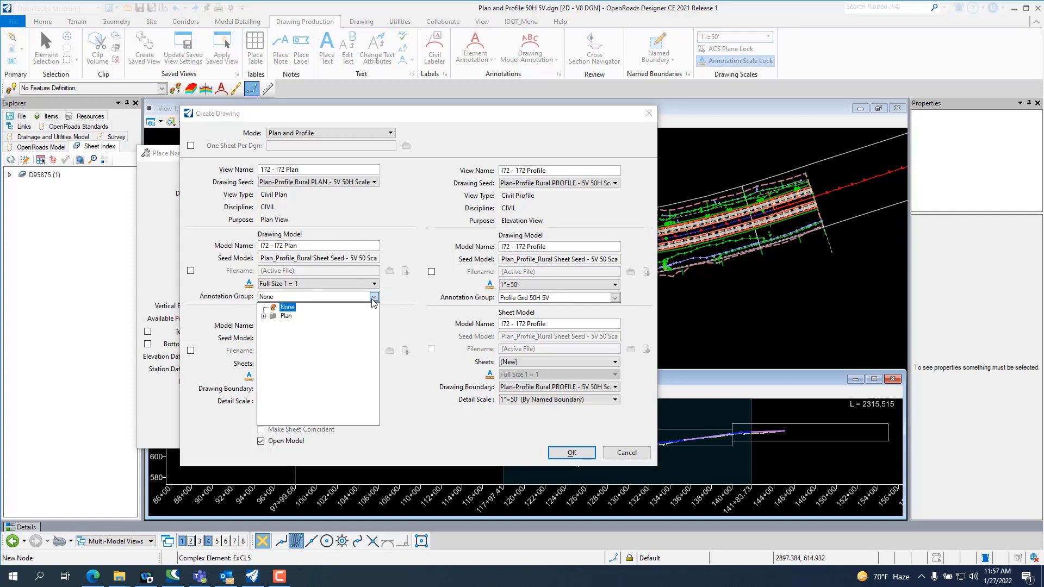
left_click(266, 315)
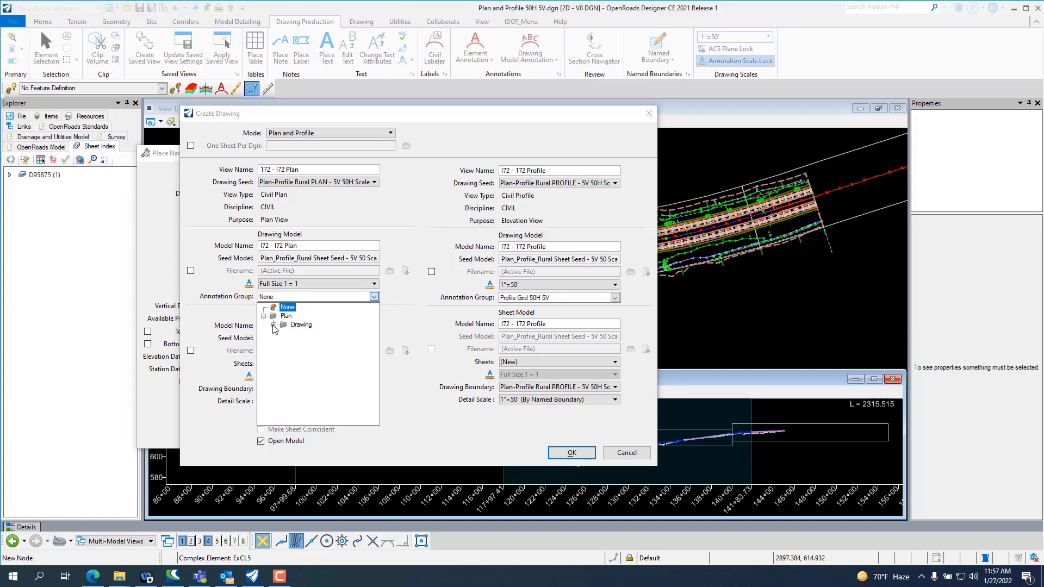
left_click(282, 324)
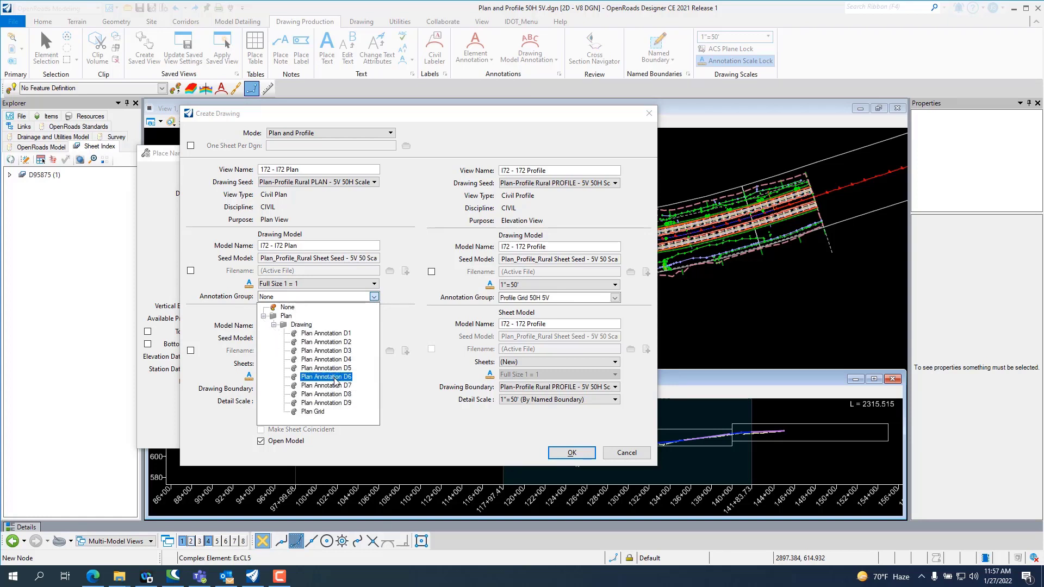
left_click(326, 376)
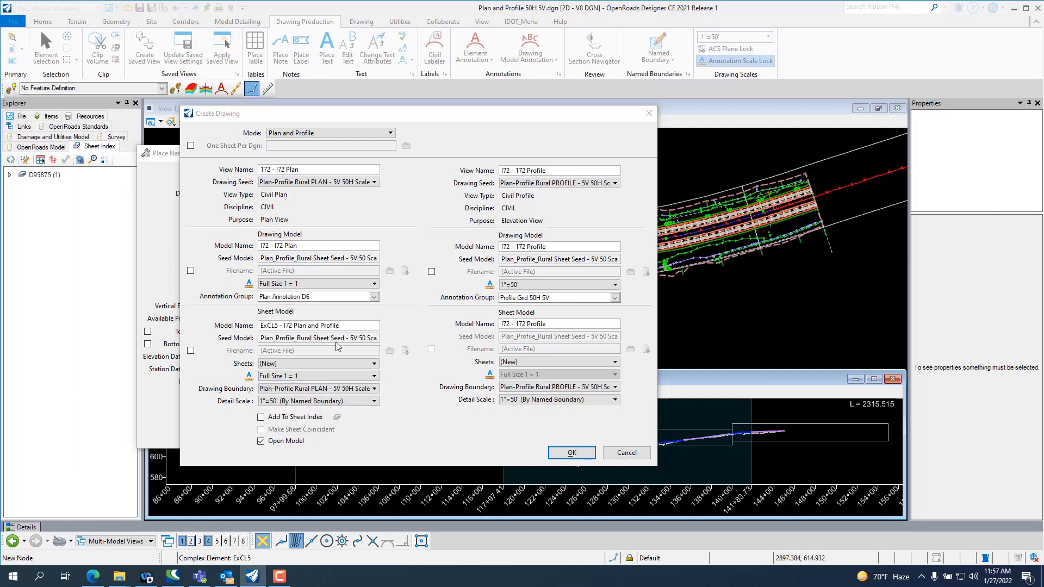
mouse_move(488, 304)
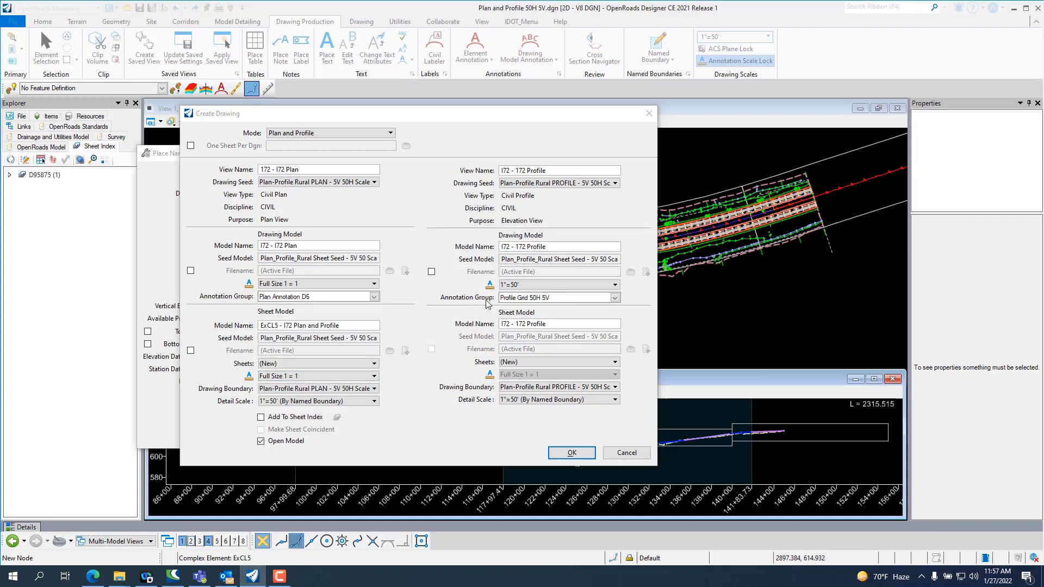
mouse_move(558, 308)
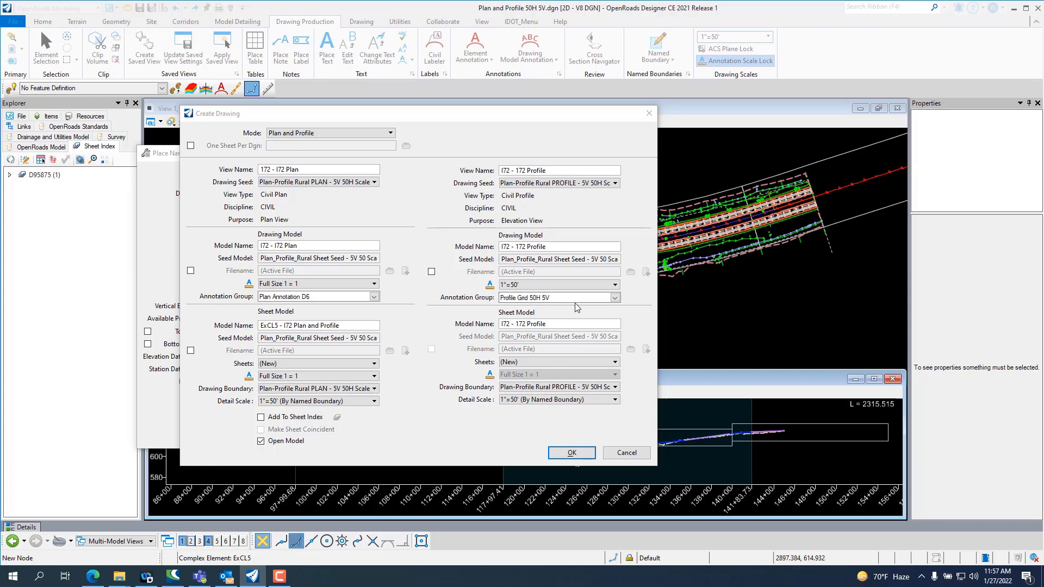
left_click(318, 325)
type("I72")
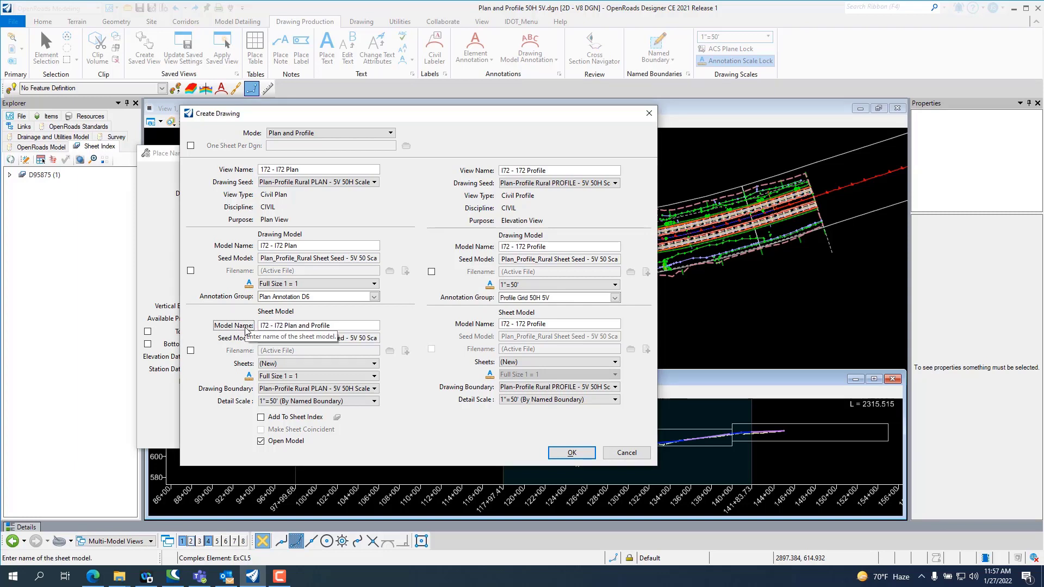
mouse_move(343, 340)
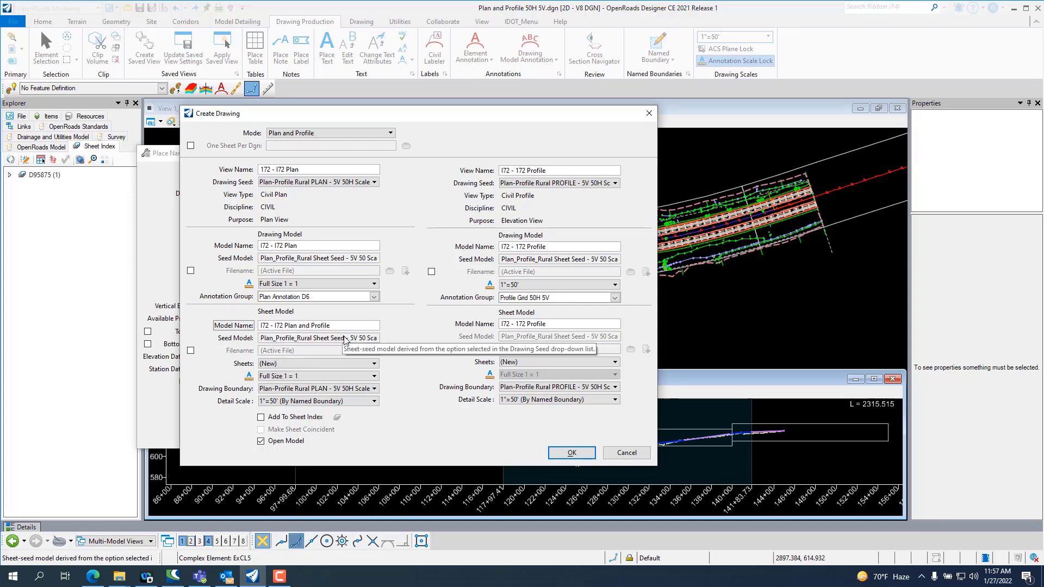
mouse_move(319, 325)
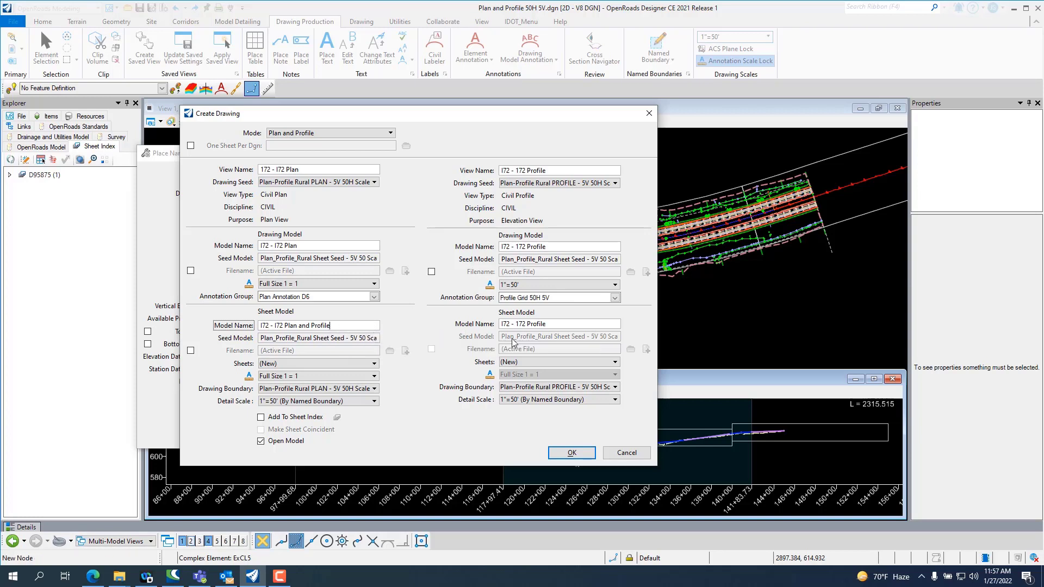
left_click(559, 324)
type("lan and P")
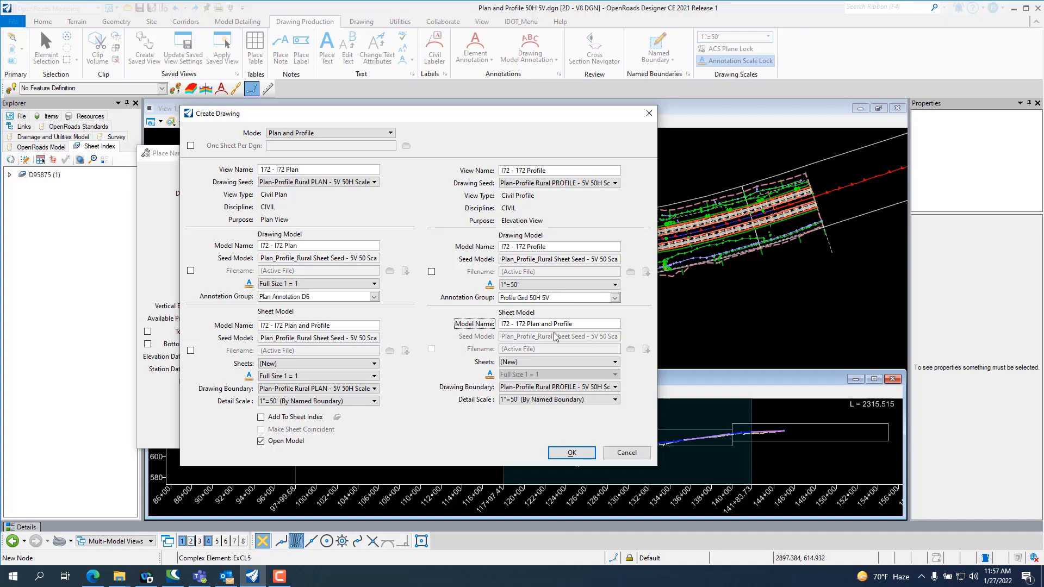
Set the plan drawing model scale to 1"=50'.
left_click(313, 284)
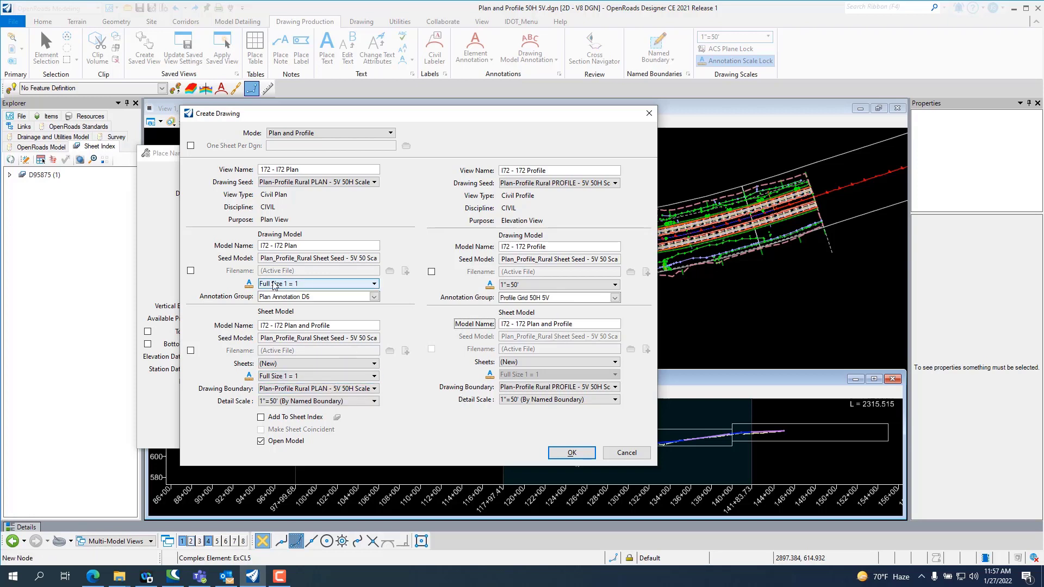
left_click(373, 284)
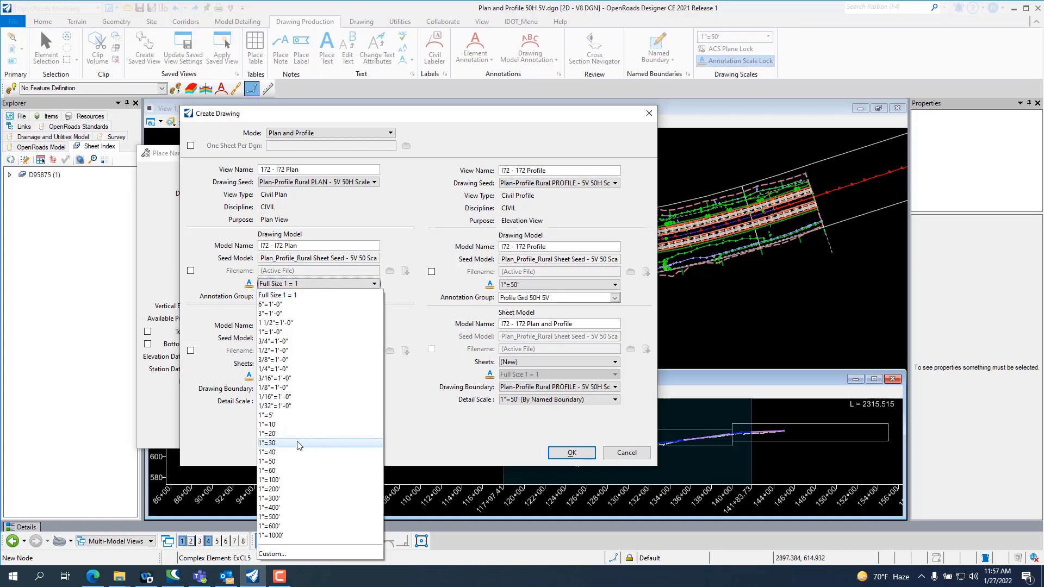
left_click(267, 461)
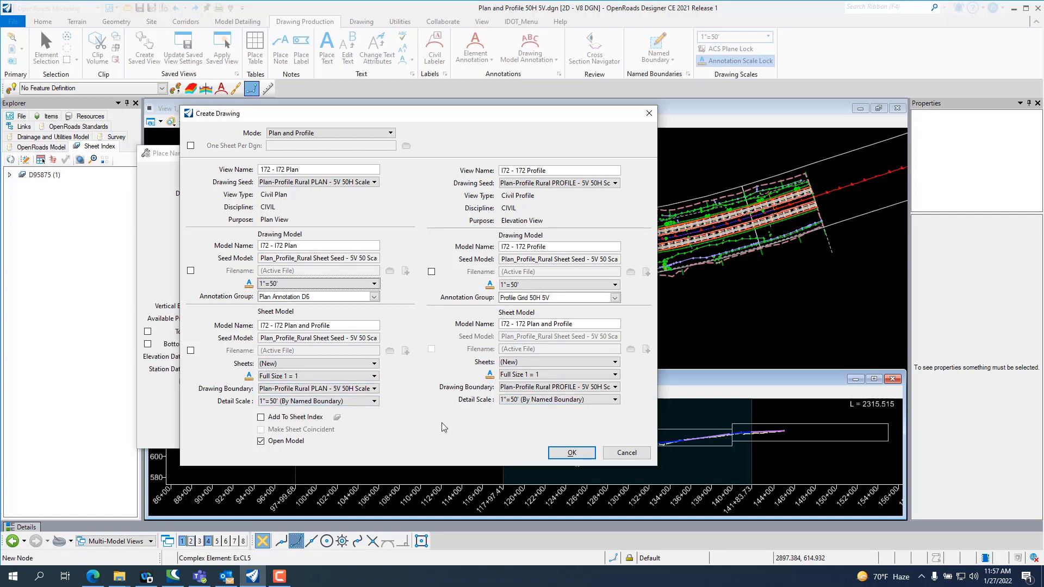
left_click(318, 388)
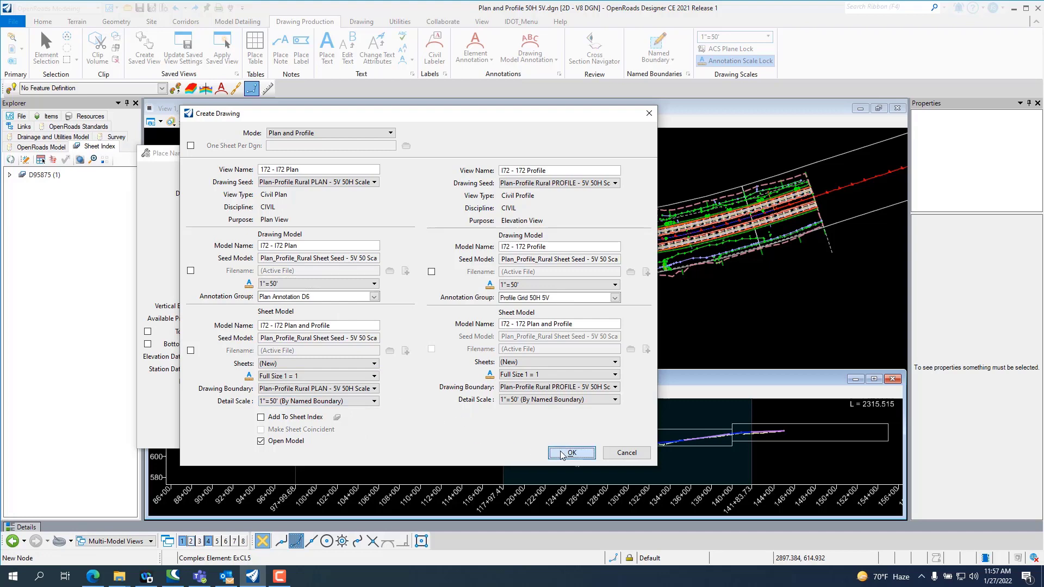
Generate the drawings and review the Plan and Profile, -1 and -2 sheets, ending on -1.
left_click(571, 452)
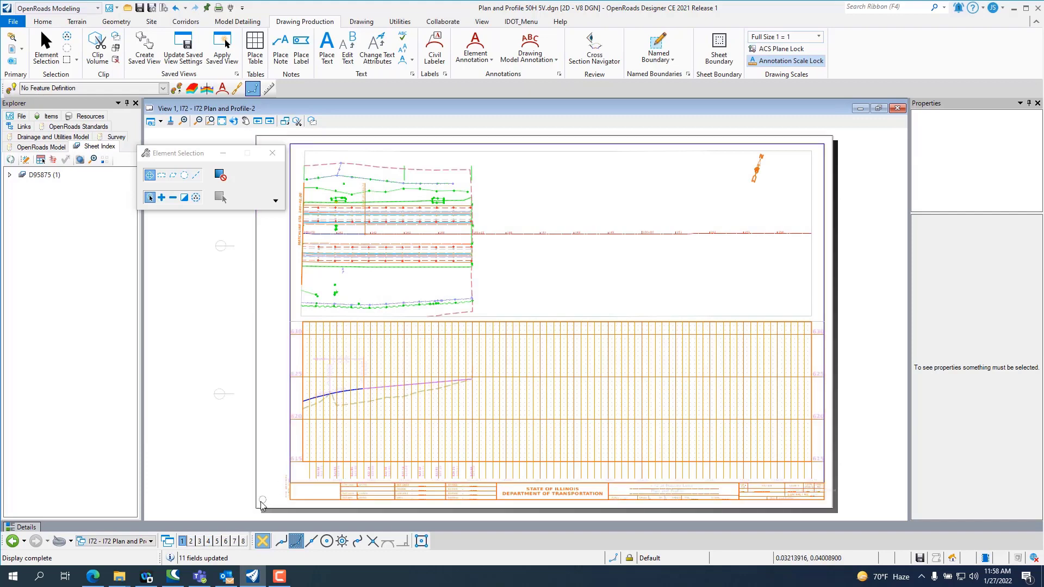
left_click(141, 540)
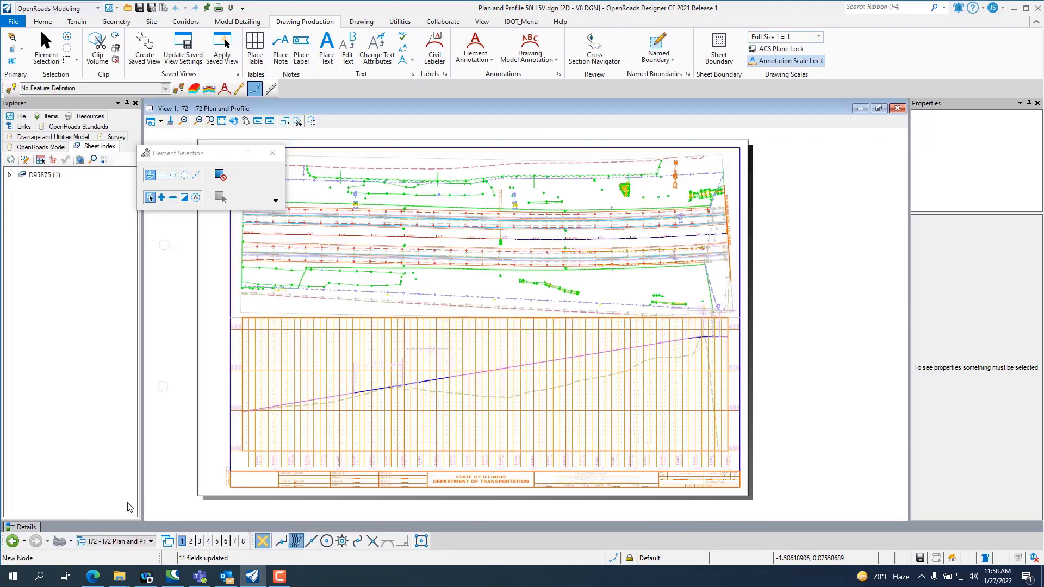
left_click(160, 121)
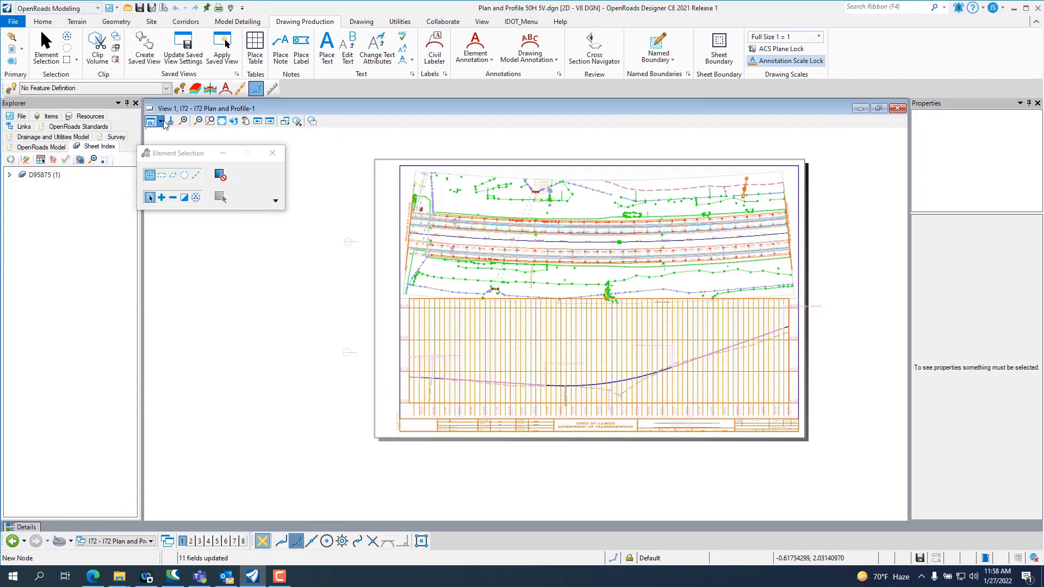
left_click(161, 120)
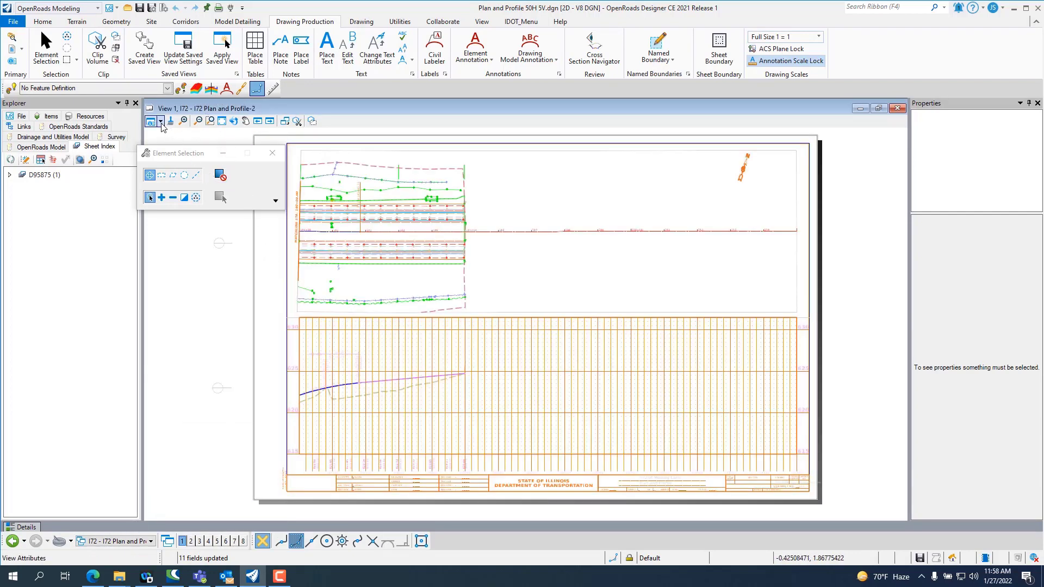
left_click(160, 120)
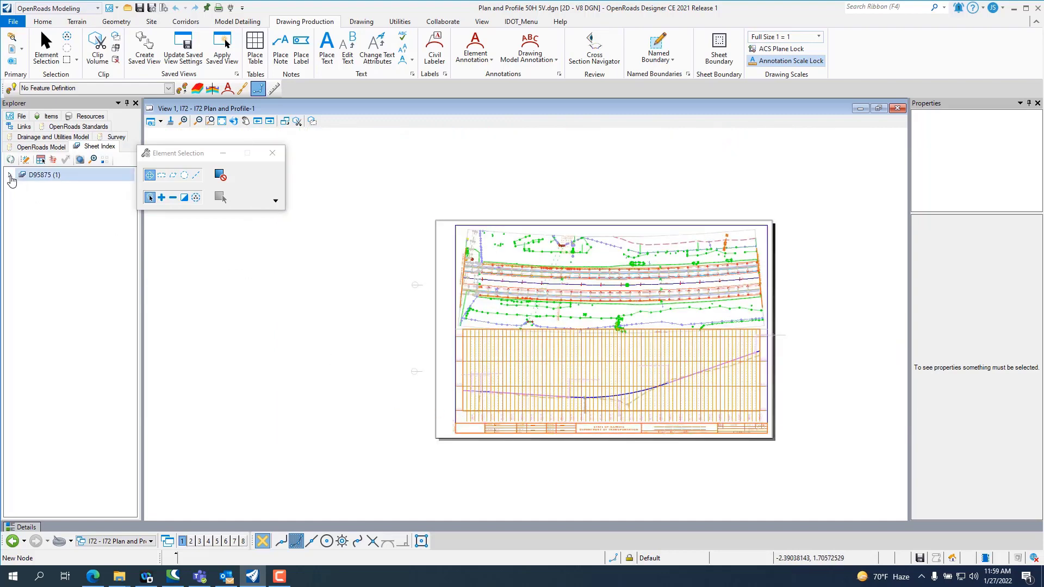
Expand the D95875 sheet index to show its Summary of Quantities sheet and return to Home tools.
left_click(10, 174)
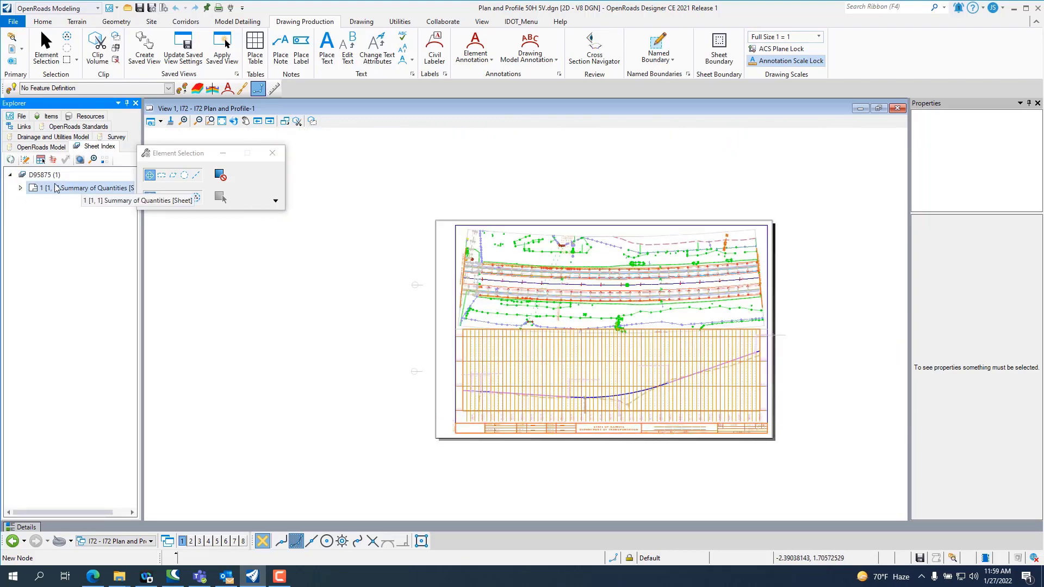
mouse_move(25, 160)
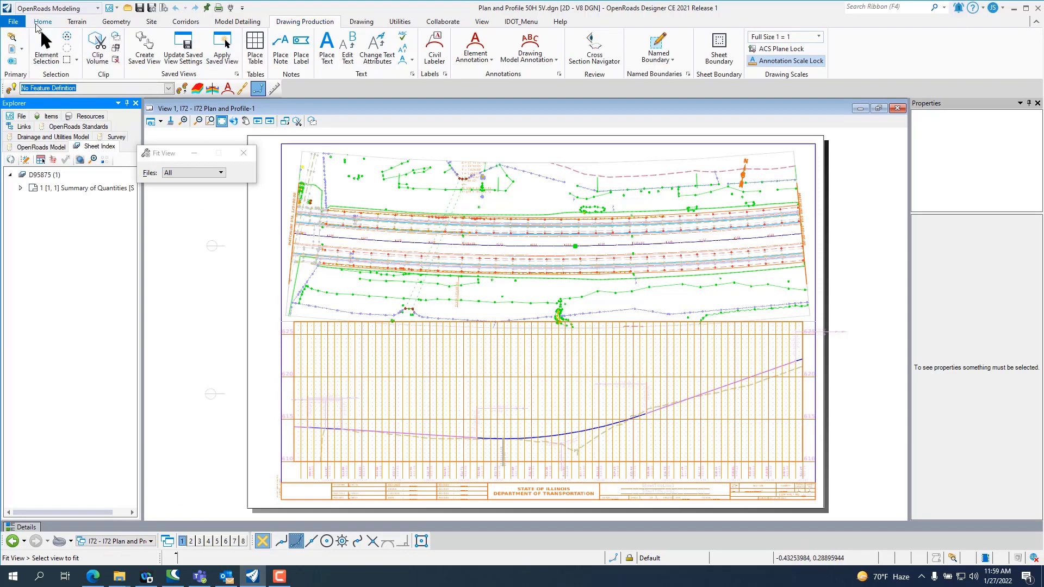
left_click(42, 21)
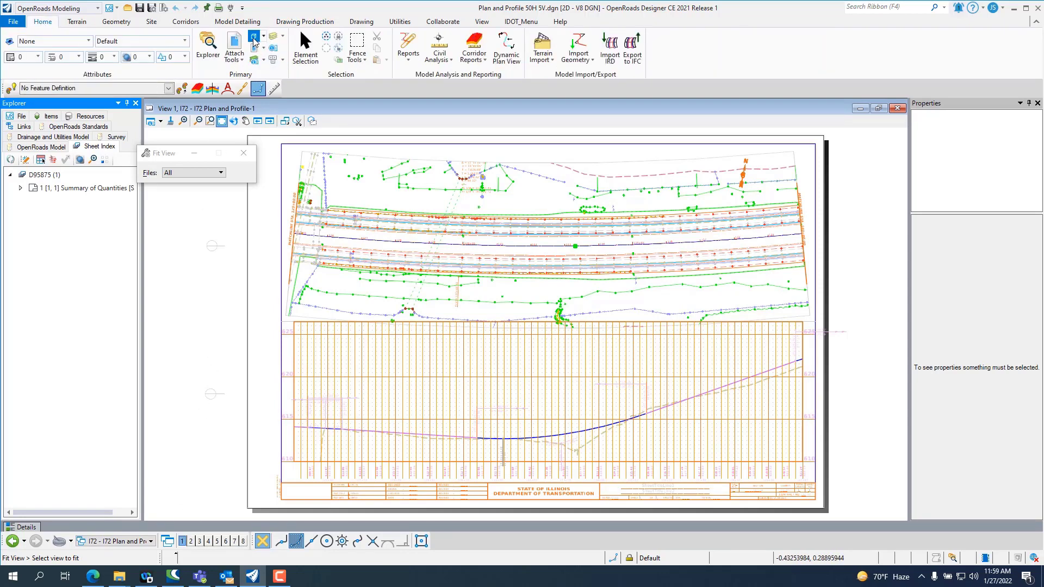
From the Models dialog select the I72 - I72 Plan and Profile sheet models for the D95875 index.
left_click(251, 34)
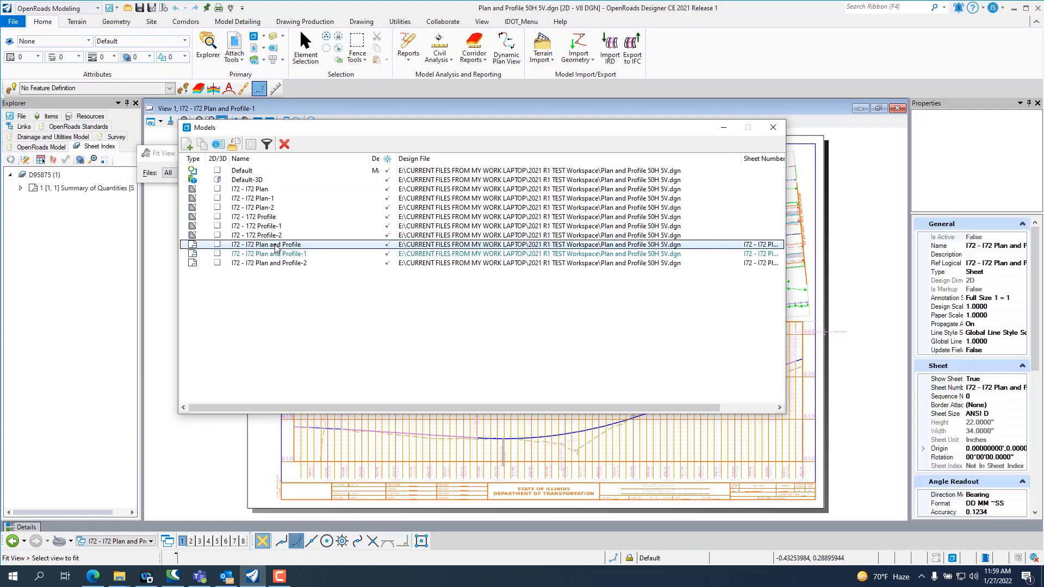
left_click(270, 253)
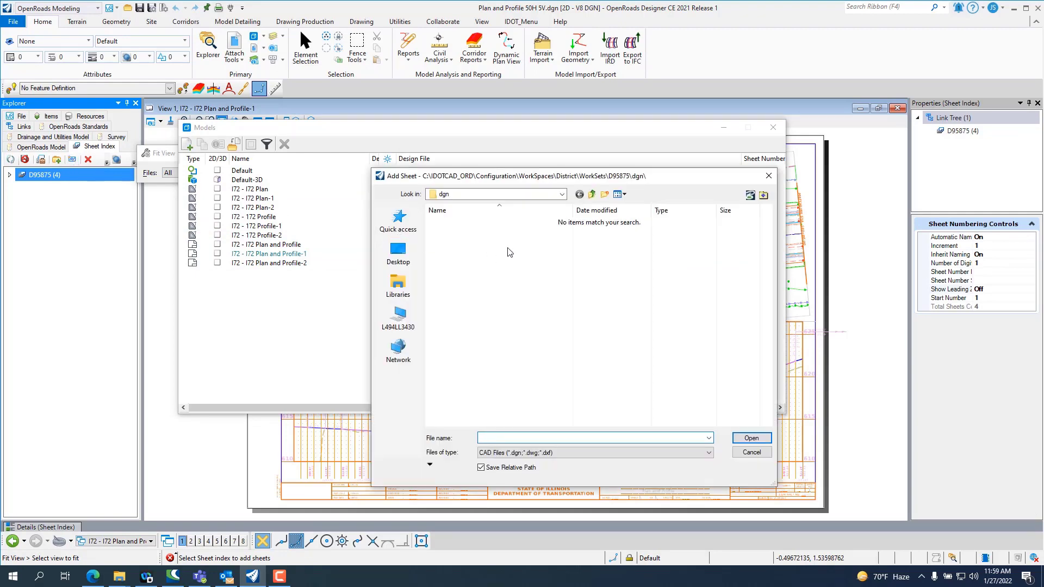
mouse_move(588, 368)
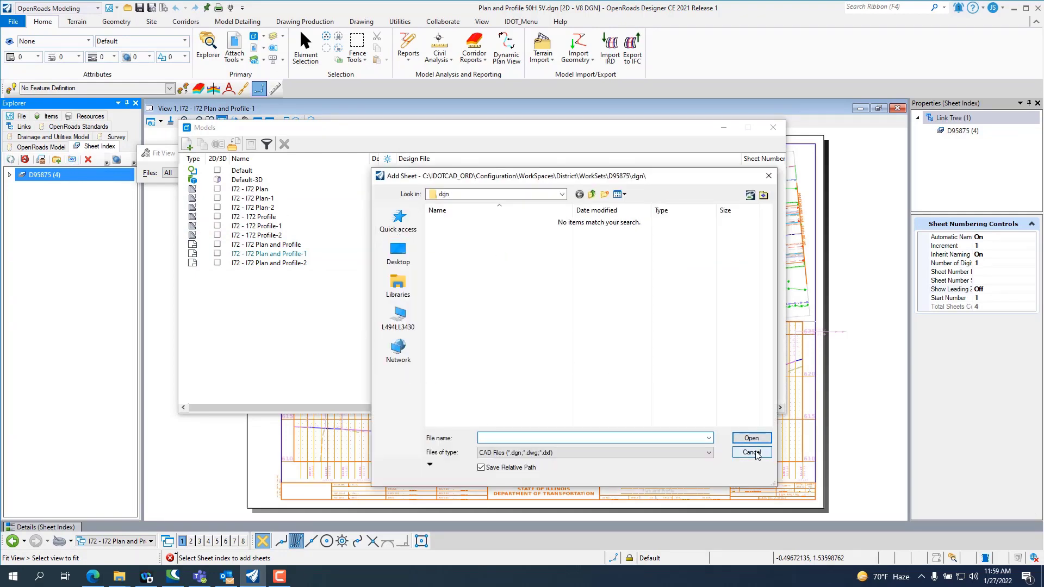
Browse to Plan and Profile 50H 5V.dgn in E:\...\2021 R1 TEST Workspace, then cancel without adding sheets.
left_click(592, 437)
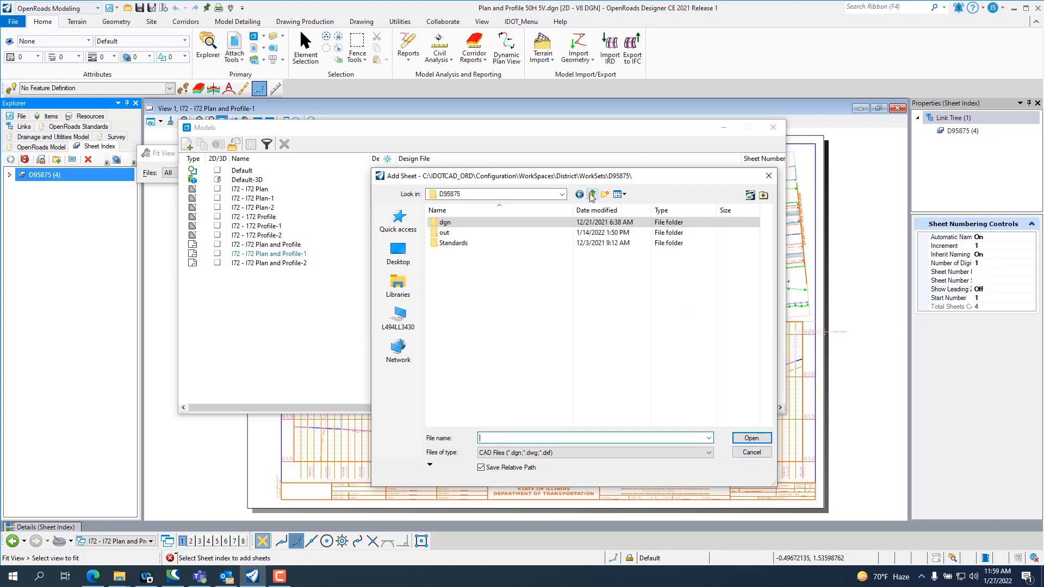
left_click(398, 317)
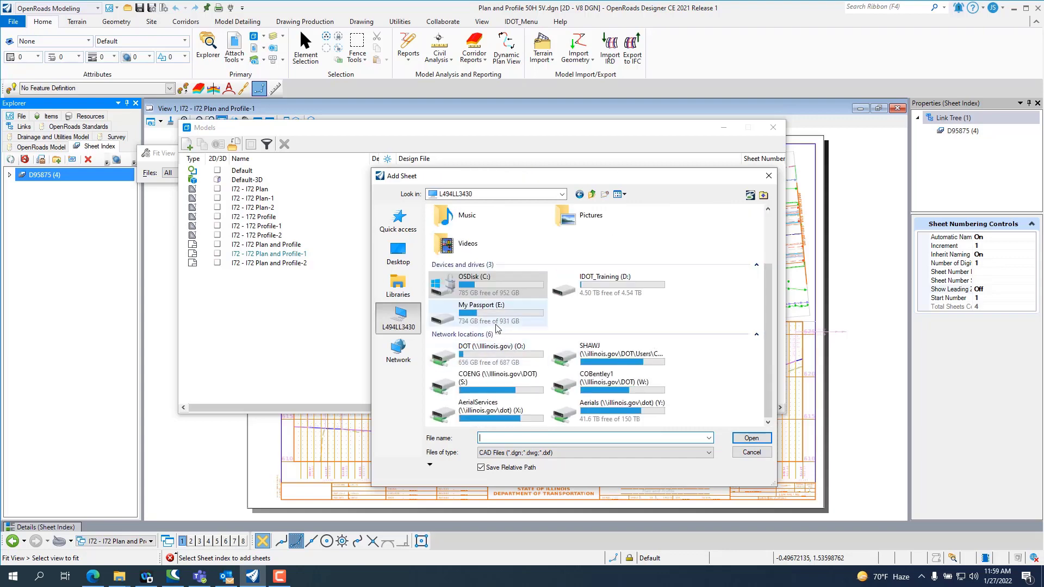
double_click(480, 310)
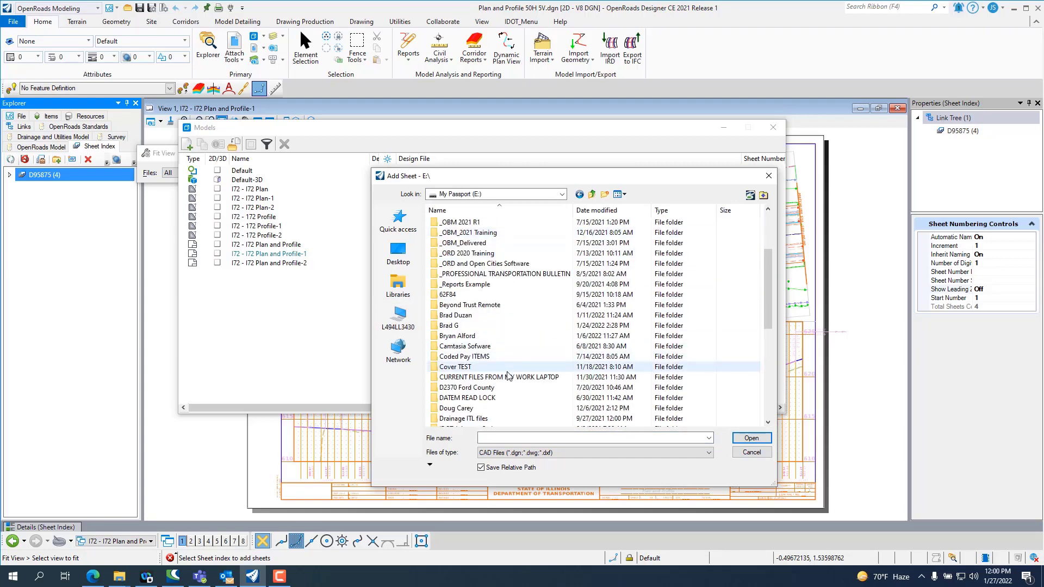
double_click(499, 377)
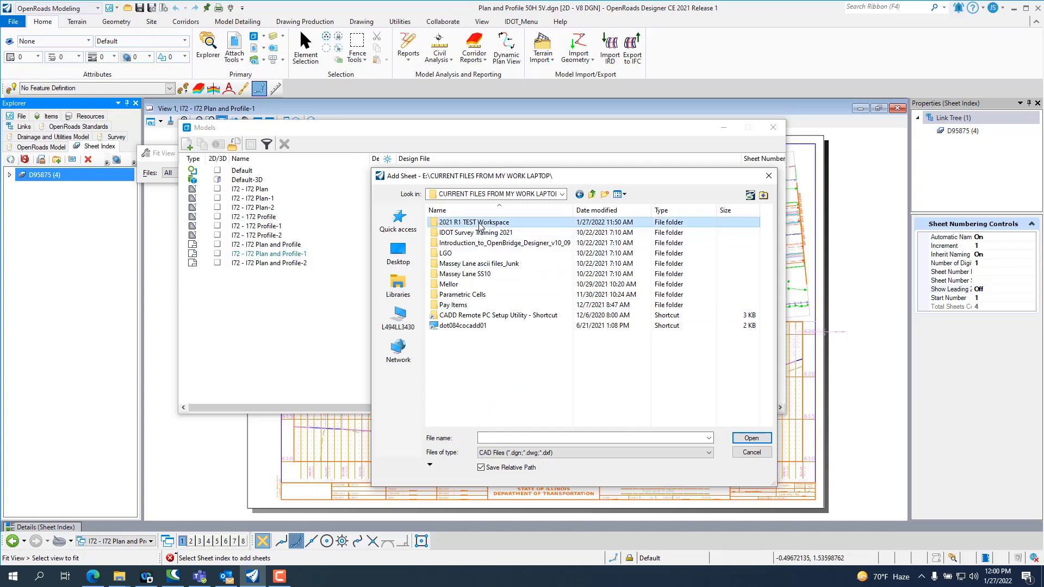
double_click(474, 222)
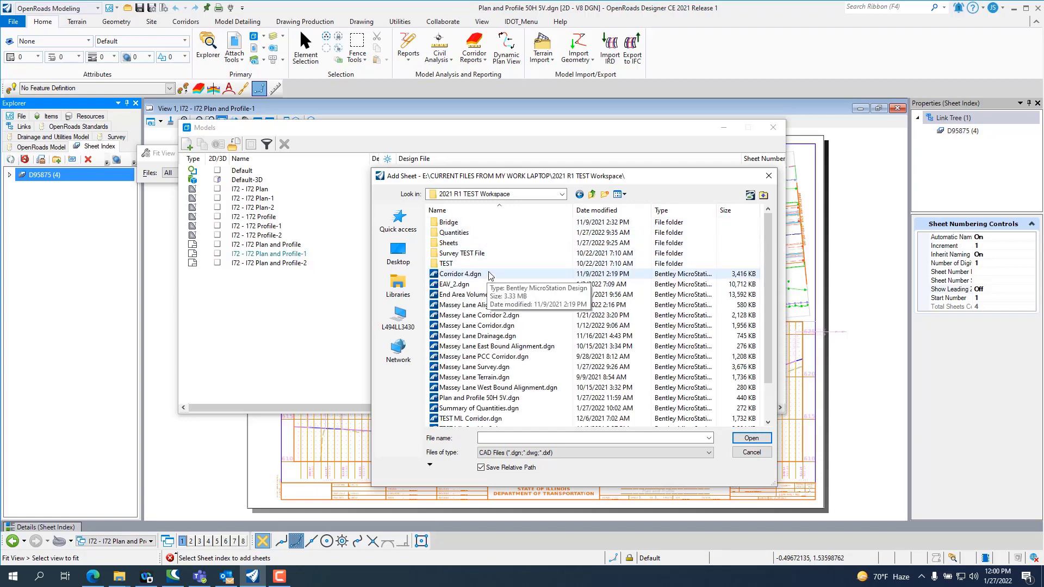
scroll("down", 3)
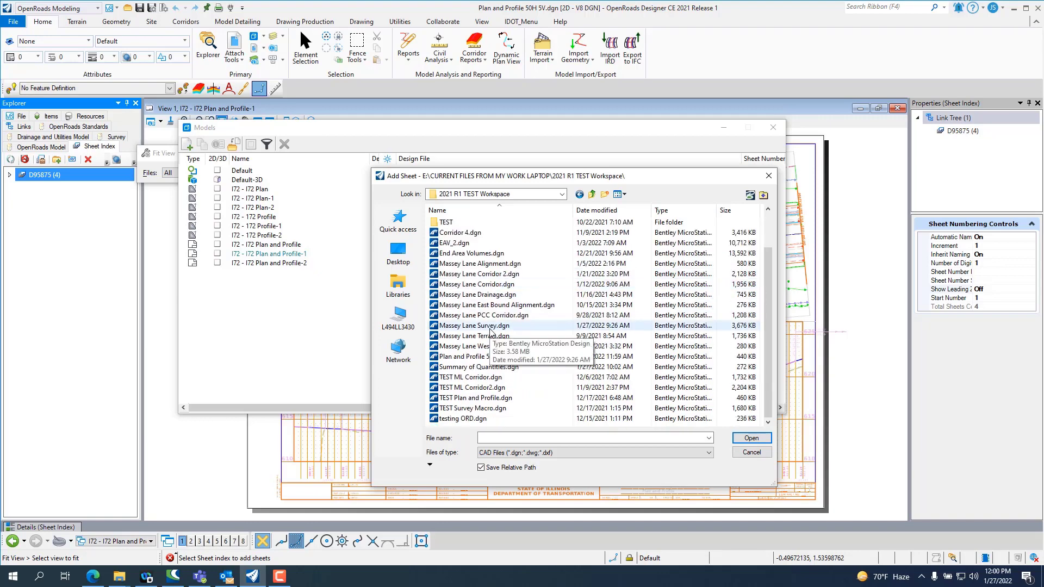
left_click(492, 357)
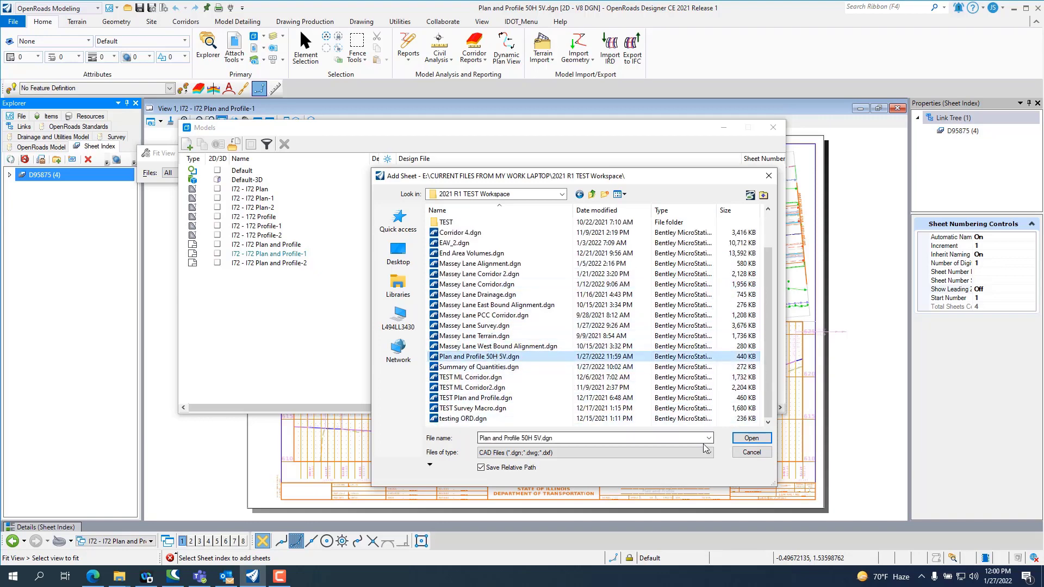
left_click(751, 437)
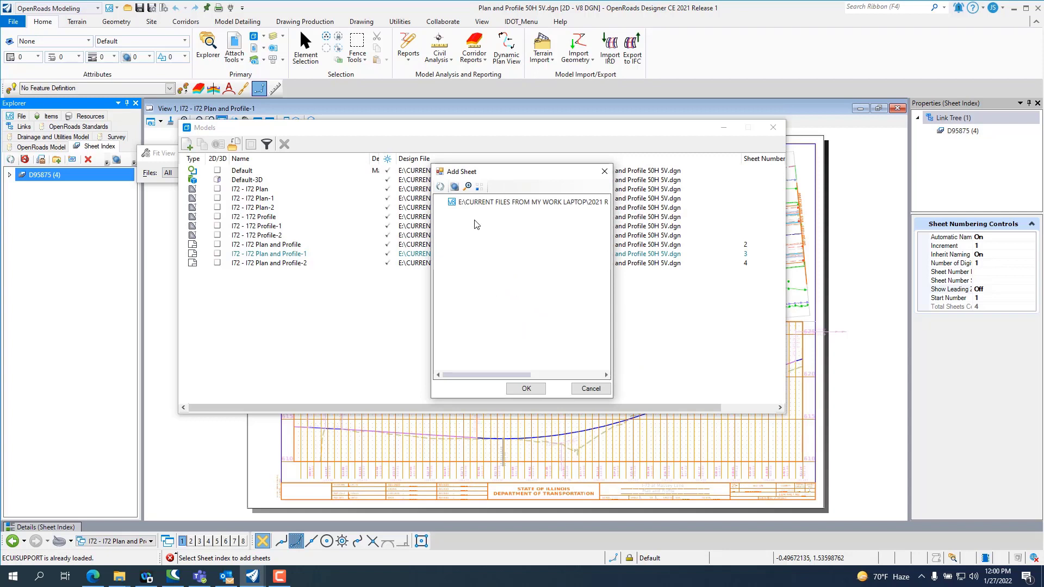
left_click(527, 202)
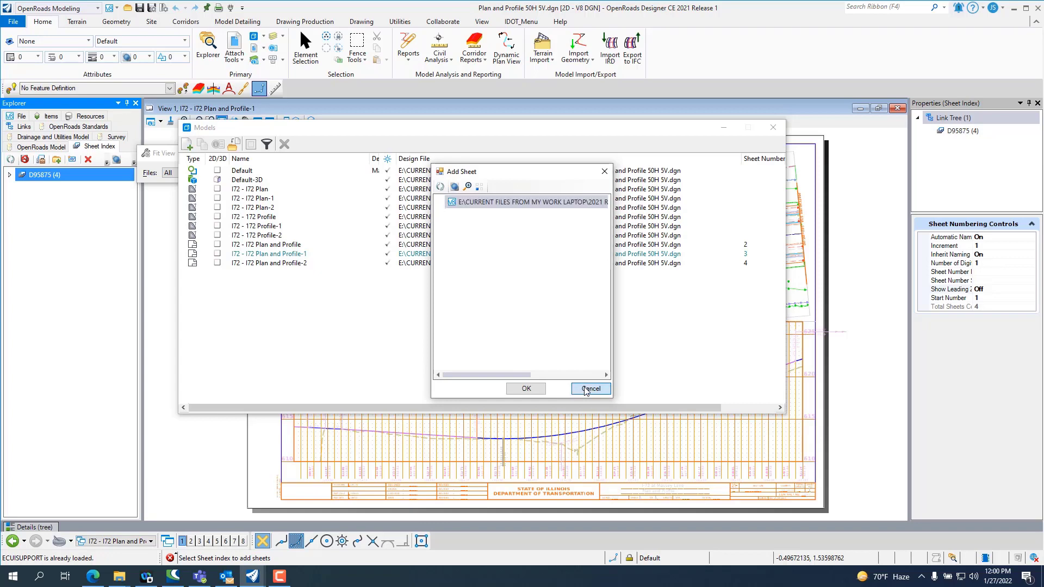
left_click(588, 388)
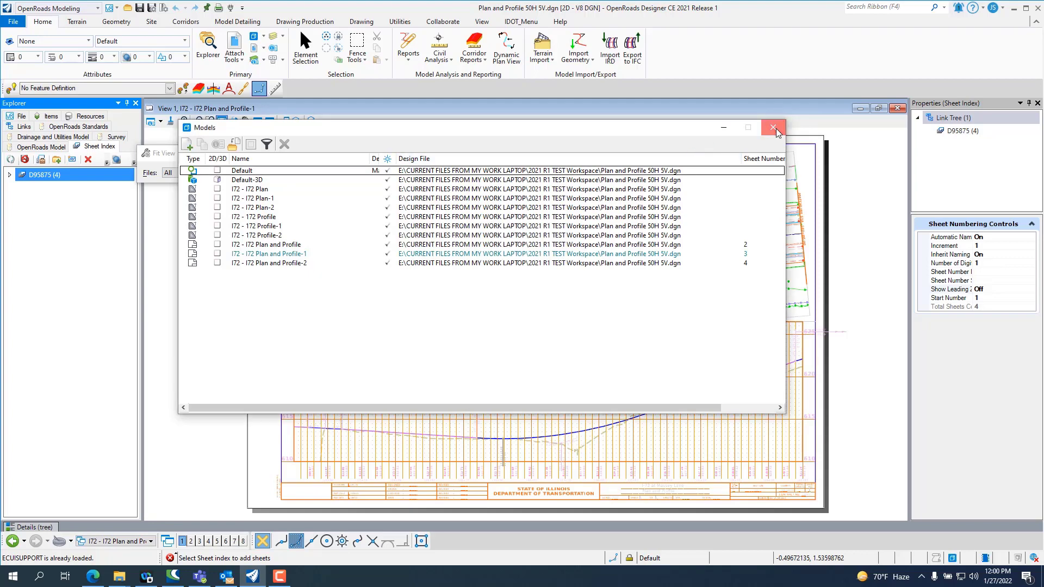
Run Update Sheet Model Properties on D95875 so the title block reads Total Sheets 4.
left_click(773, 127)
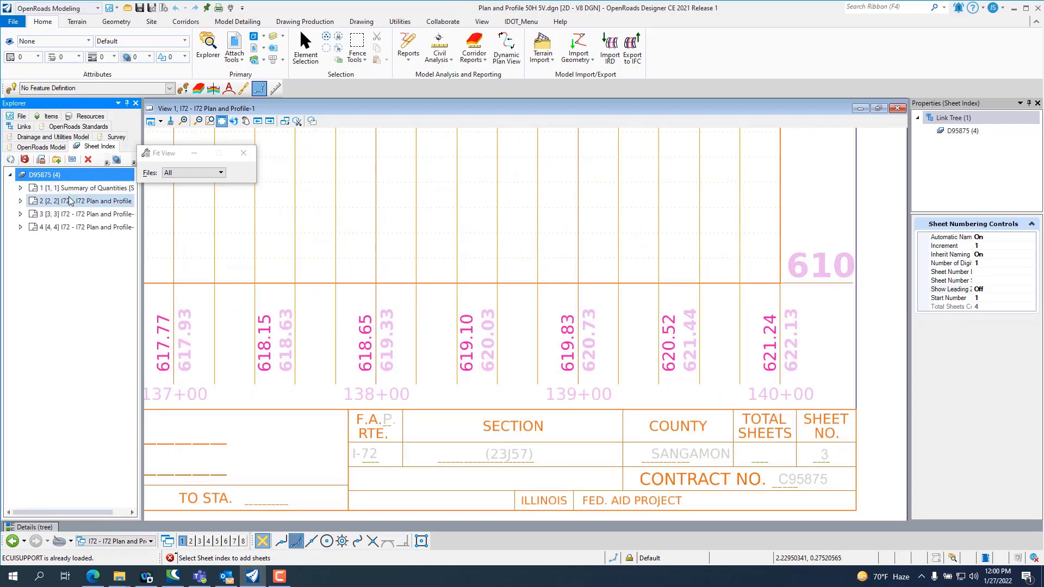
right_click(45, 174)
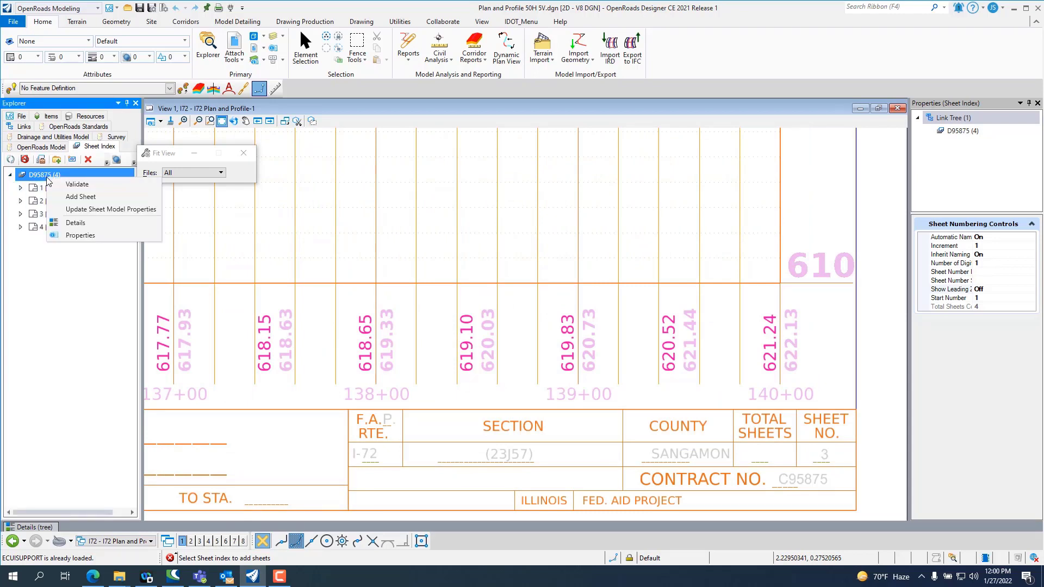
left_click(79, 196)
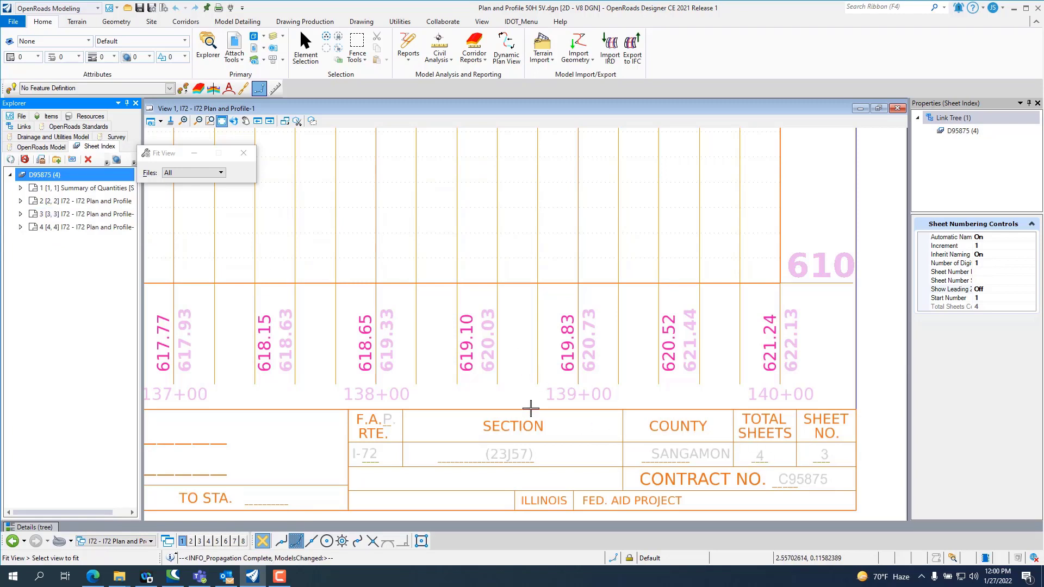
mouse_move(291, 221)
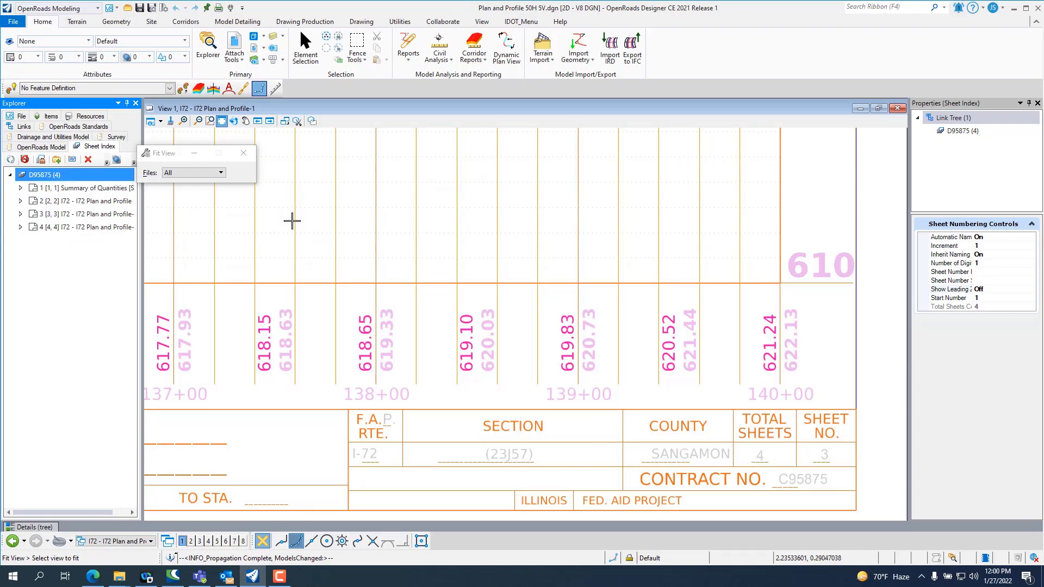
mouse_move(545, 398)
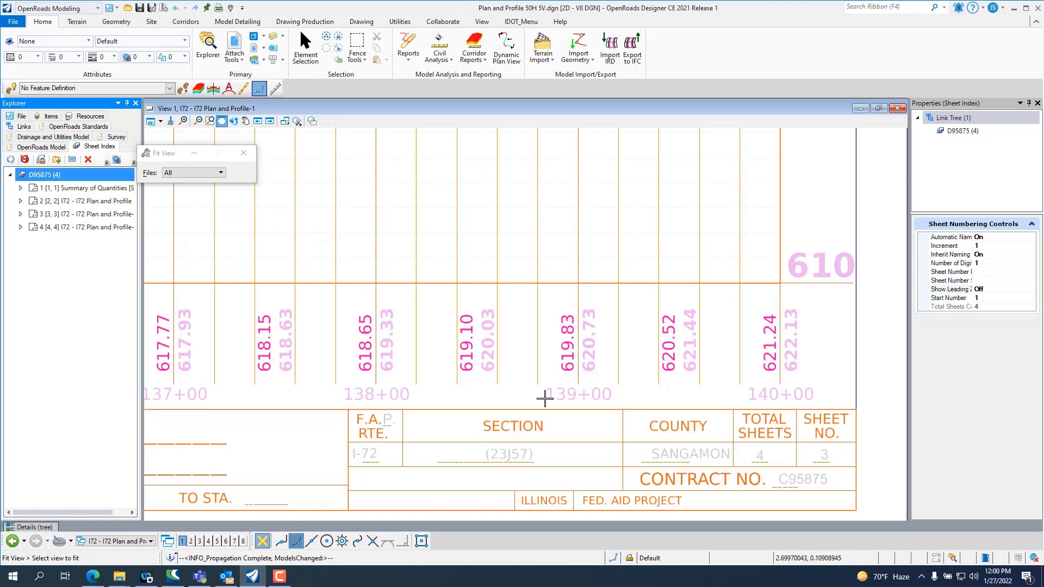
mouse_move(1018, 479)
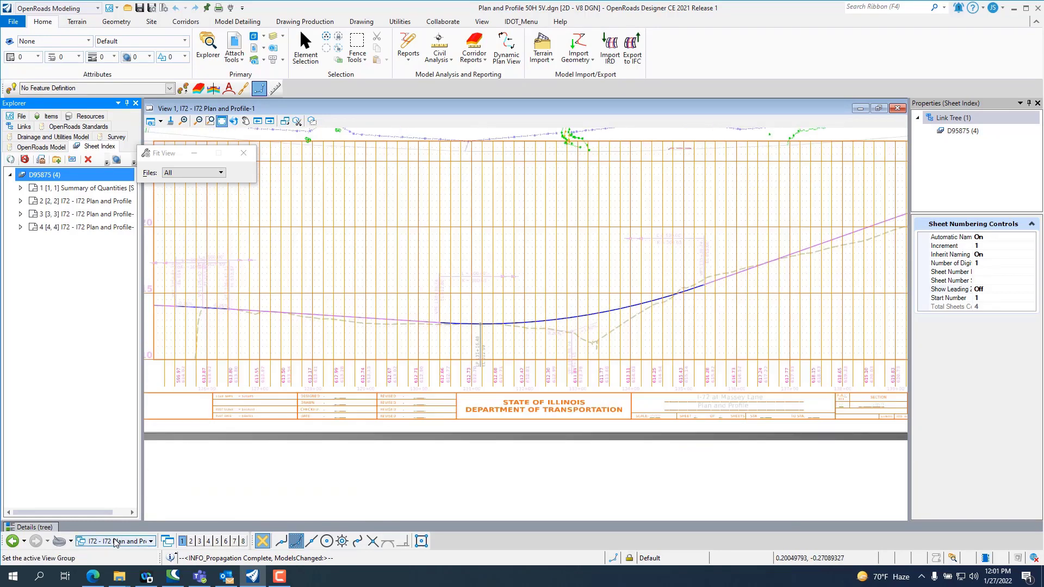
Switch the view group to I72 Profile-1 Views.
left_click(147, 541)
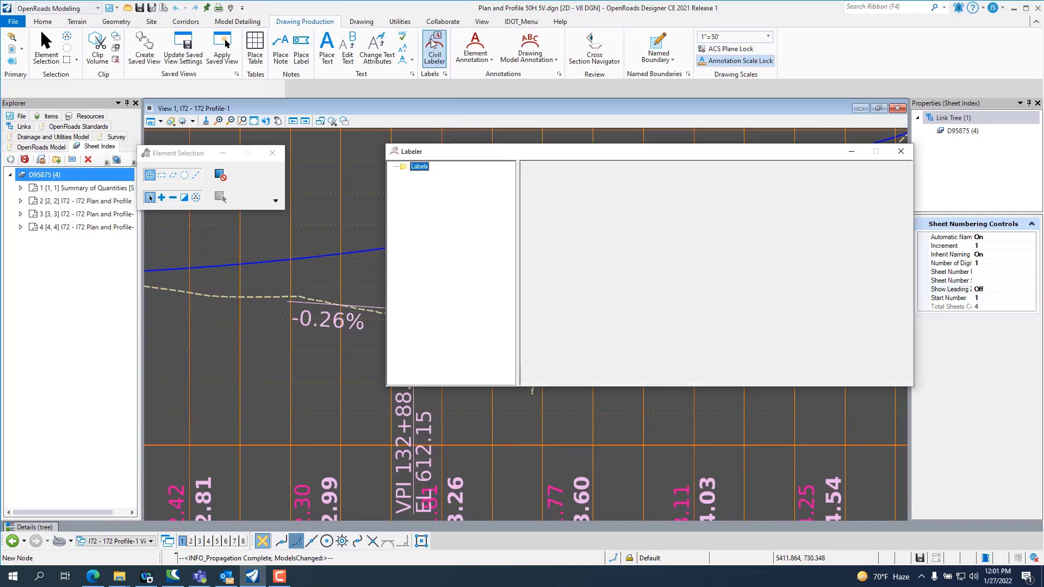
Choose the Profile Station Elevation [Horizontal] label type in Civil Labeler.
left_click(434, 48)
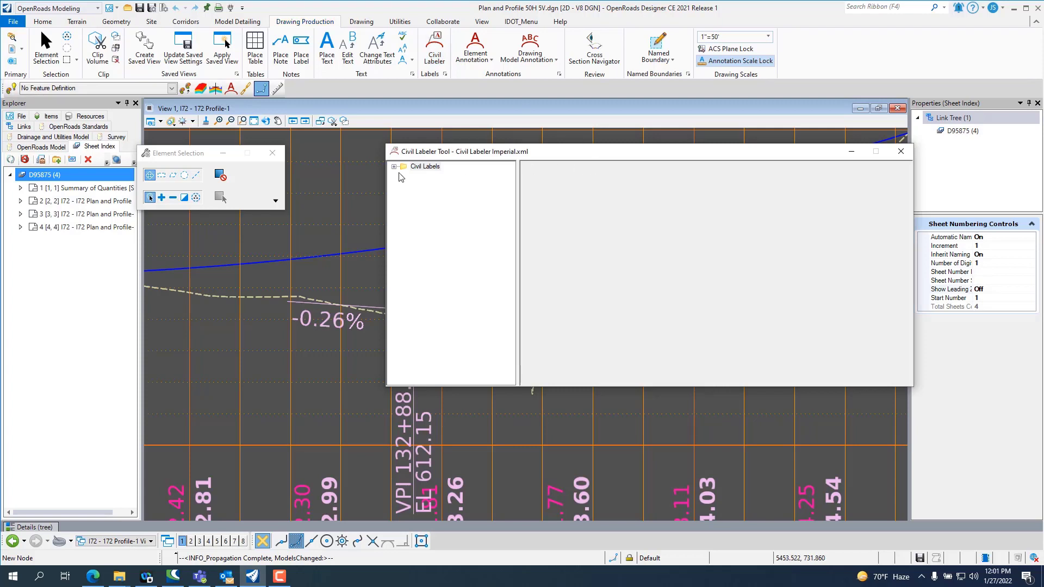
left_click(393, 165)
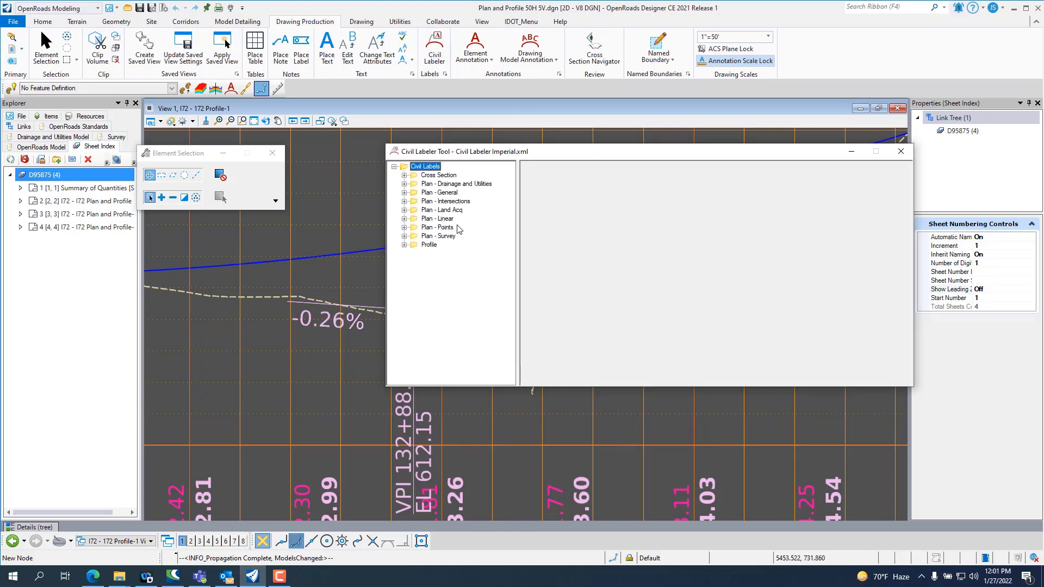
left_click(404, 244)
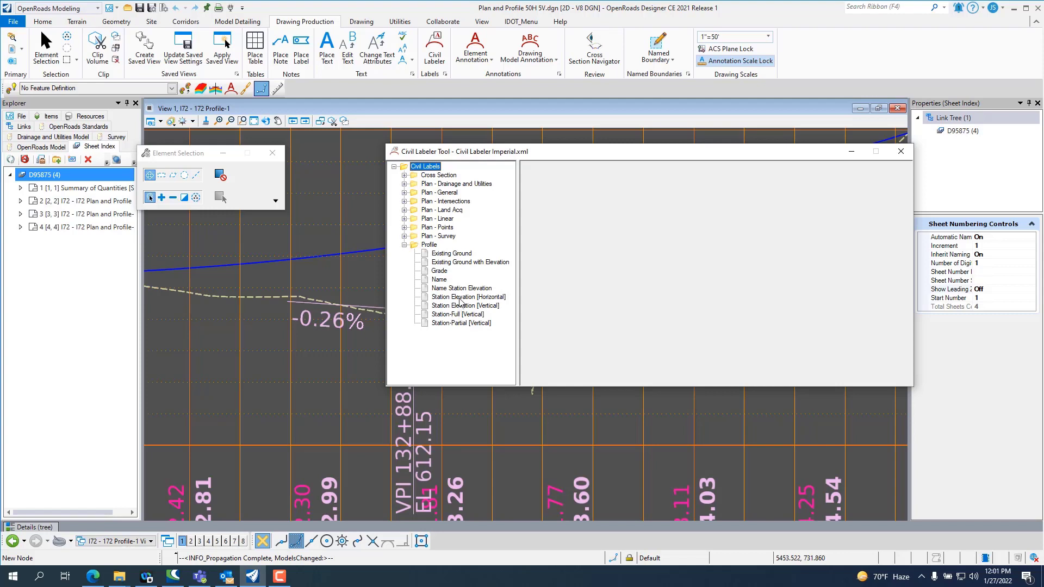
left_click(468, 296)
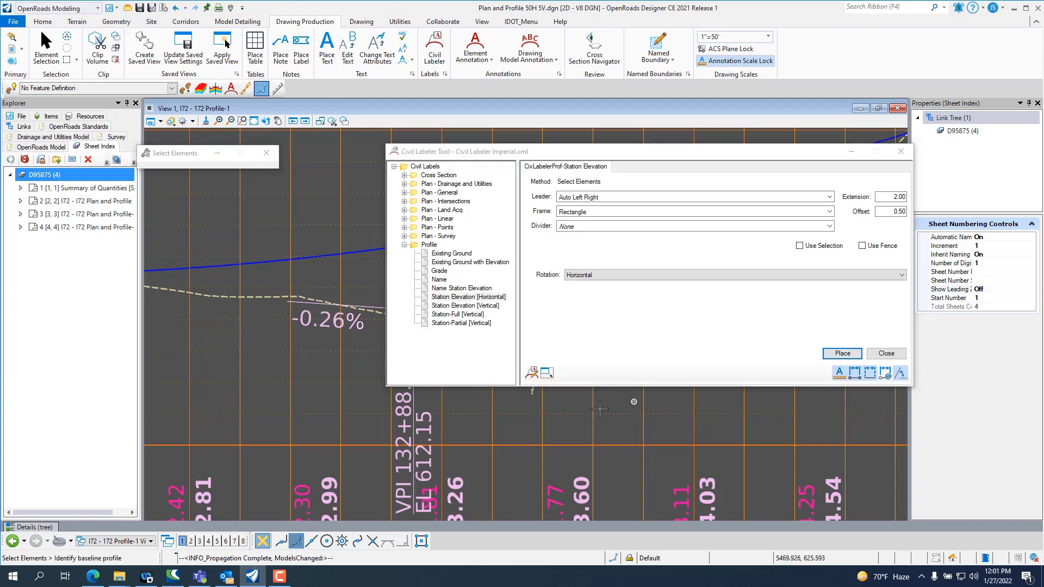
mouse_move(532, 394)
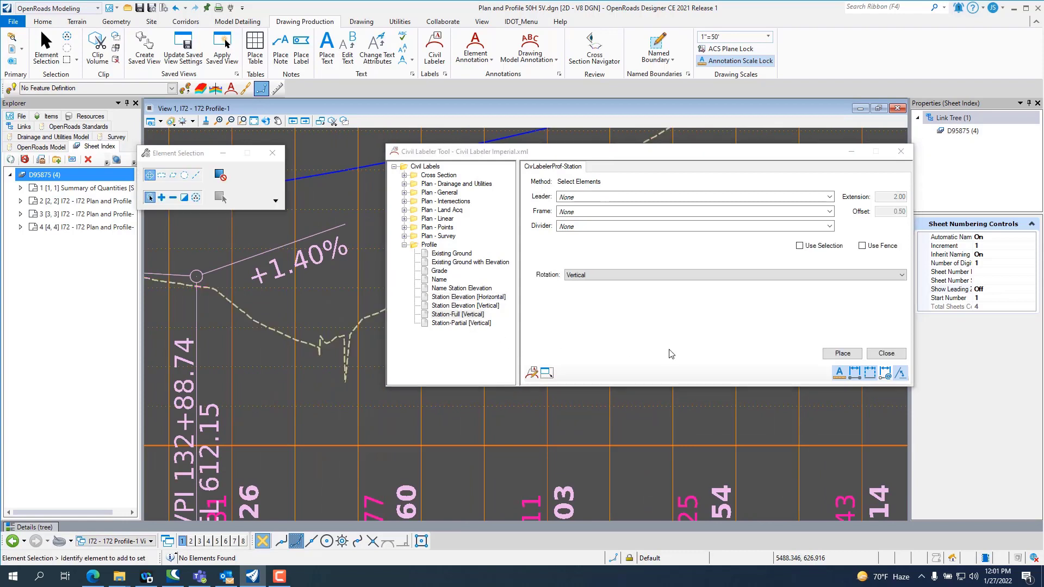
Give the label an Auto Left Right leader and Rectangle frame and place it at 133+35.92, 610.81.
left_click(840, 352)
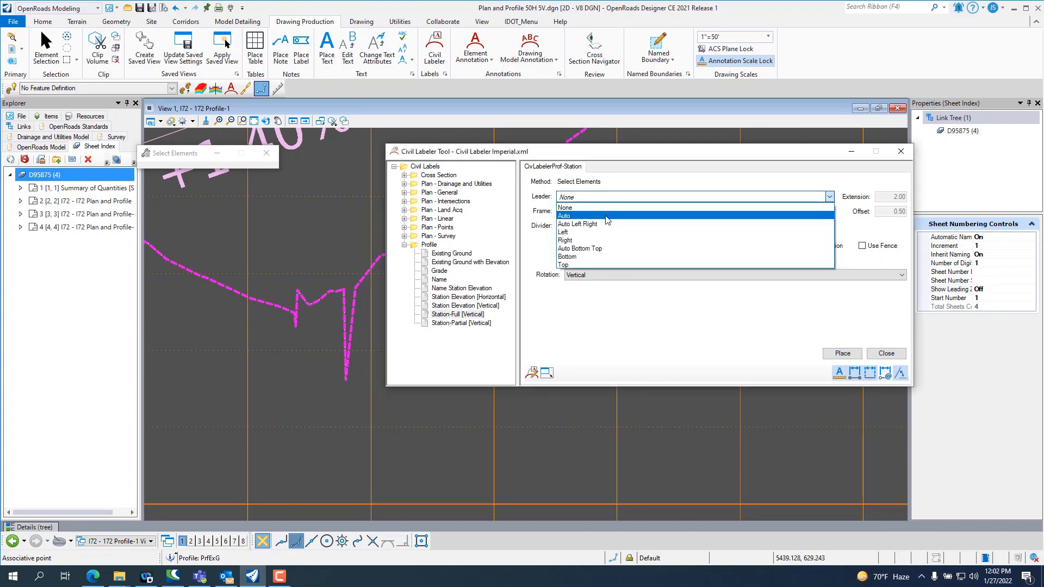
left_click(564, 215)
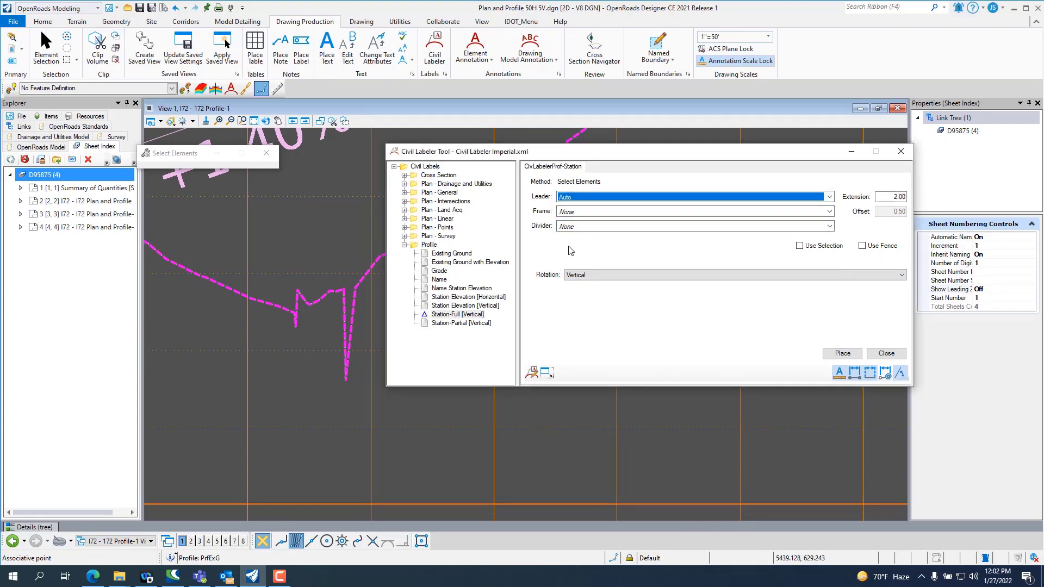
left_click(468, 296)
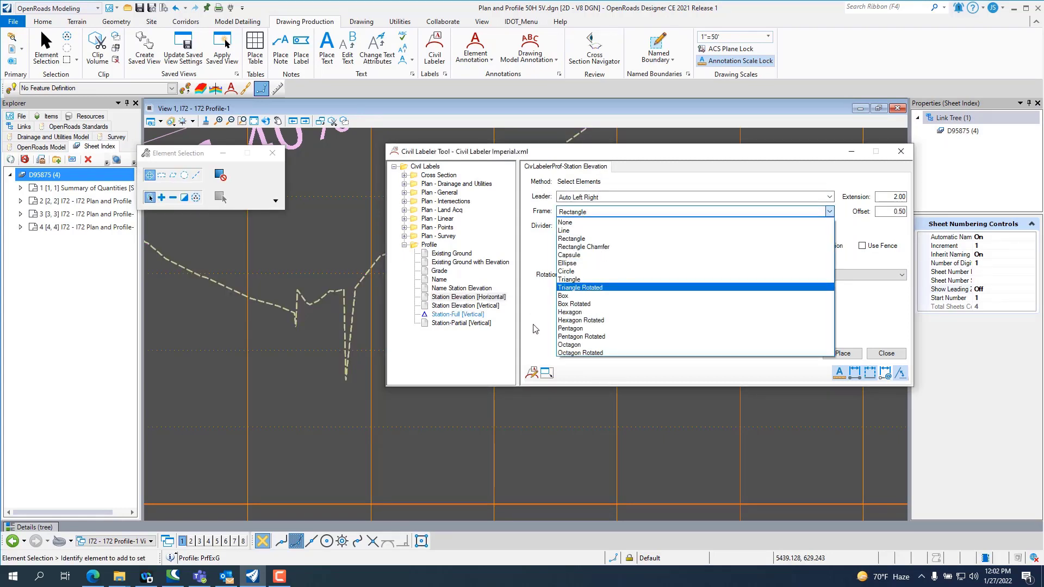
left_click(568, 238)
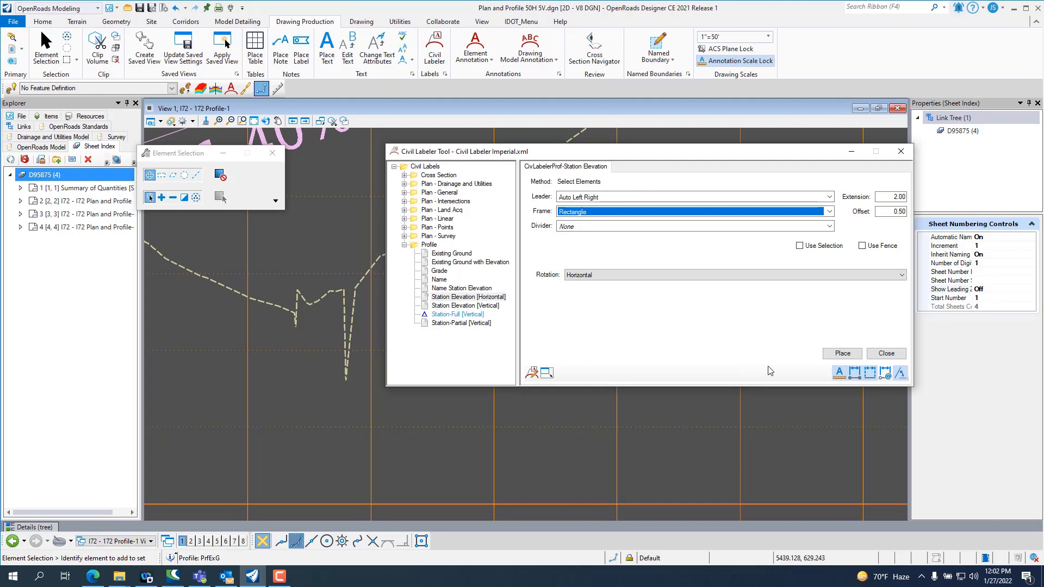
left_click(840, 353)
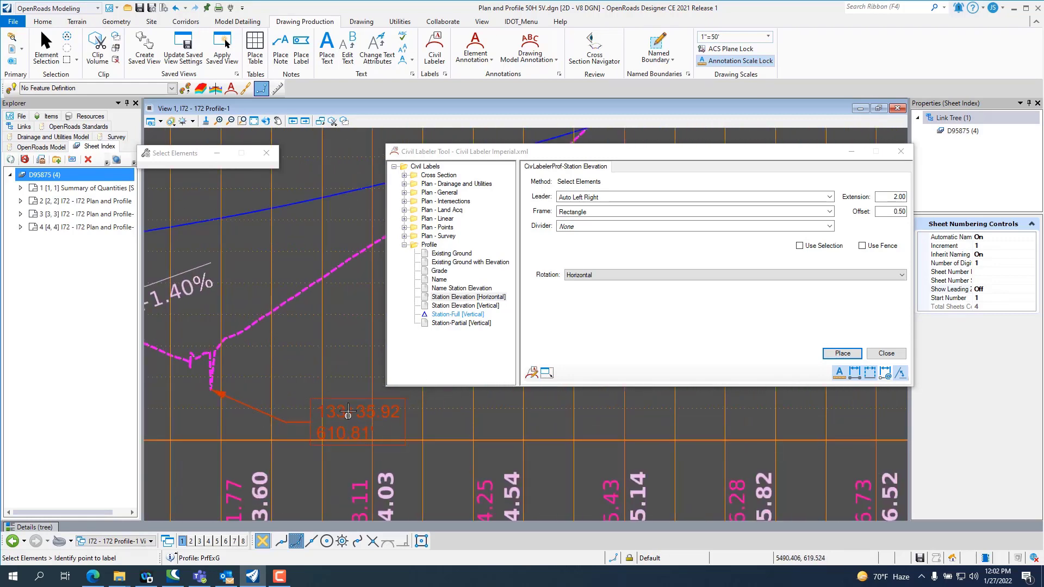
mouse_move(475, 339)
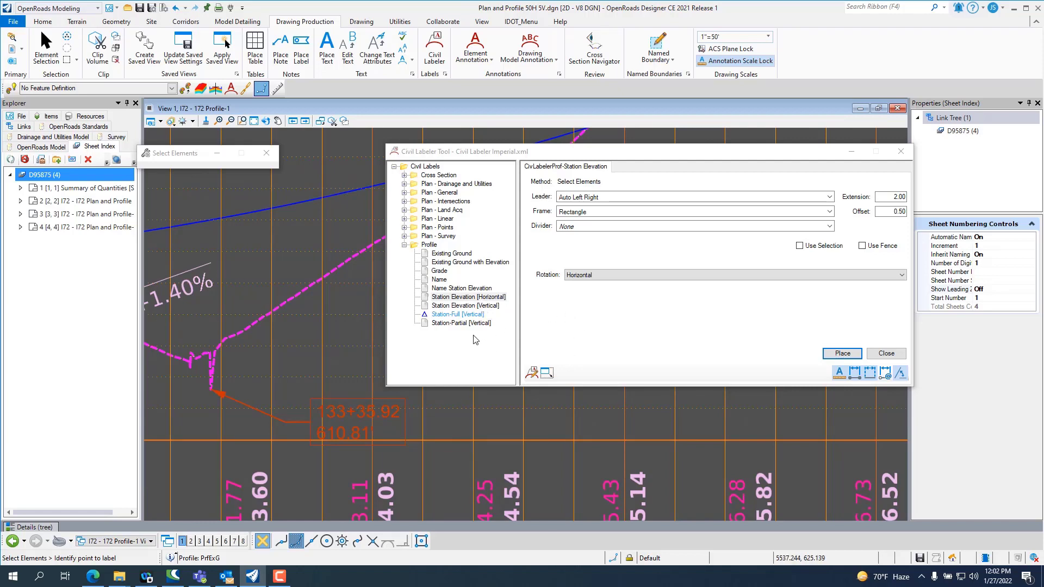
mouse_move(473, 336)
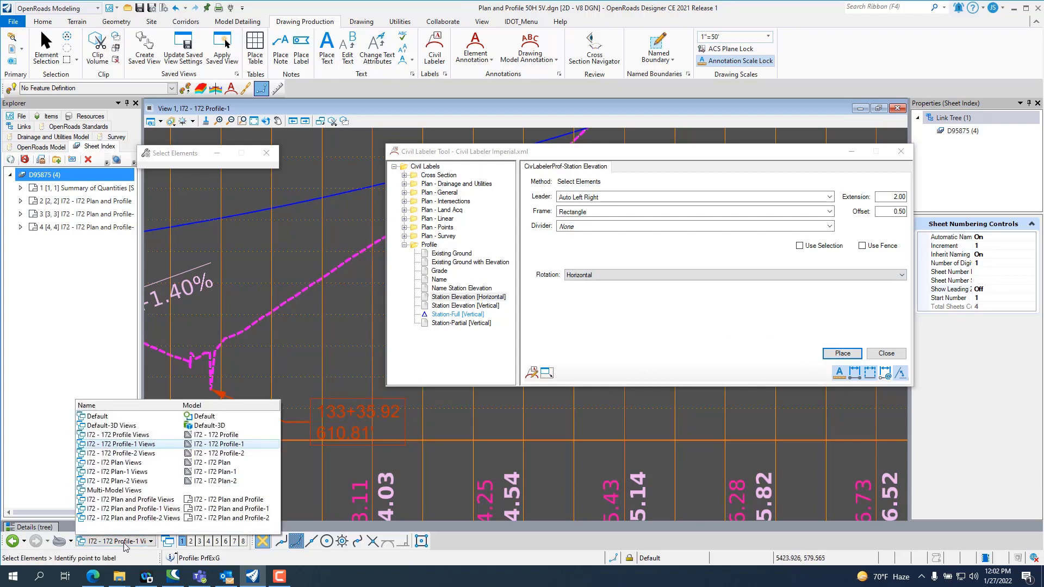
Show I72 Plan-1 Views and list the Plan - General labels such as Begin Work and End Project.
left_click(118, 434)
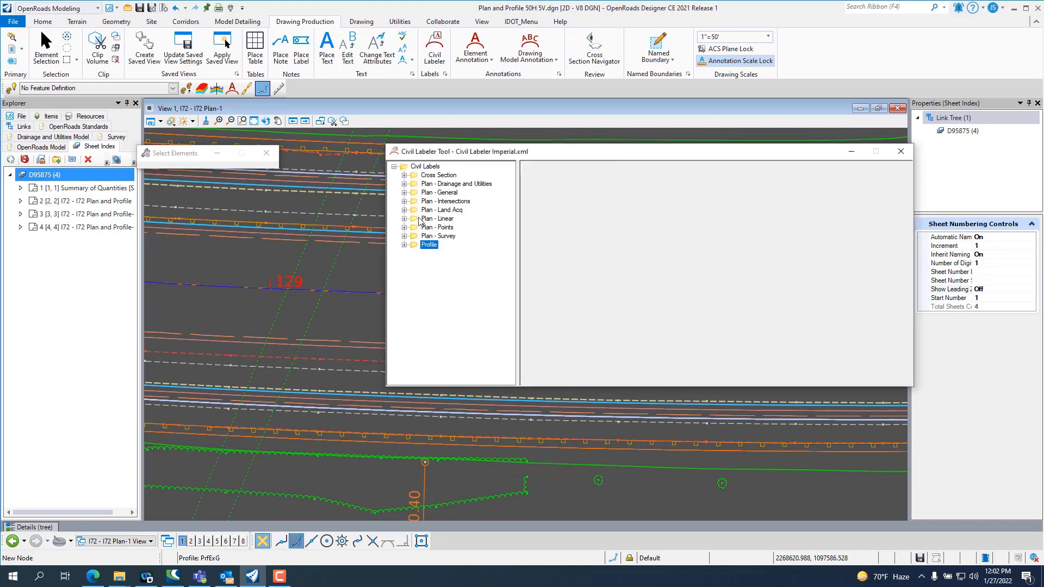
left_click(406, 219)
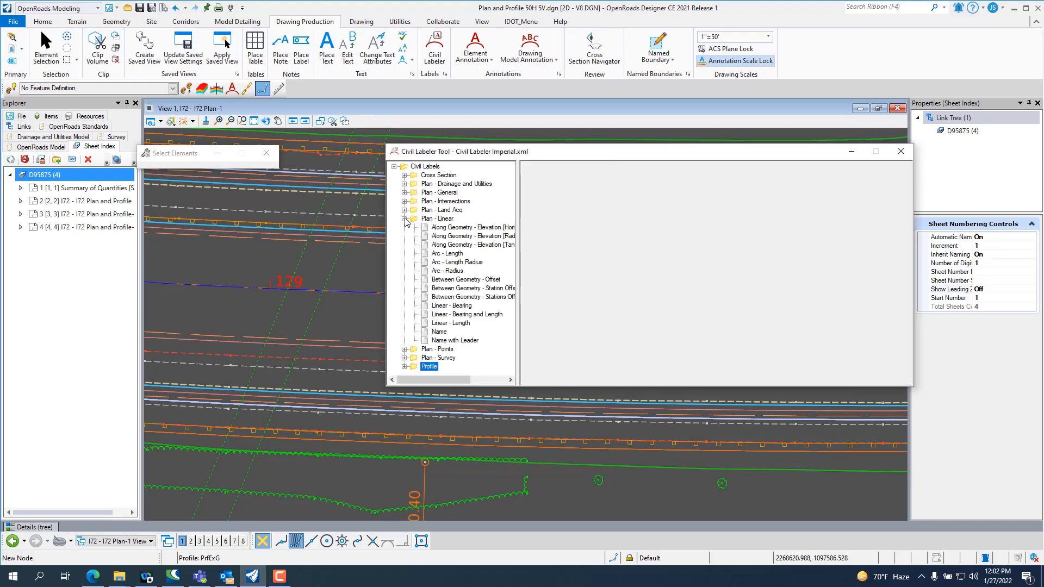
mouse_move(479, 305)
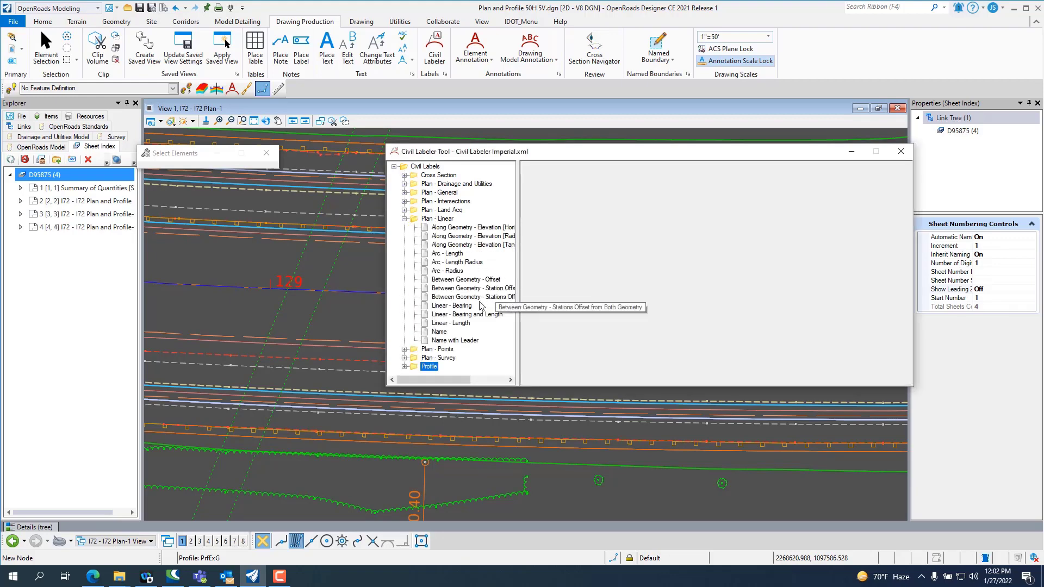
mouse_move(520, 323)
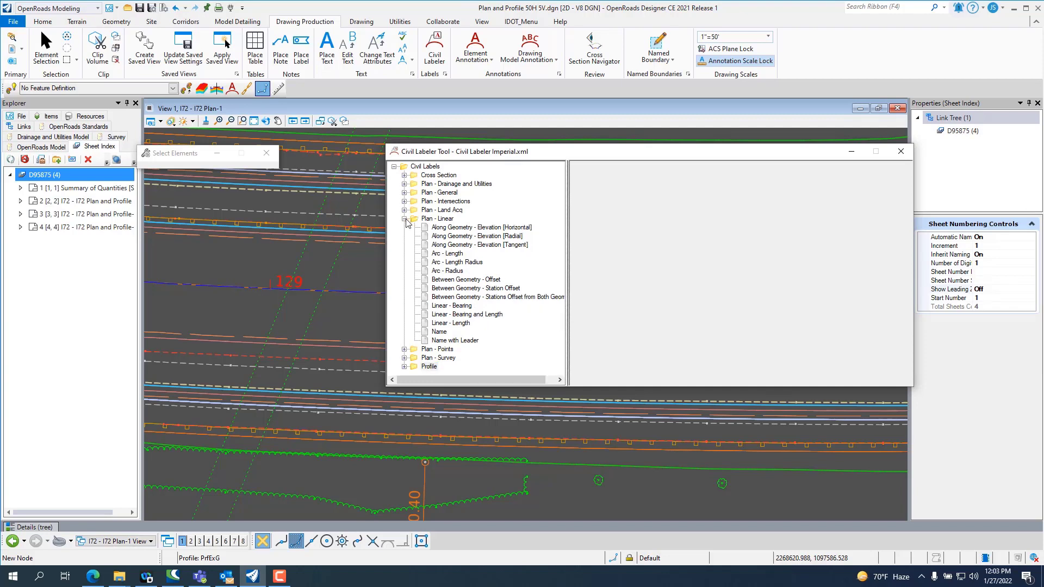
left_click(404, 218)
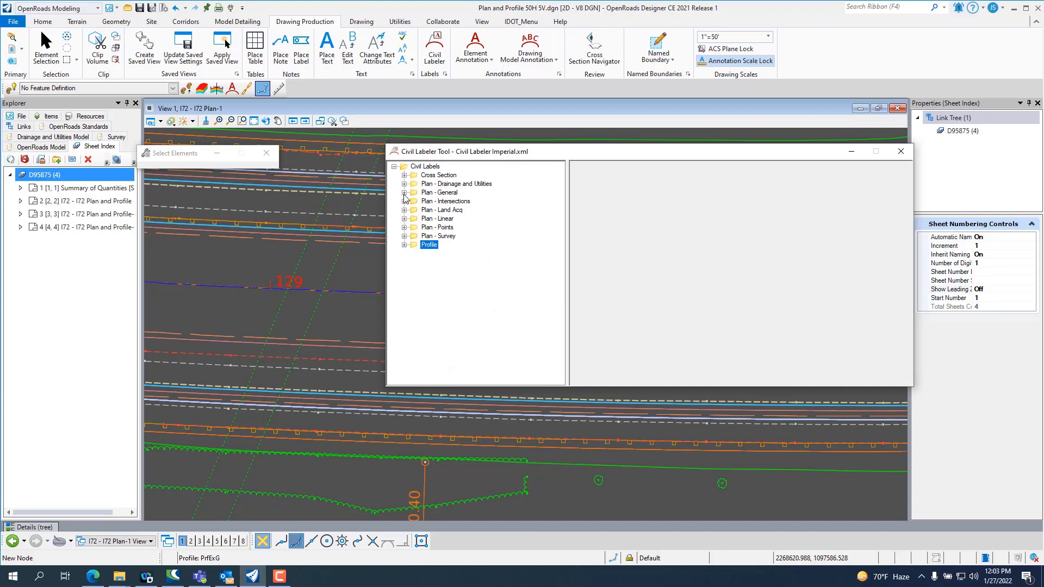
left_click(405, 192)
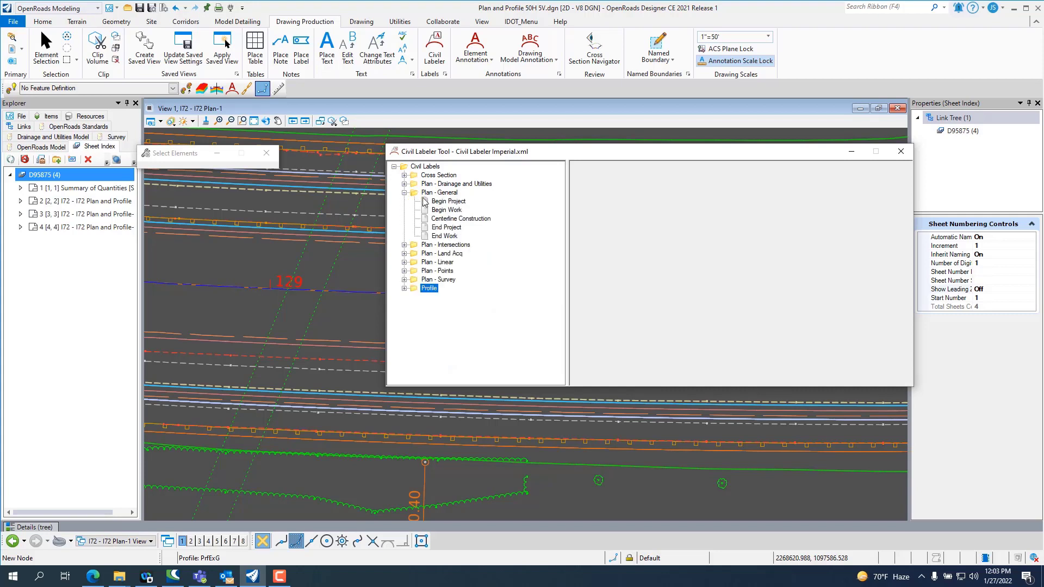
mouse_move(443, 206)
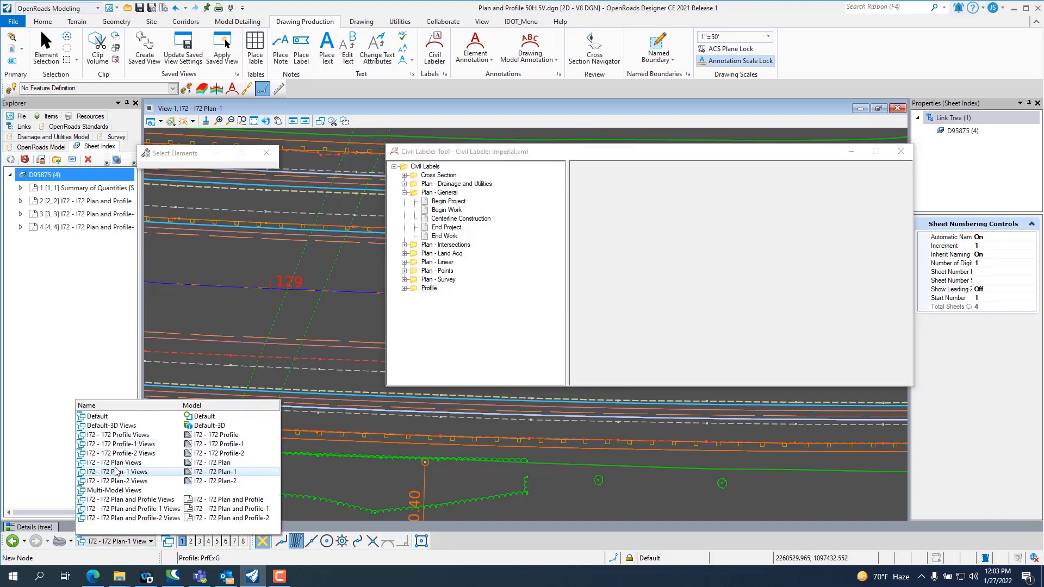
Switch to I72 Plan Views and dismiss the Labeler exception message.
double_click(120, 471)
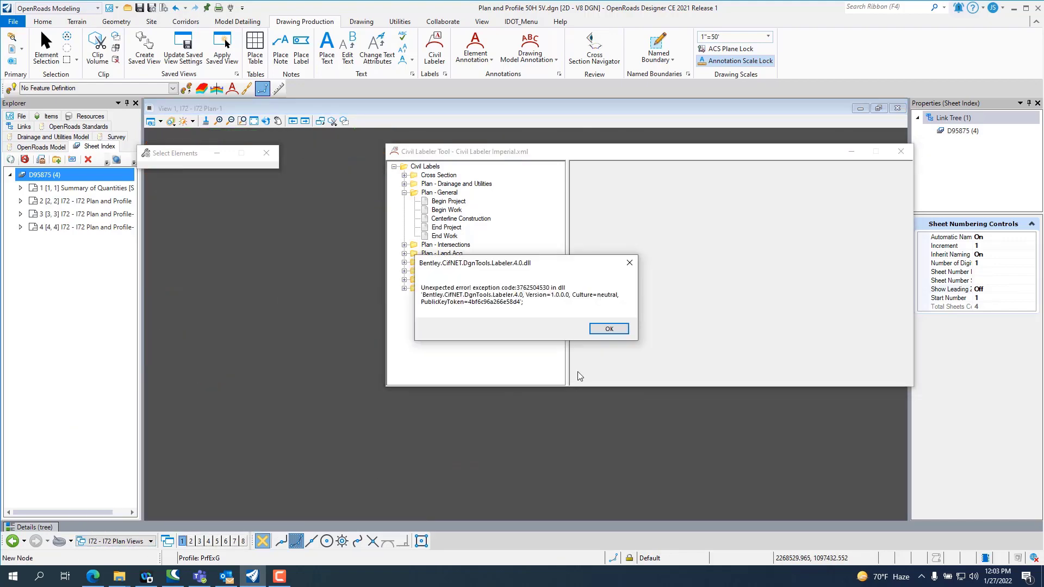
left_click(607, 329)
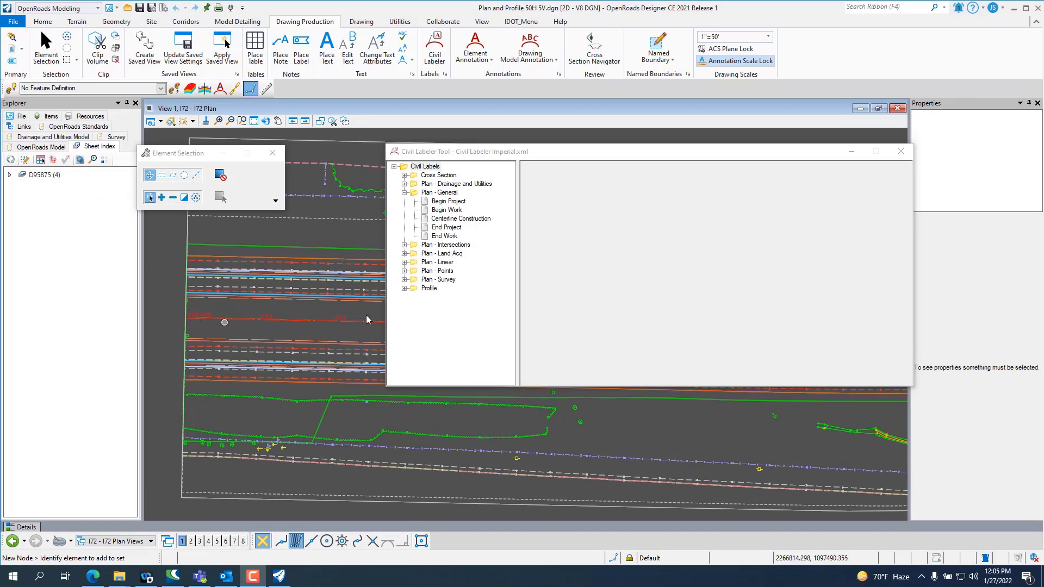
Choose the Begin Work plan label and bring station 110+00 of I-72 into view.
left_click(445, 210)
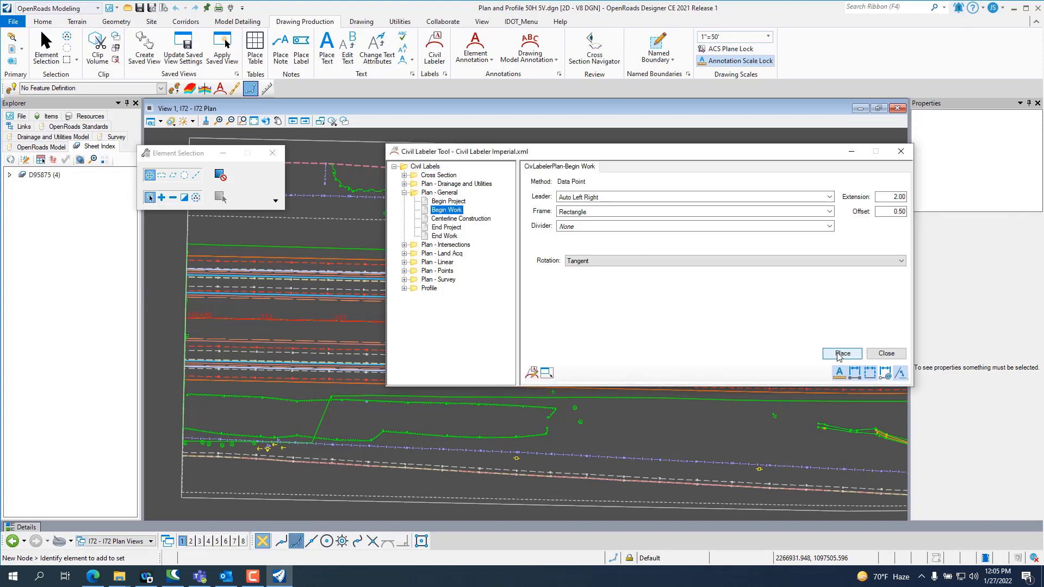
left_click(840, 353)
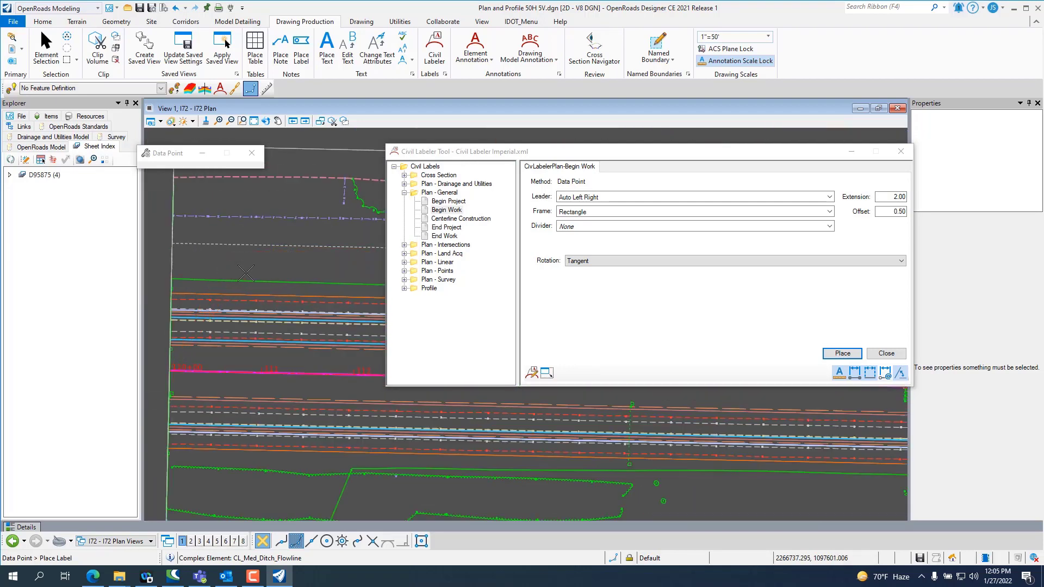
left_click(259, 283)
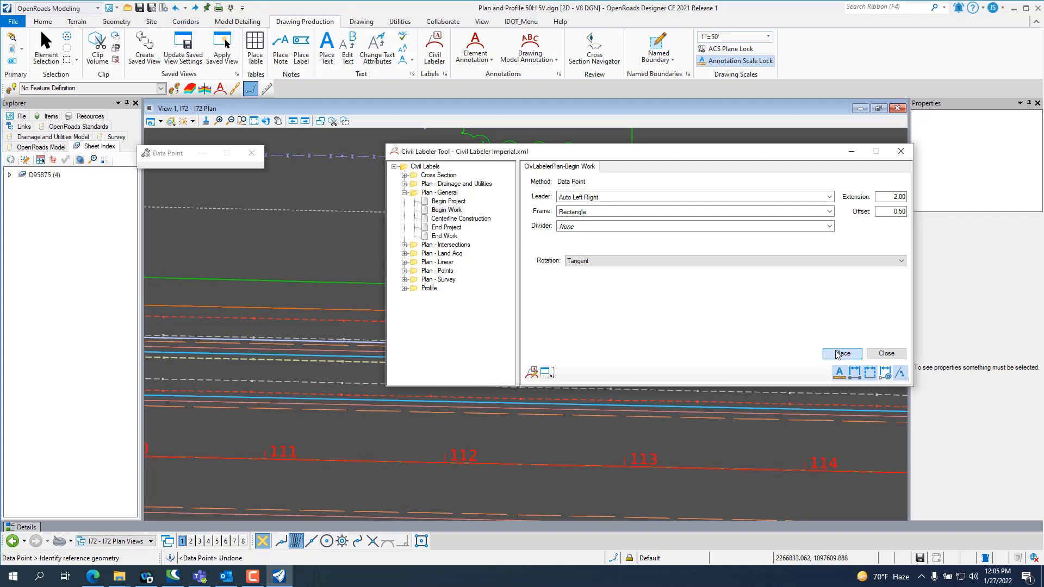
left_click(840, 354)
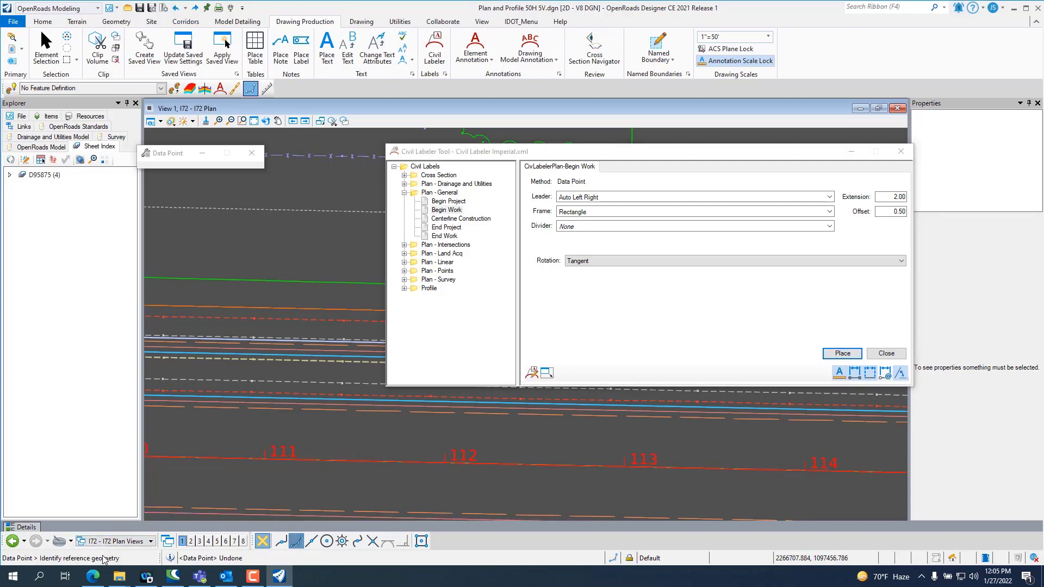
left_click(247, 461)
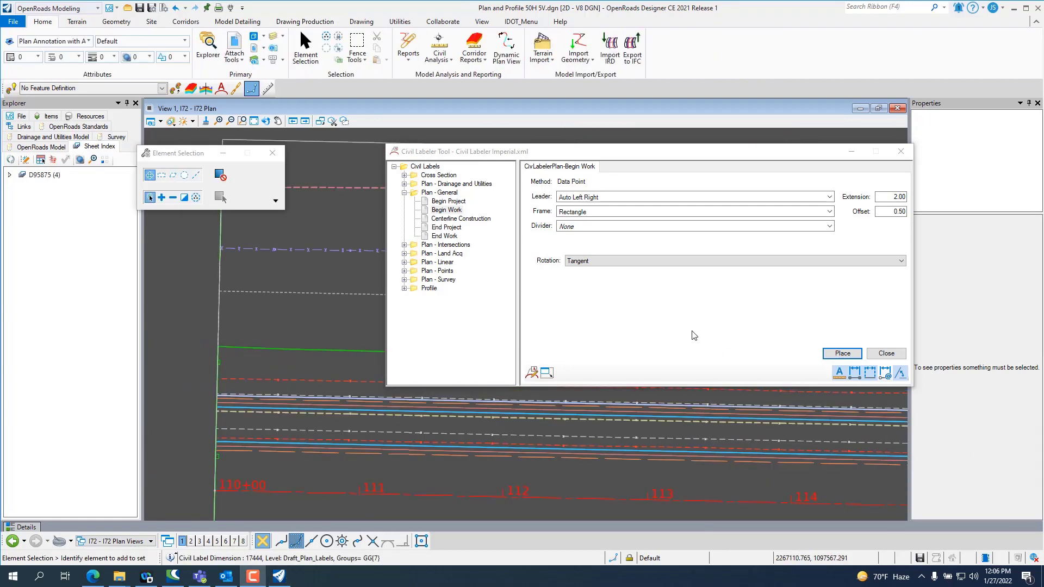
Place the boxed Begin Work label at station 110+00 on the I72 plan.
left_click(217, 373)
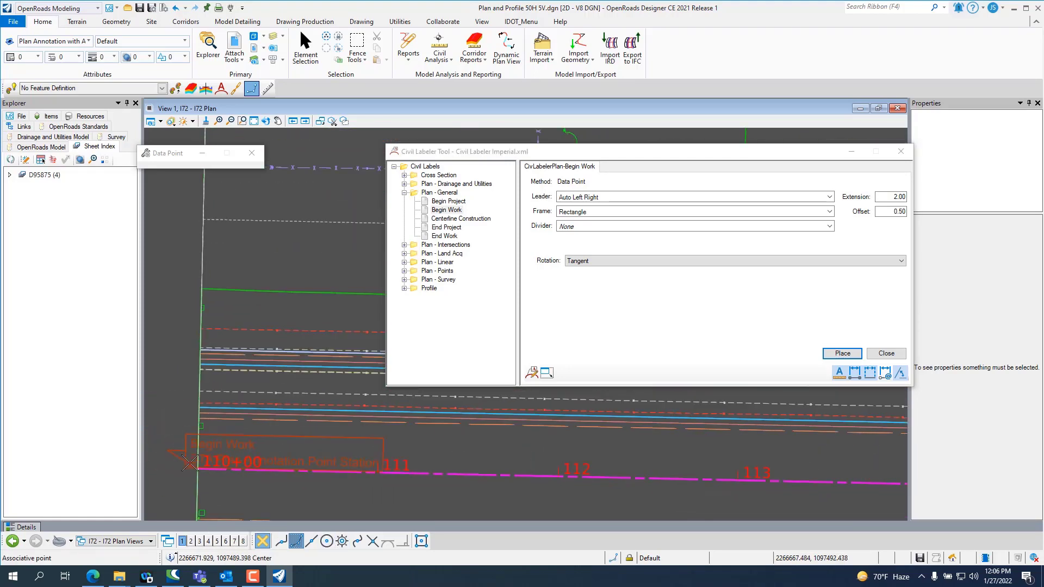
left_click(253, 328)
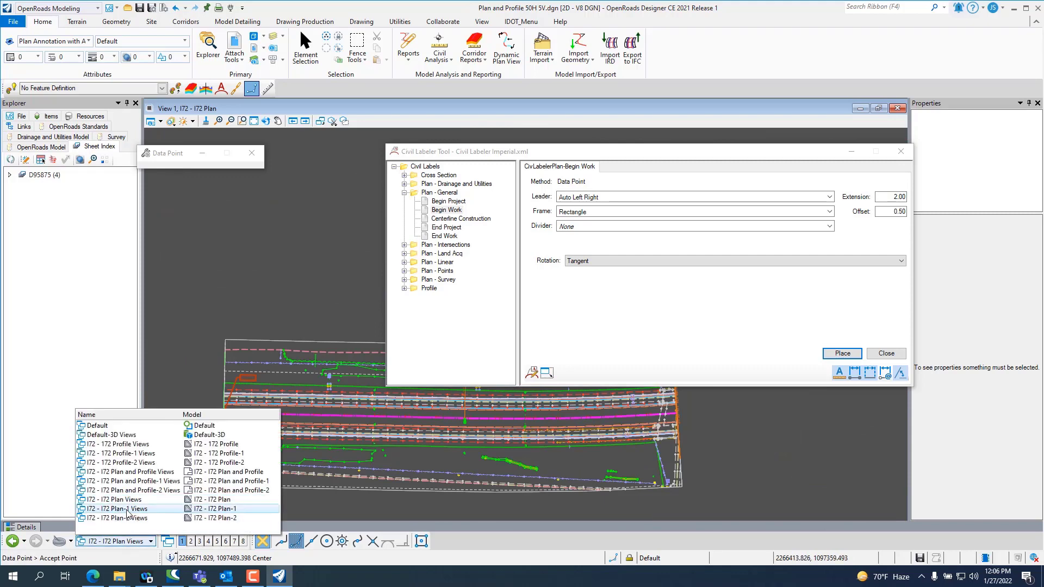
Switch to the I72 Plan-2 view group and place an End Project label at STA 144+98.15.
left_click(119, 518)
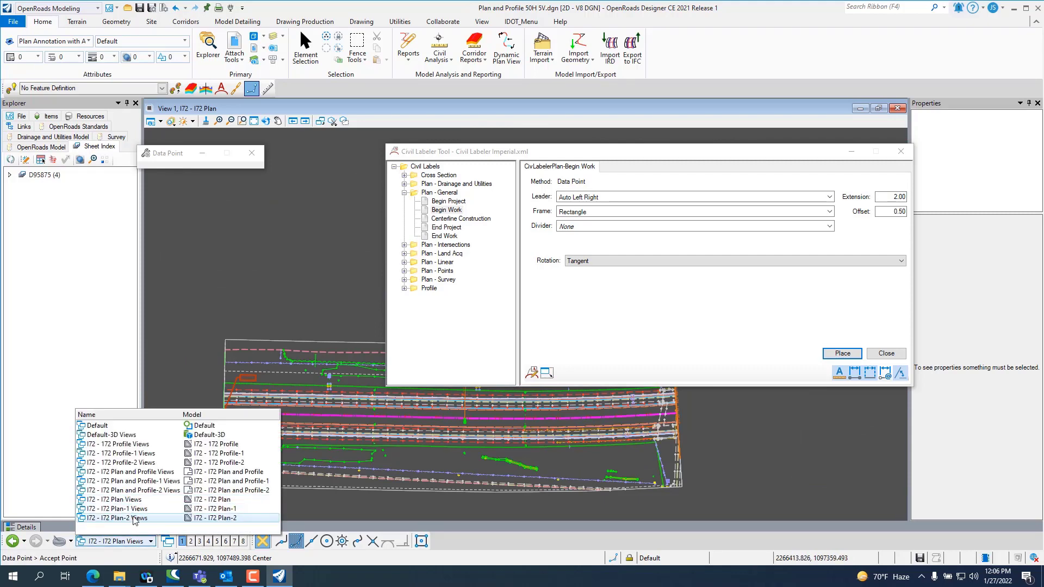
left_click(119, 518)
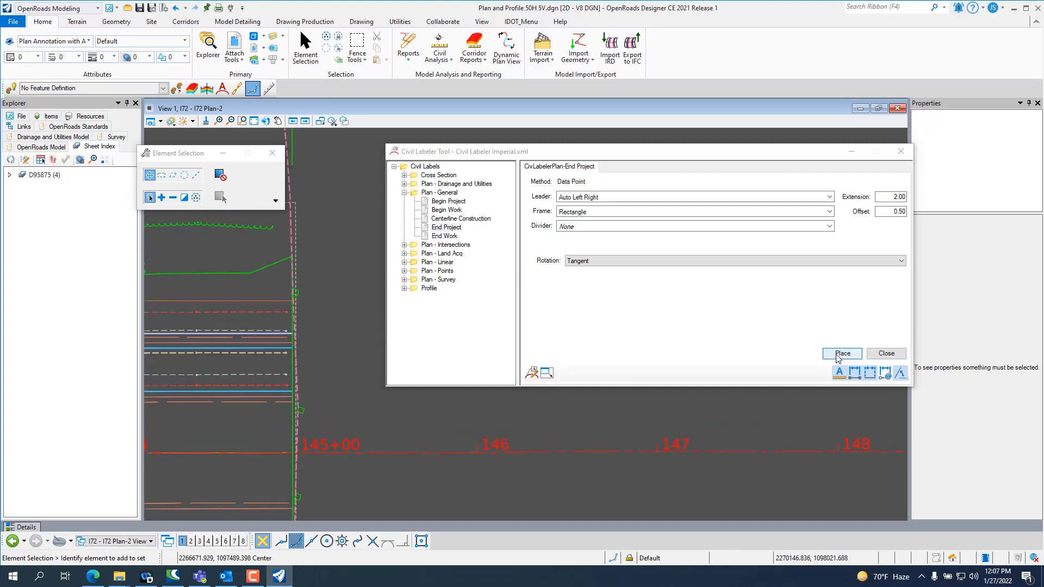
left_click(842, 353)
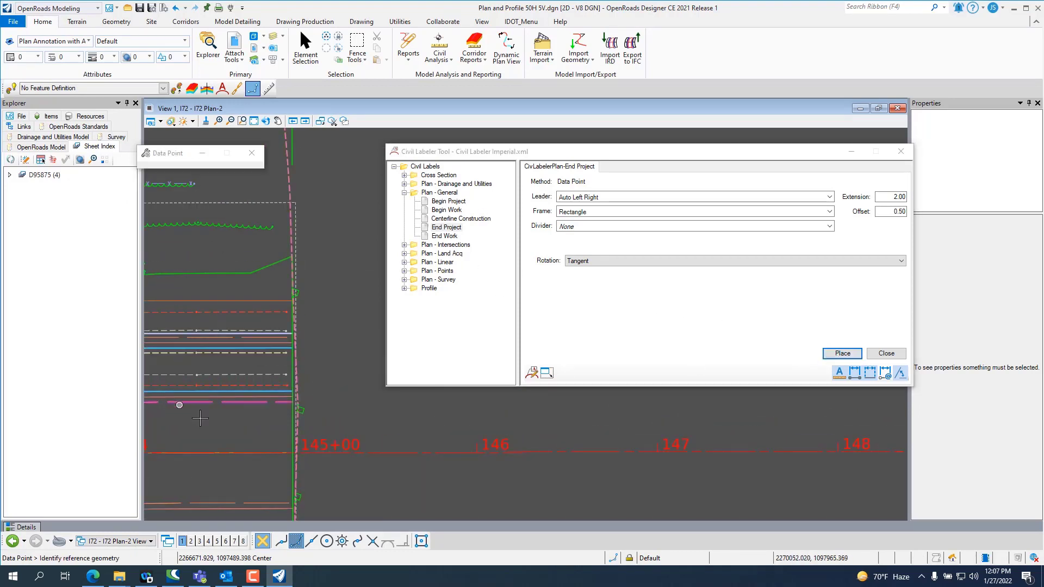
mouse_move(260, 458)
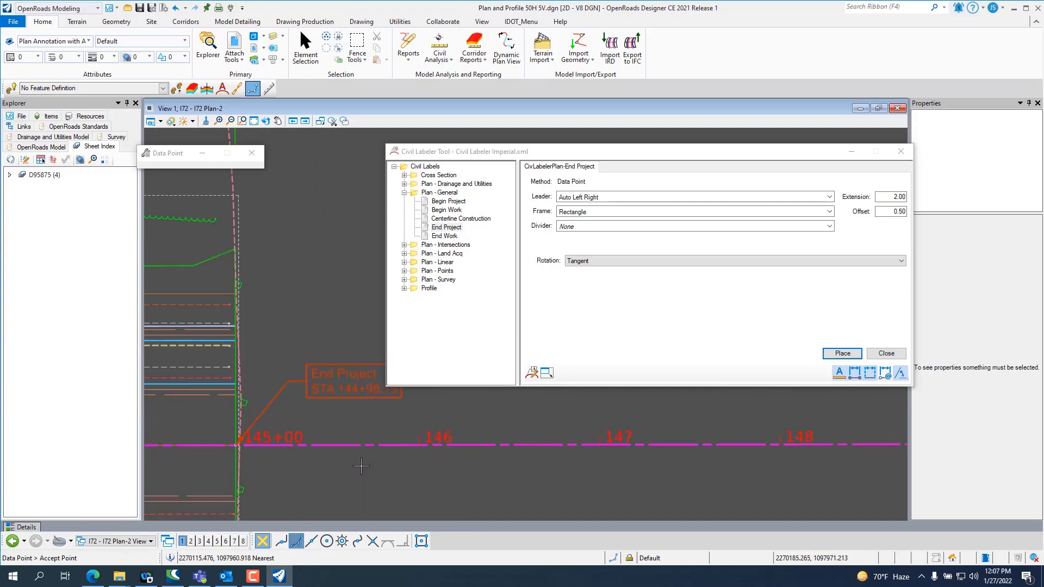
mouse_move(84, 333)
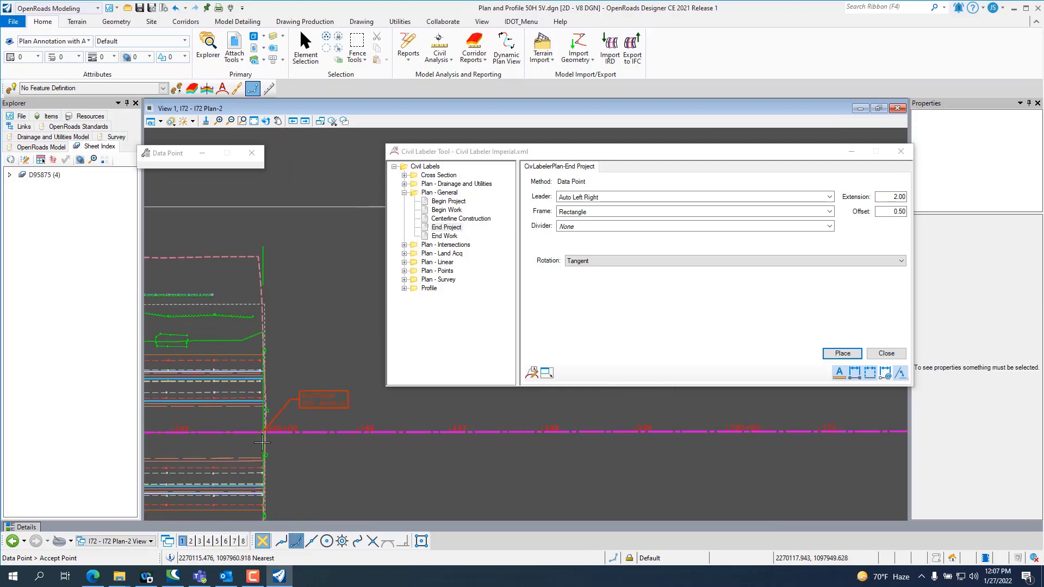
left_click(886, 353)
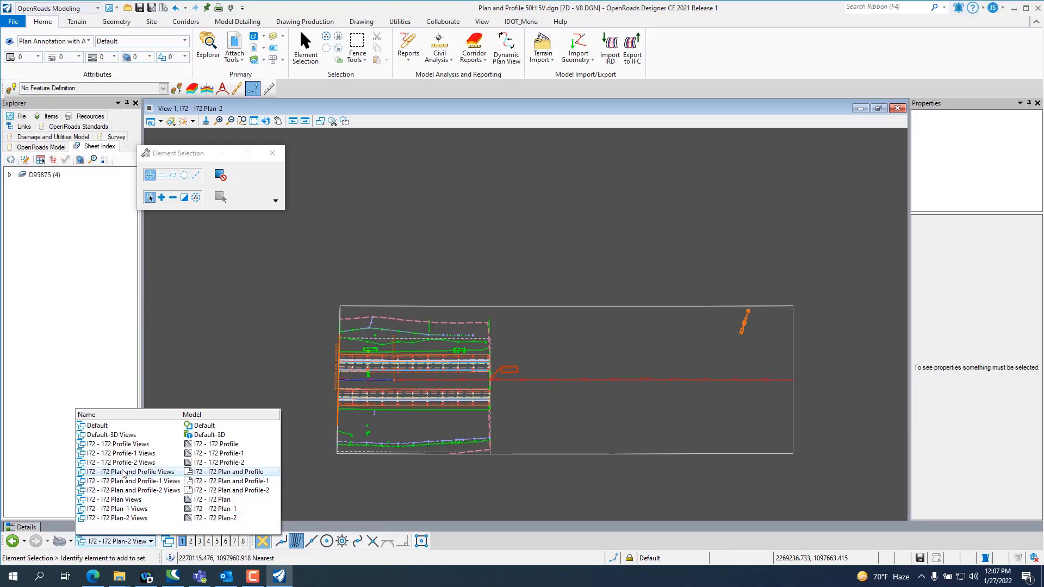
Show the I72 Plan and Profile-2 sheet with its End Project STA 144+98.15 label.
double_click(235, 471)
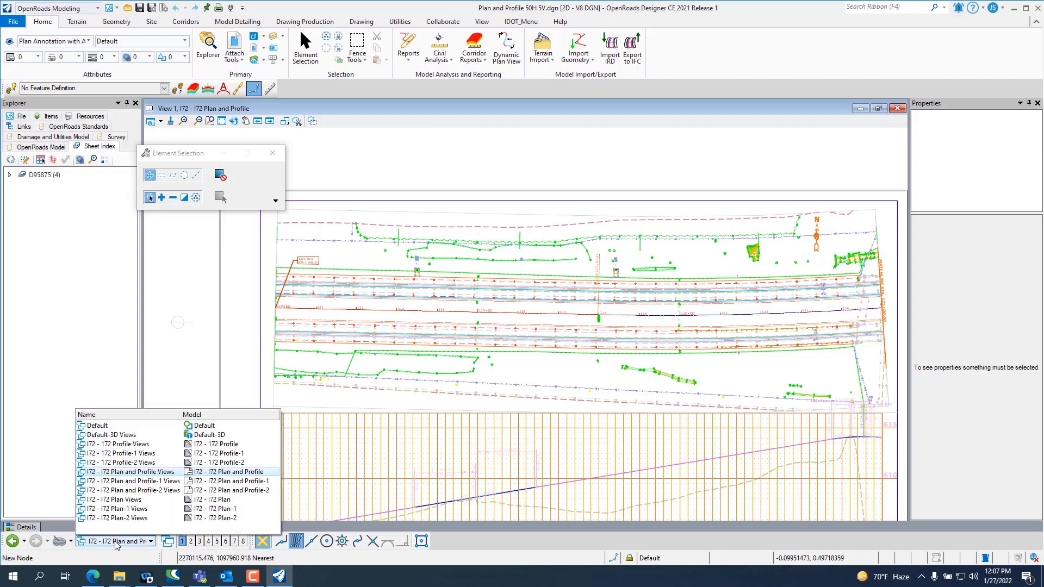
left_click(131, 481)
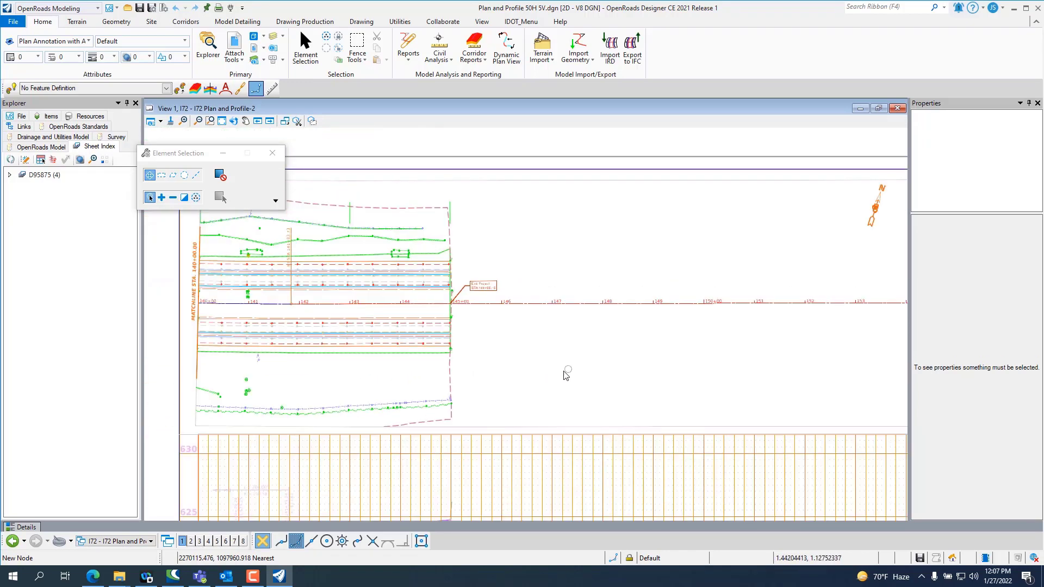
mouse_move(298, 409)
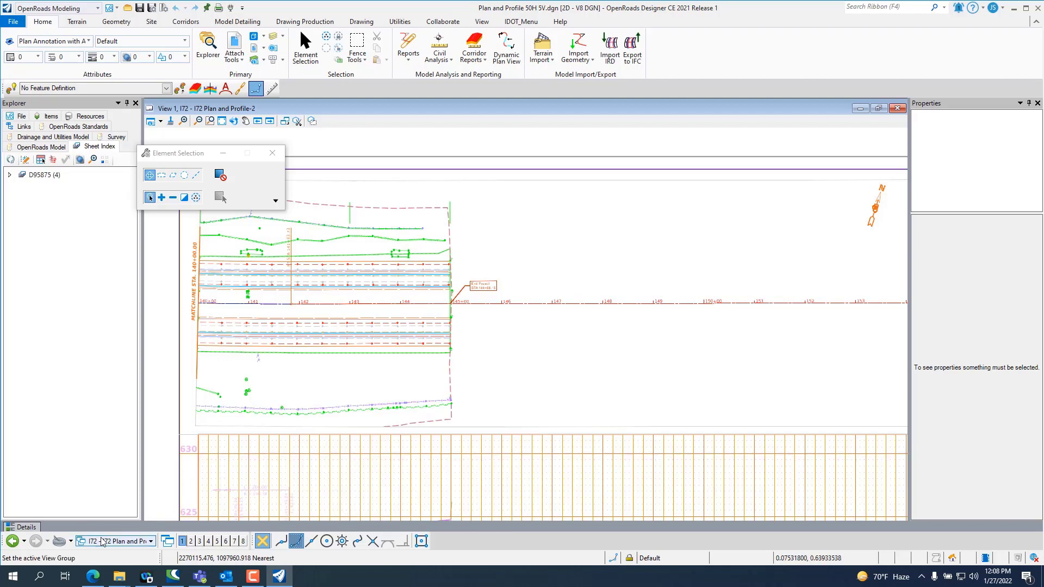
mouse_move(445, 274)
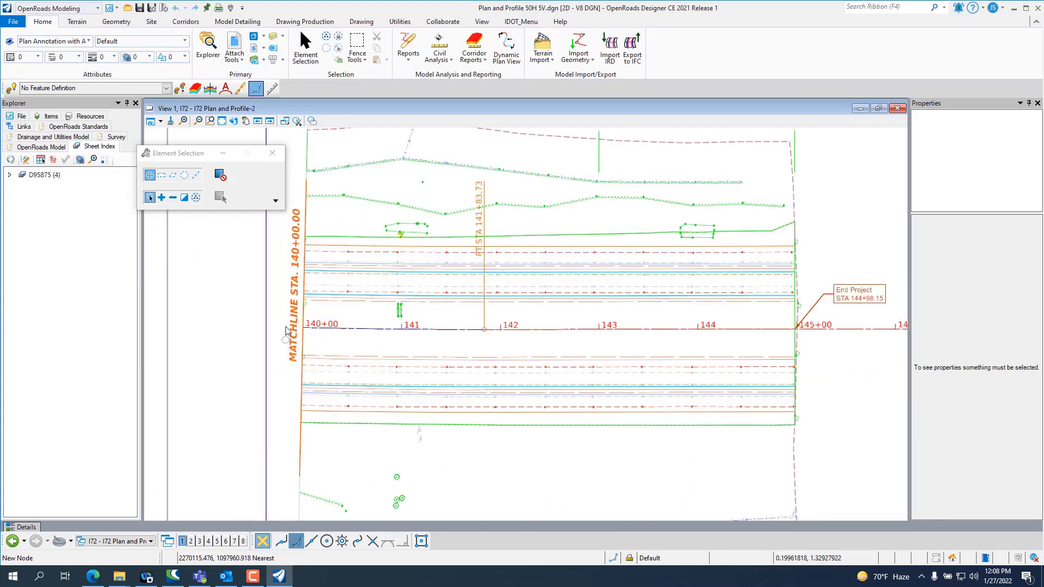
Show the I72 Plan and Profile-1 sheet with its profile grid at elevations 615–625.
left_click(113, 540)
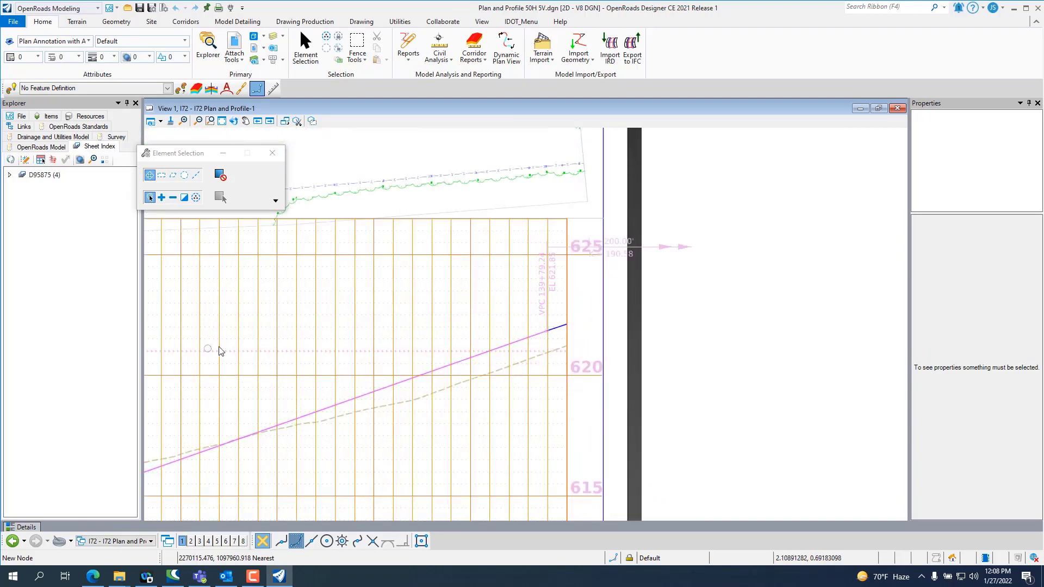
mouse_move(459, 353)
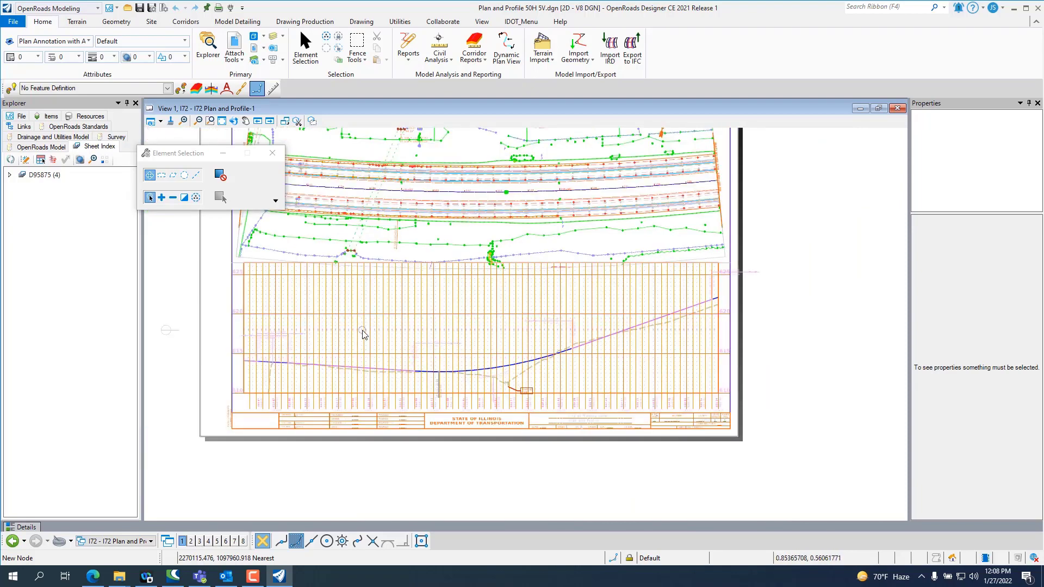
mouse_move(553, 326)
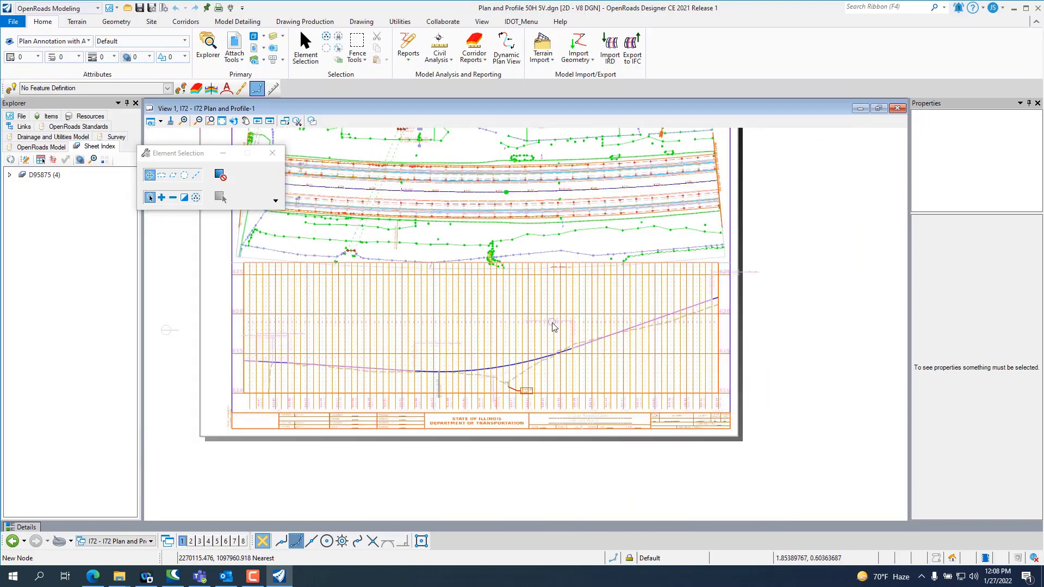
Fit the whole I72 Plan and Profile-1 sheet in View 1.
left_click(222, 121)
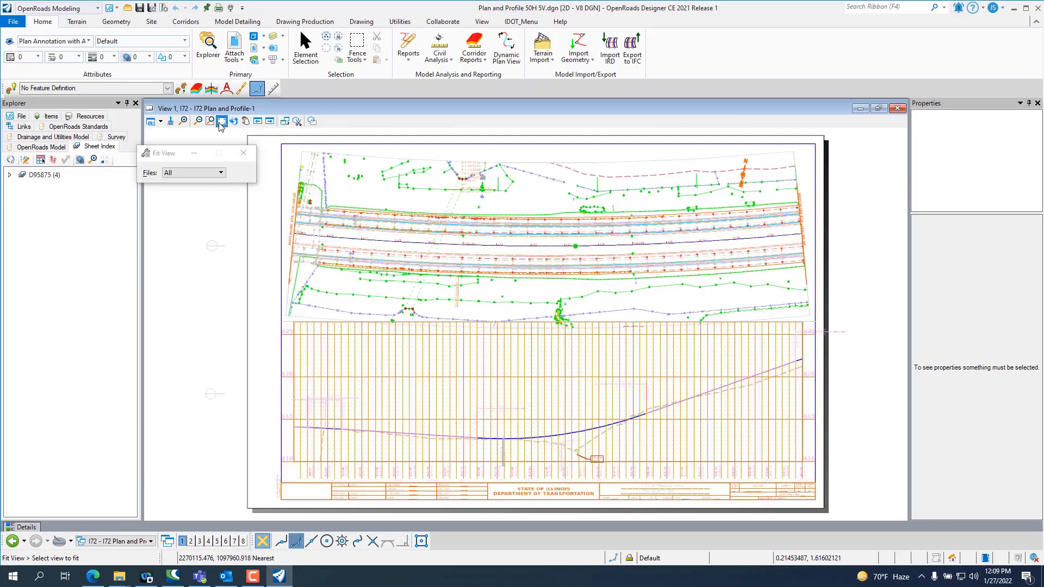
mouse_move(221, 120)
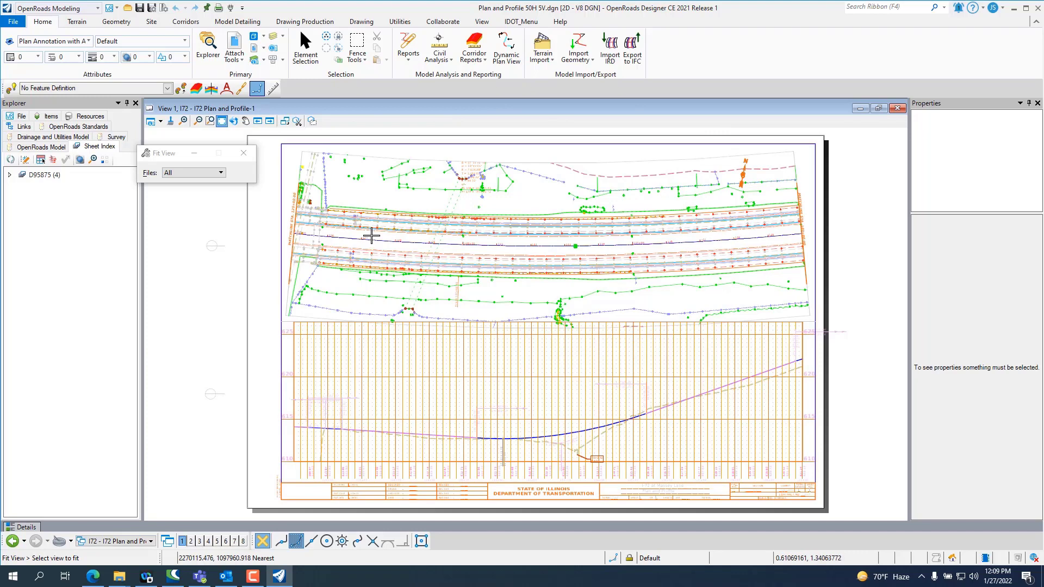
mouse_move(418, 146)
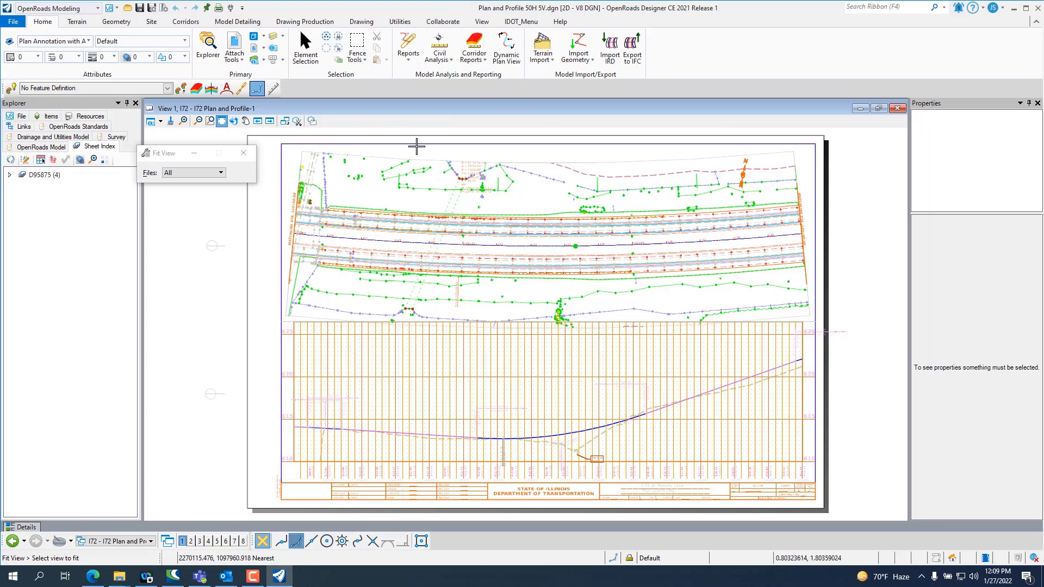
mouse_move(618, 268)
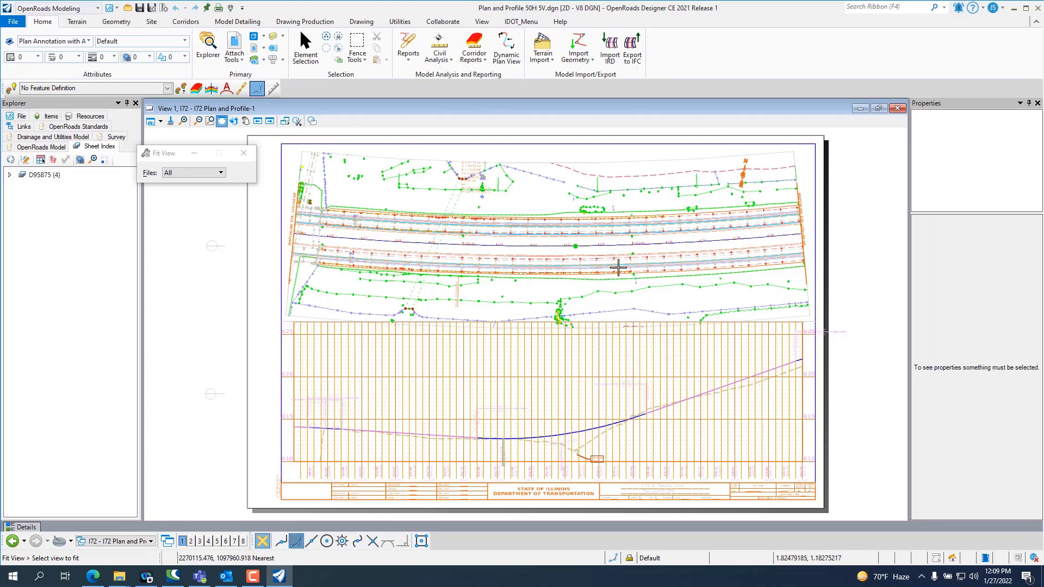